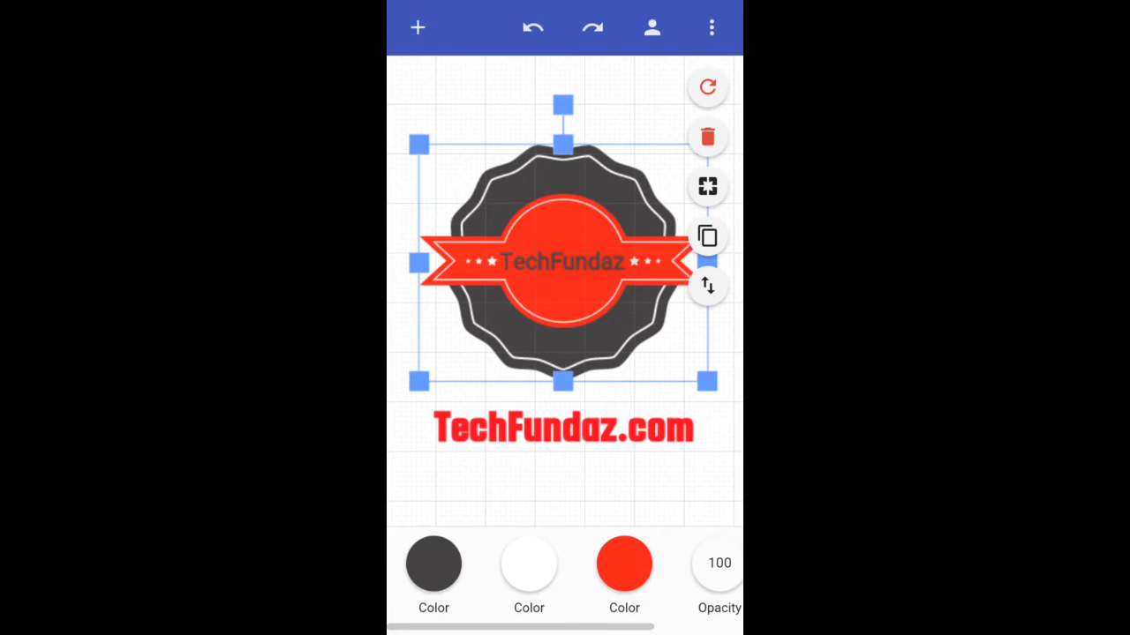
Step: Delete the badge graphic and its TechFundaz ribbon text, keeping only the TechFundaz.com text
{"action": "left_click", "coordinate": [706, 138]}
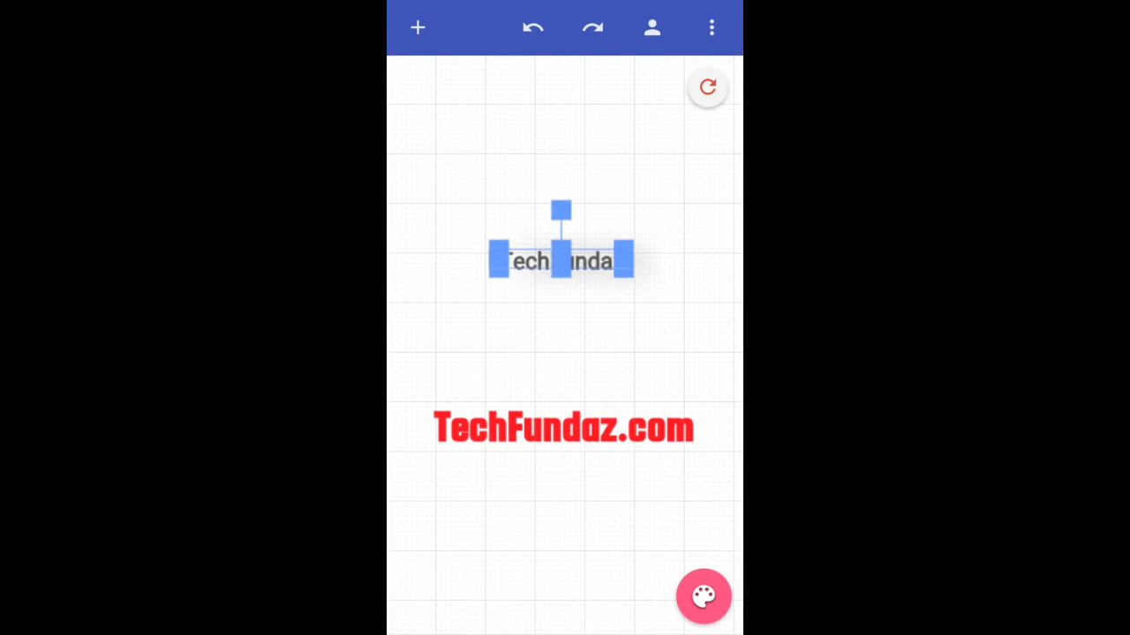
{"action": "left_click", "coordinate": [706, 597]}
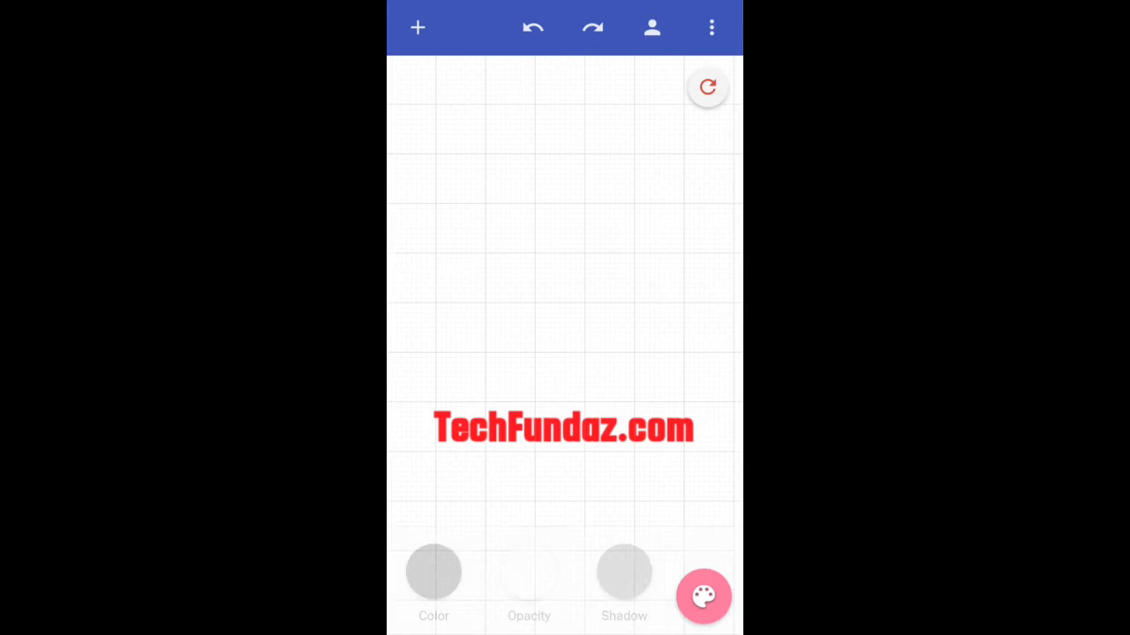
{"action": "left_click", "coordinate": [561, 429]}
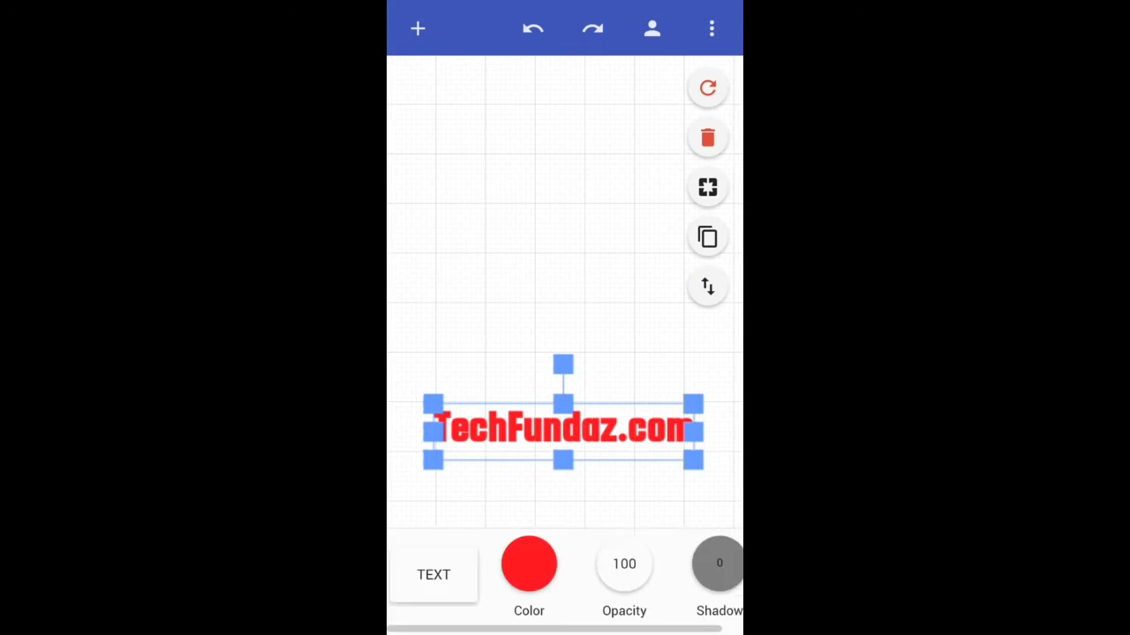
{"action": "left_click", "coordinate": [416, 28]}
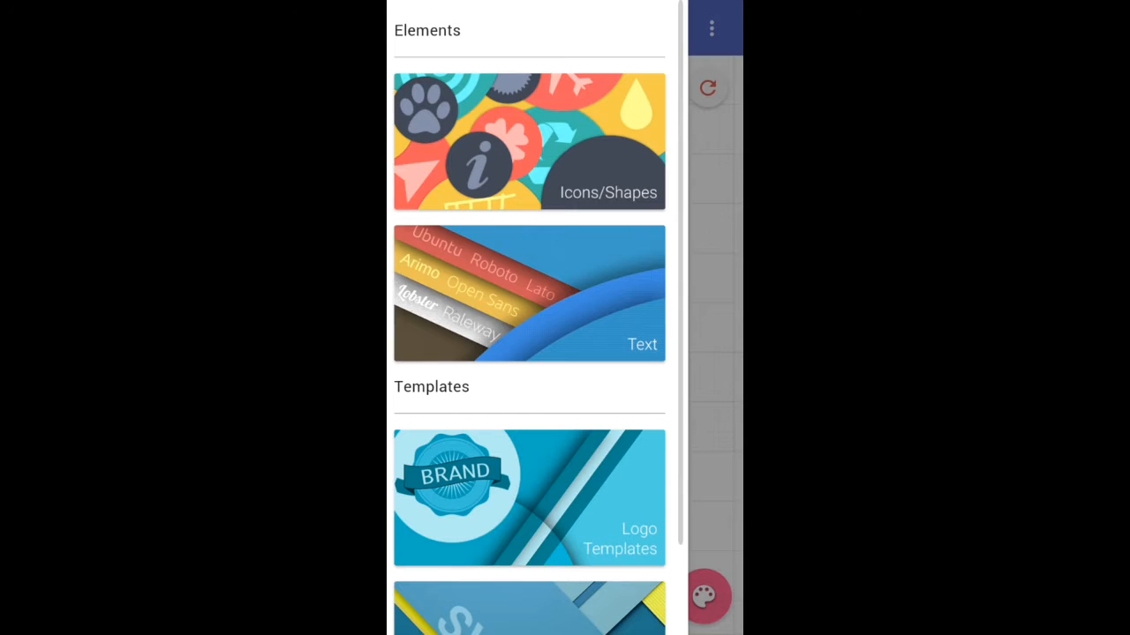
Step: Scroll the Elements drawer listing Icons/Shapes, Text and Logo Templates
{"action": "scroll", "scroll_direction": "down", "scroll_amount": 3}
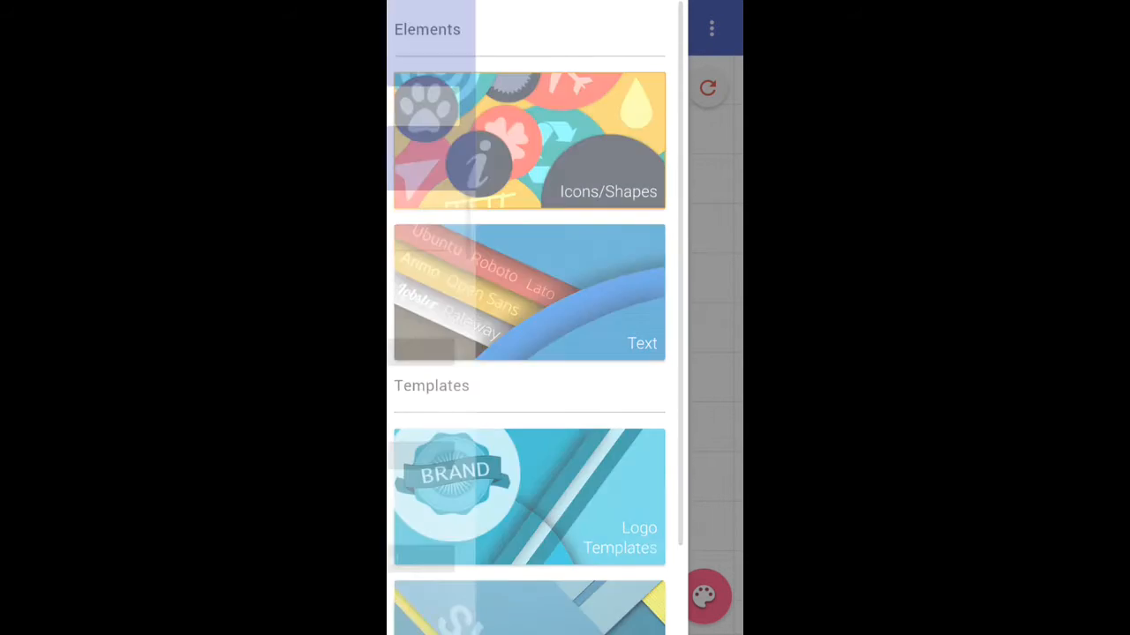
Step: Browse the Icons/Shapes categories from Cleaning & Maintenance down to Religious & Spiritual
{"action": "left_click", "coordinate": [528, 141]}
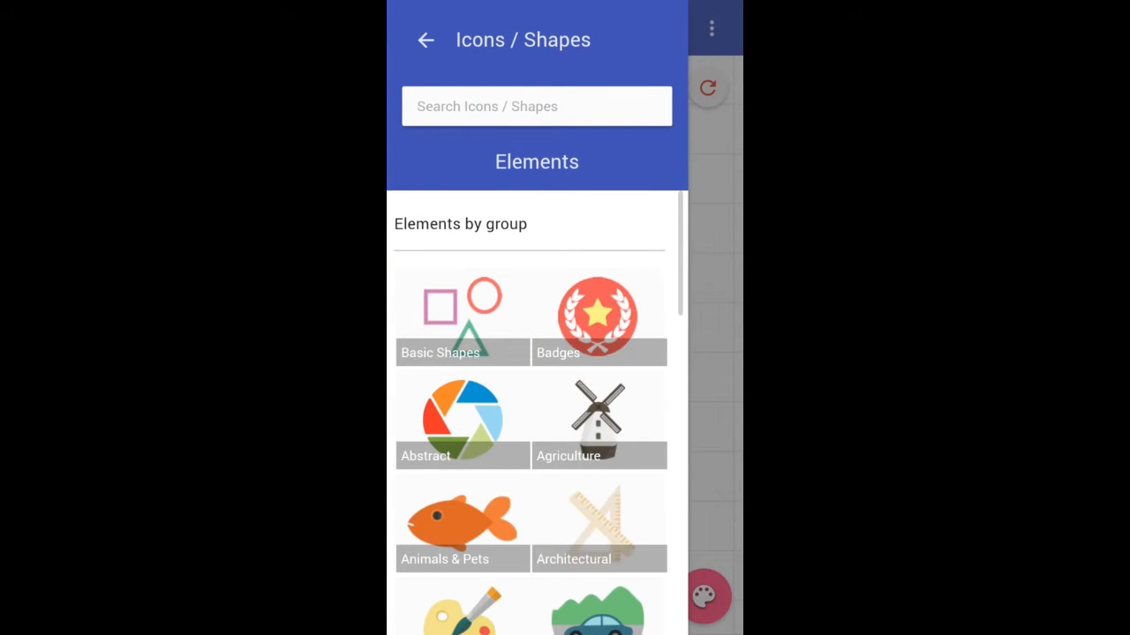
{"action": "scroll", "scroll_direction": "down", "scroll_amount": 3}
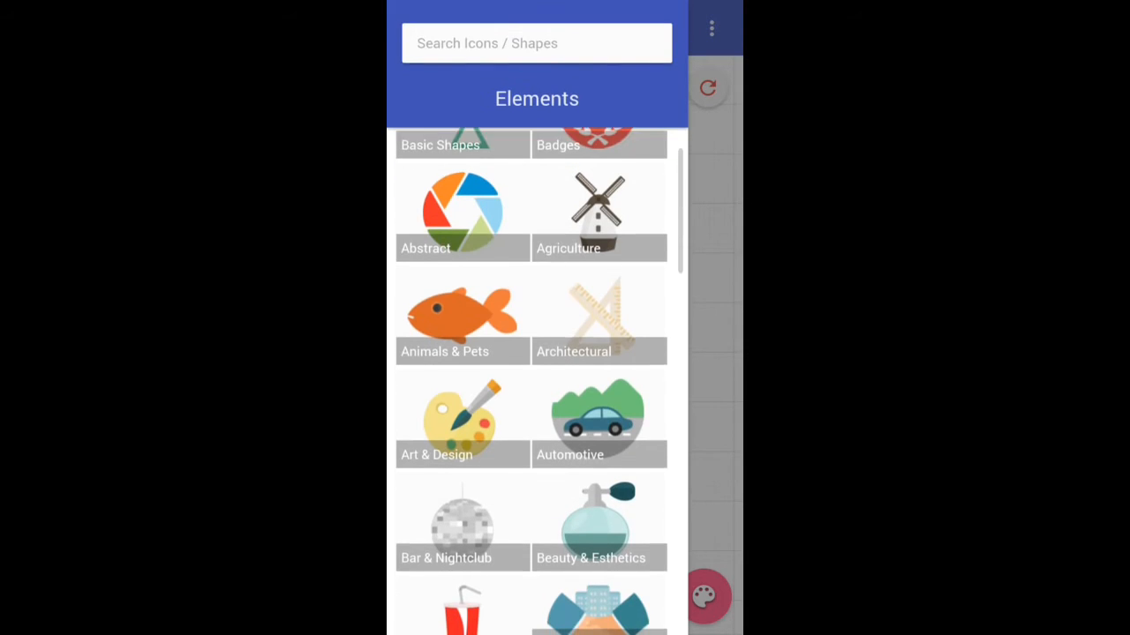
{"action": "scroll", "scroll_direction": "down", "scroll_amount": 3}
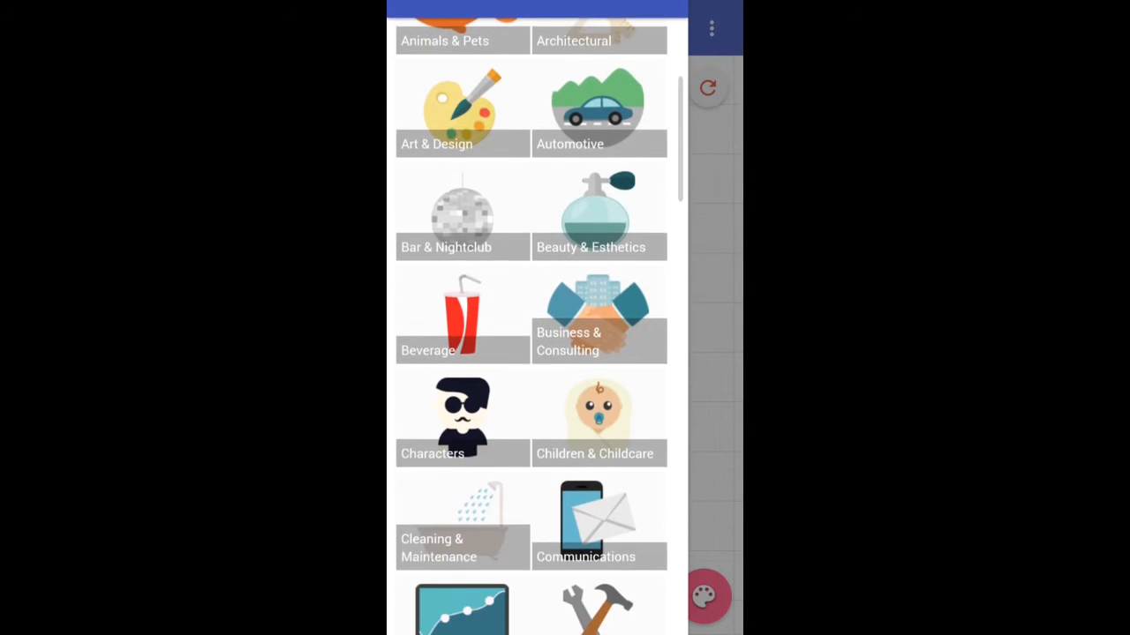
{"action": "scroll", "scroll_direction": "down", "scroll_amount": 3}
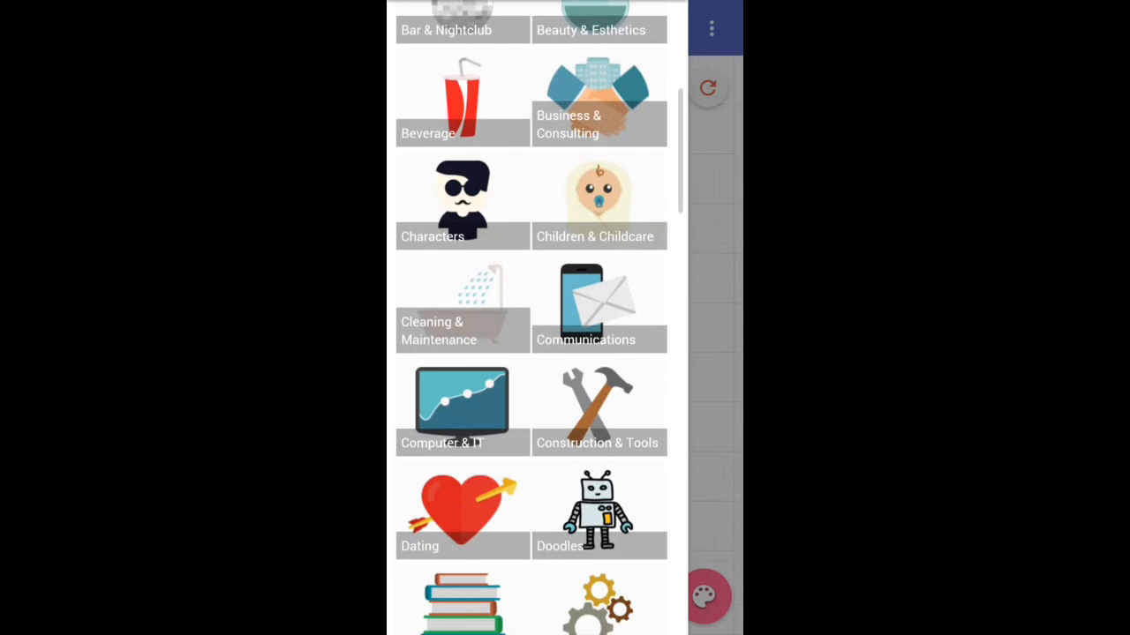
{"action": "scroll", "scroll_direction": "down", "scroll_amount": 3}
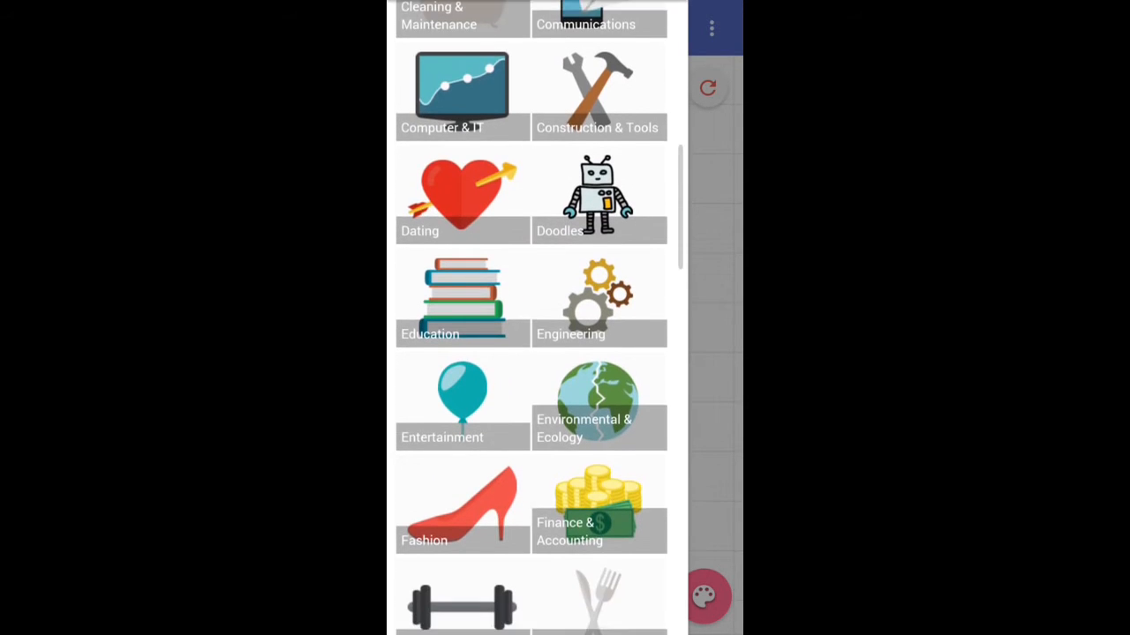
{"action": "scroll", "scroll_direction": "down", "scroll_amount": 3}
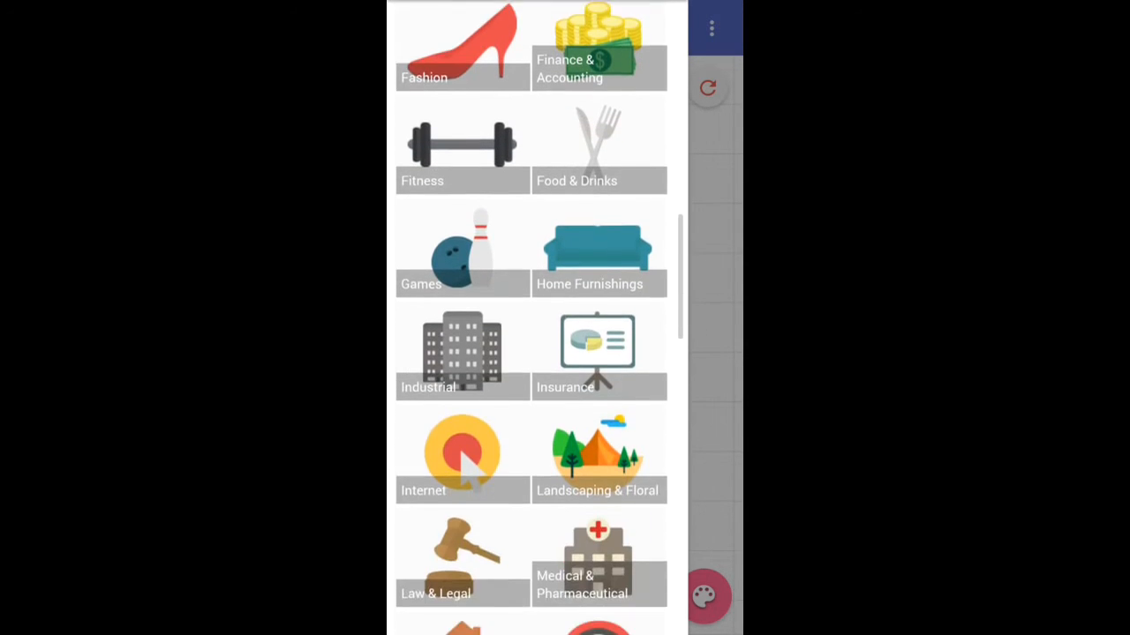
{"action": "scroll", "scroll_direction": "down", "scroll_amount": 3}
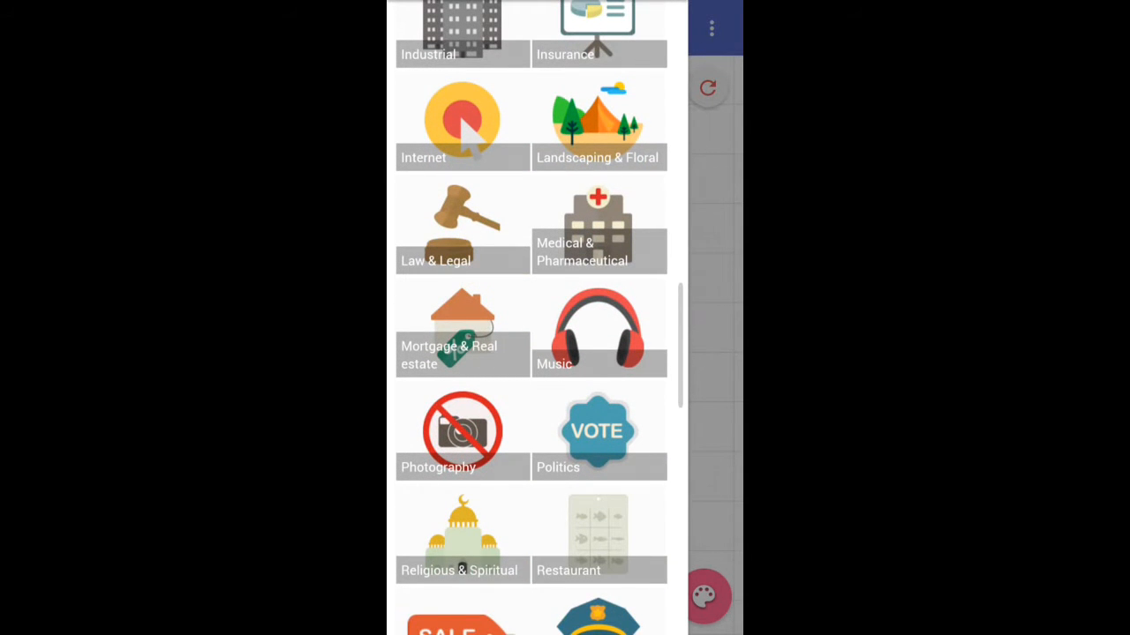
{"action": "scroll", "scroll_direction": "down", "scroll_amount": 3}
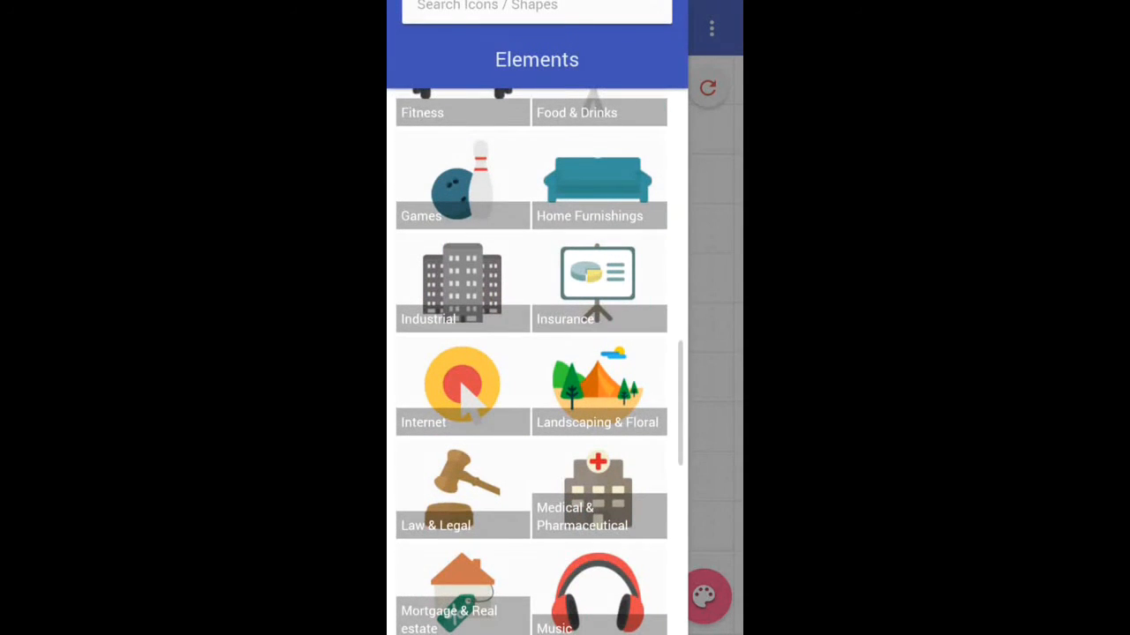
{"action": "scroll", "scroll_direction": "down", "scroll_amount": 3}
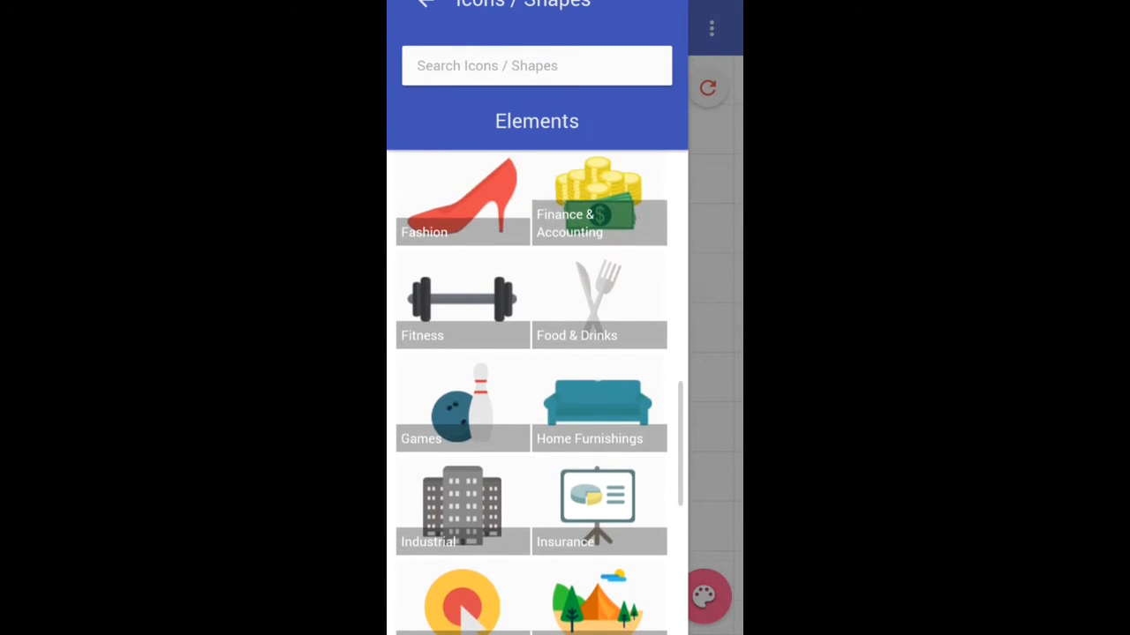
{"action": "scroll", "scroll_direction": "down", "scroll_amount": 3}
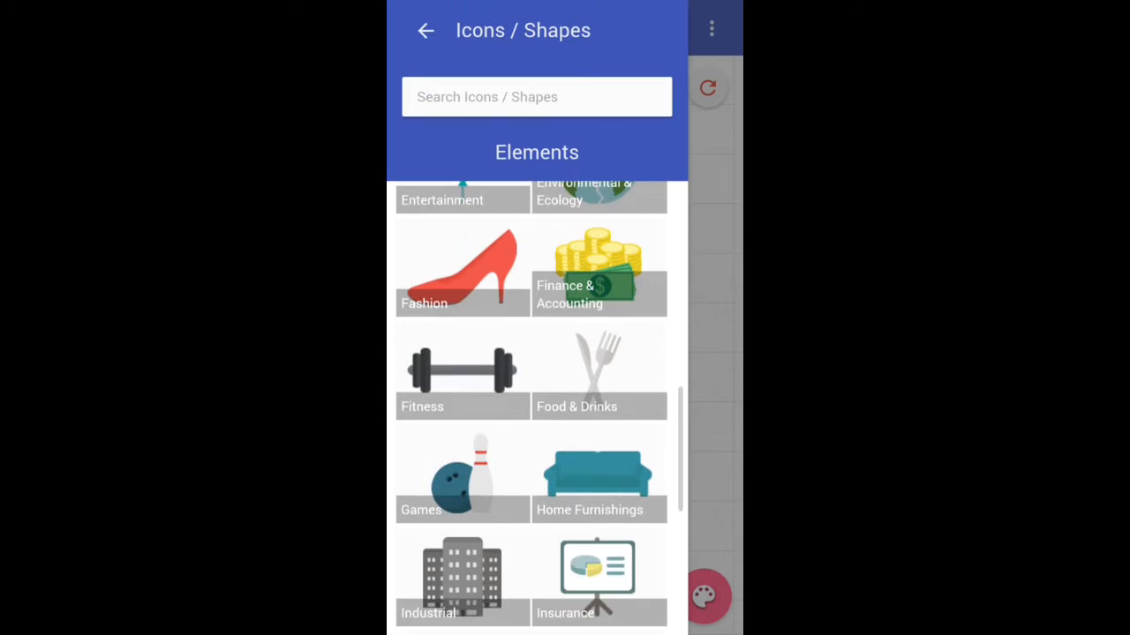
{"action": "scroll", "scroll_direction": "down", "scroll_amount": 3}
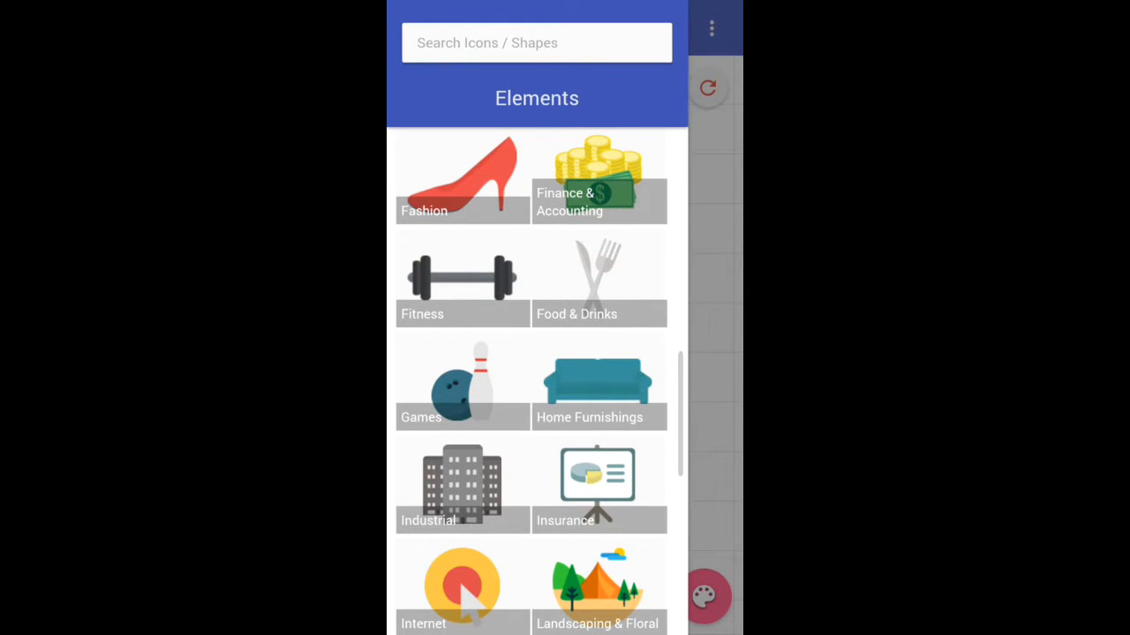
{"action": "scroll", "scroll_direction": "down", "scroll_amount": 3}
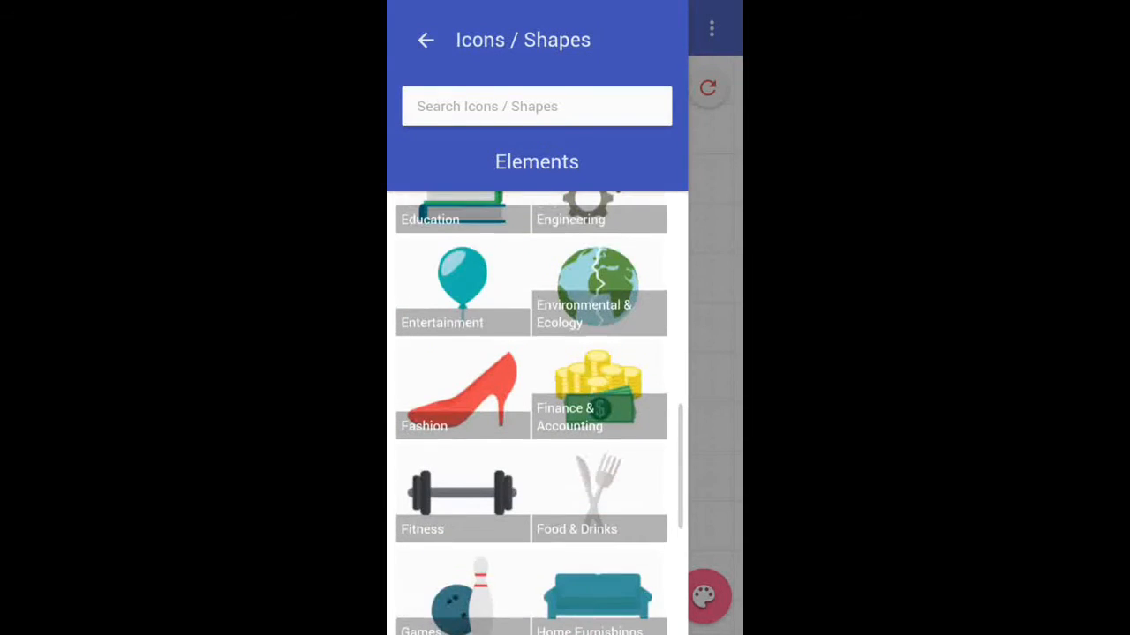
{"action": "scroll", "scroll_direction": "up", "scroll_amount": 3}
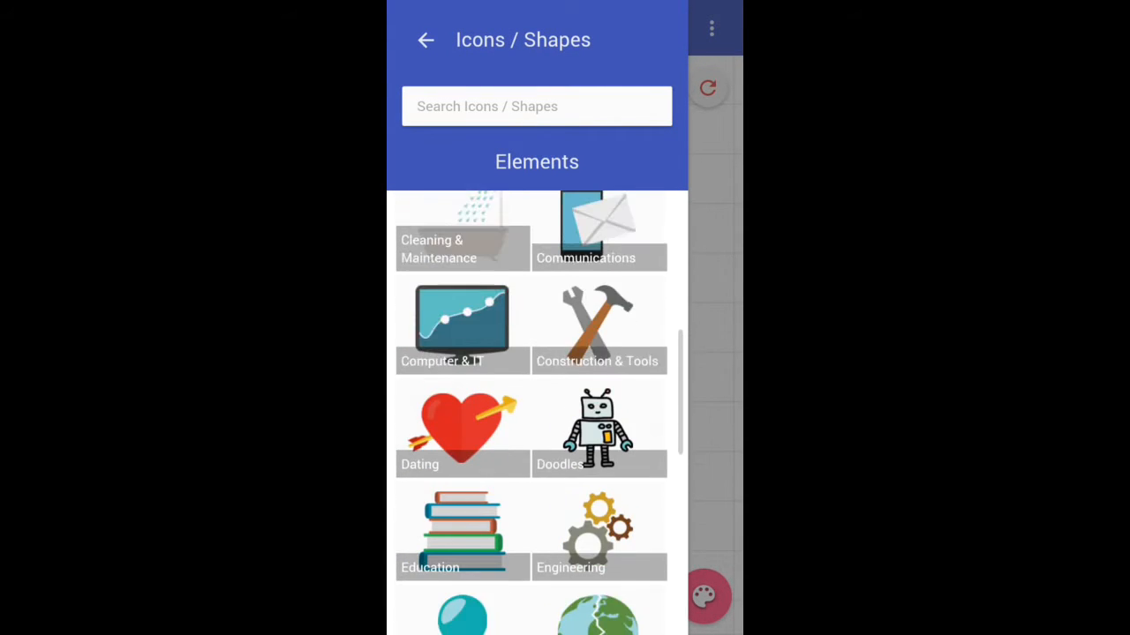
Step: Browse the Computer & IT icon group down to its Wi-Fi and router icons
{"action": "left_click", "coordinate": [463, 327]}
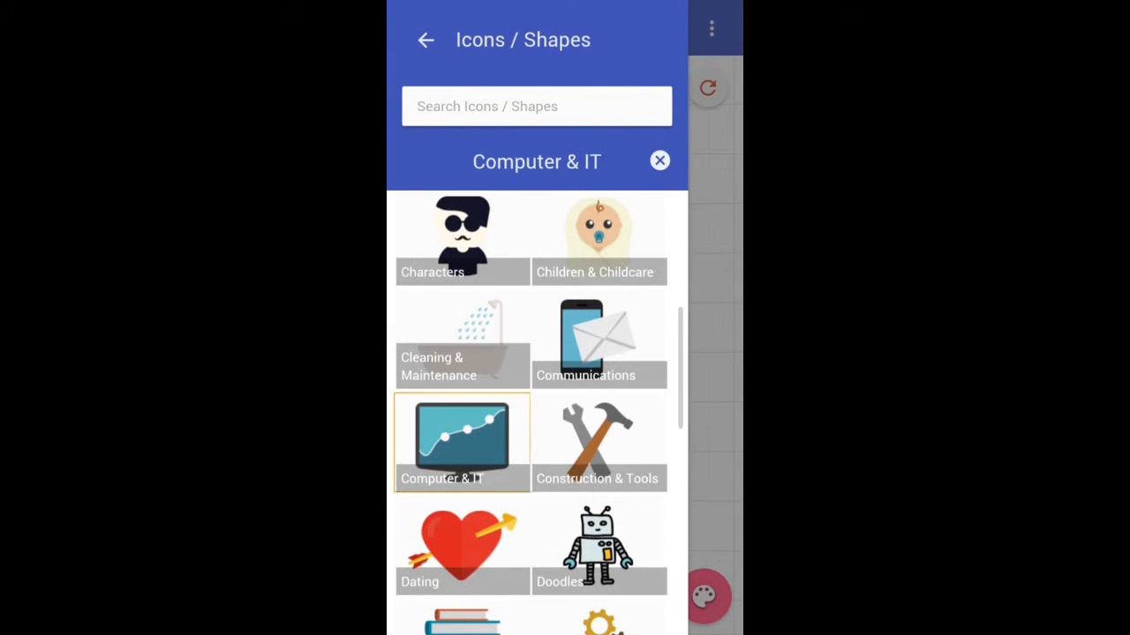
{"action": "left_click", "coordinate": [462, 441]}
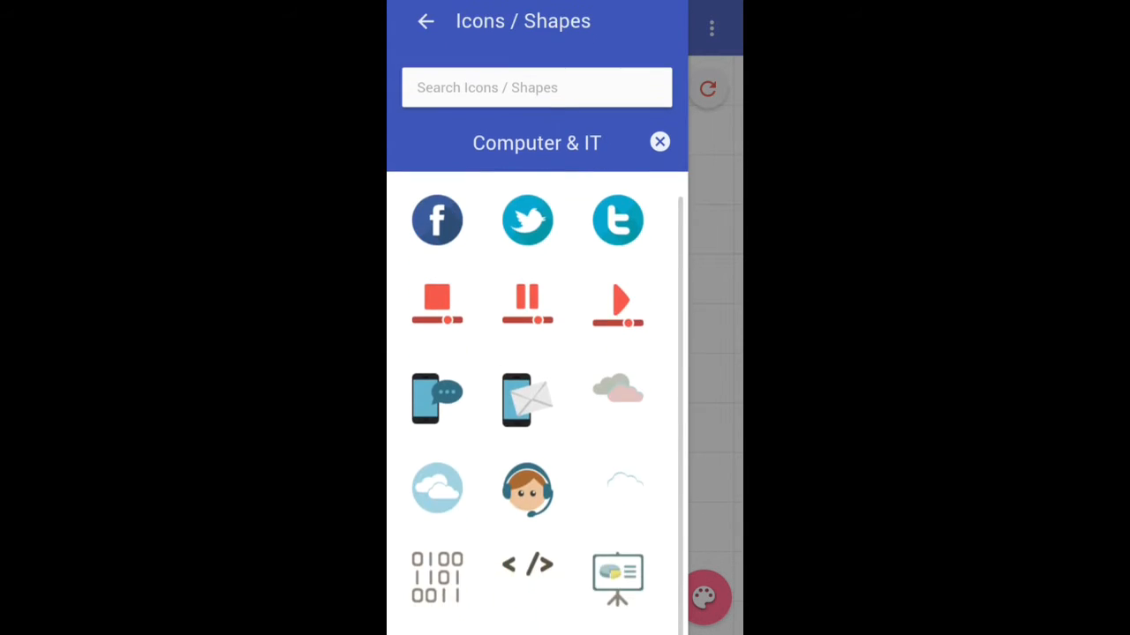
{"action": "scroll", "scroll_direction": "down", "scroll_amount": 3}
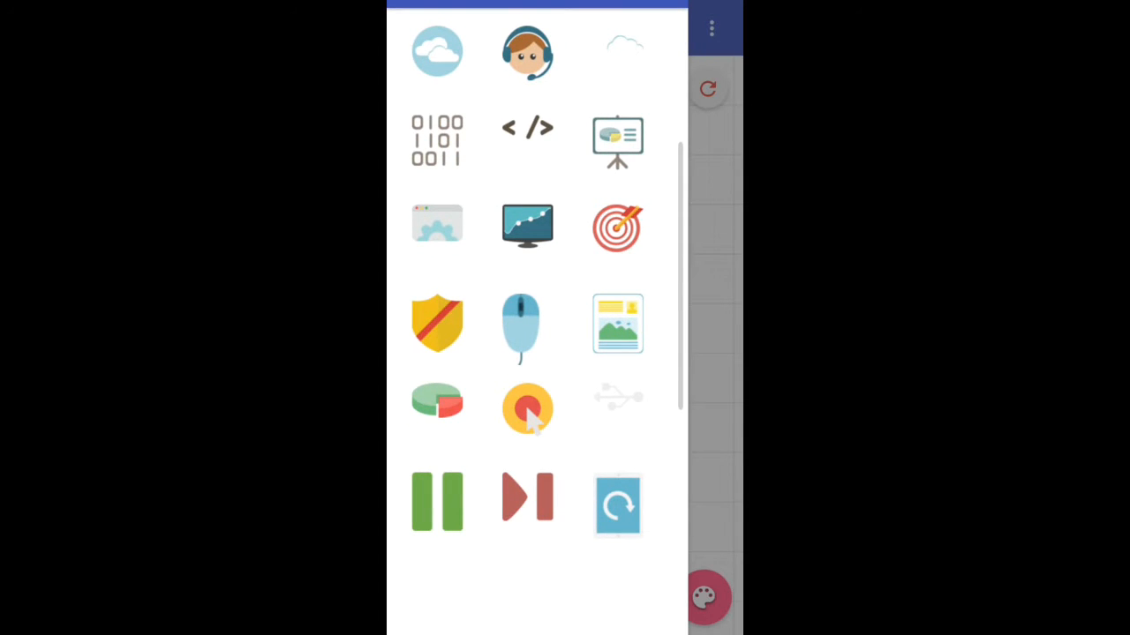
{"action": "scroll", "scroll_direction": "down", "scroll_amount": 3}
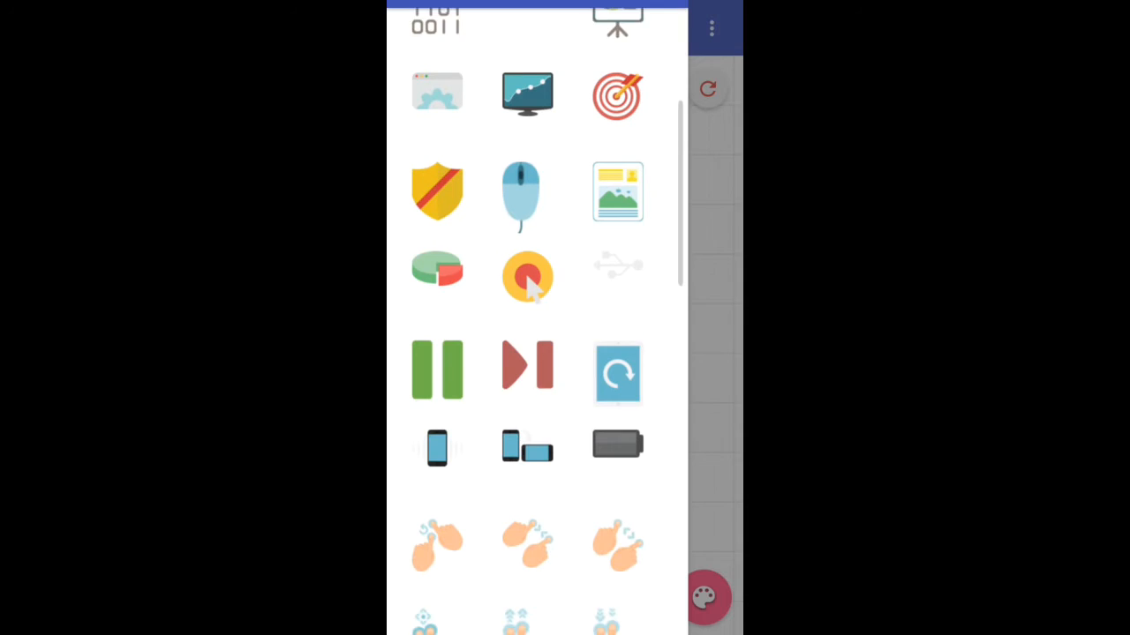
{"action": "scroll", "scroll_direction": "down", "scroll_amount": 3}
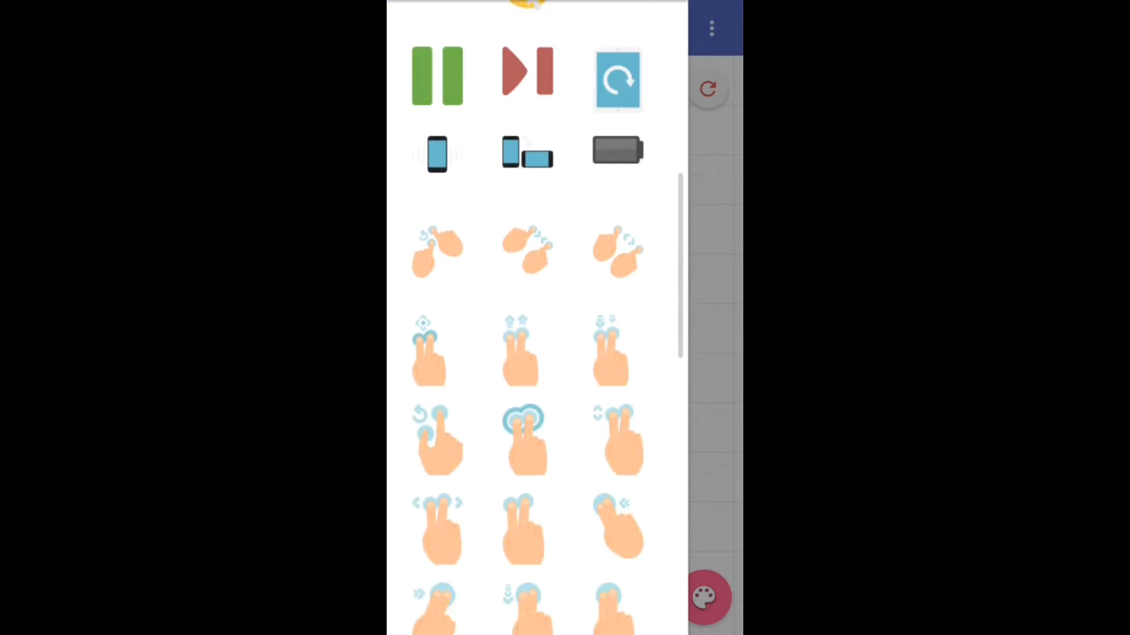
{"action": "scroll", "scroll_direction": "down", "scroll_amount": 3}
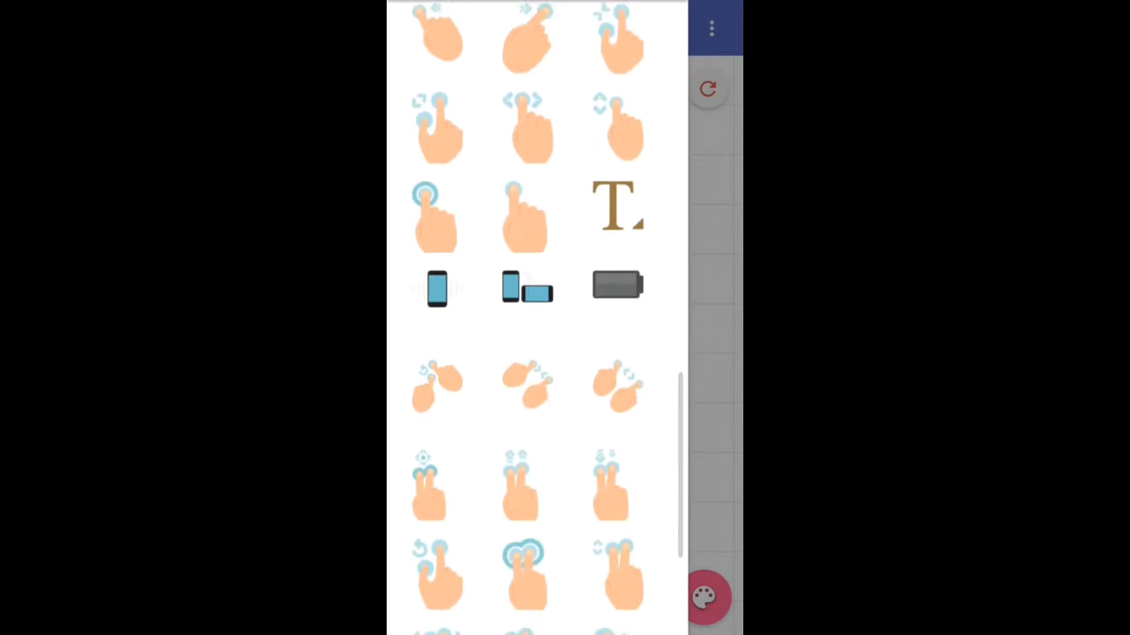
{"action": "scroll", "scroll_direction": "down", "scroll_amount": 3}
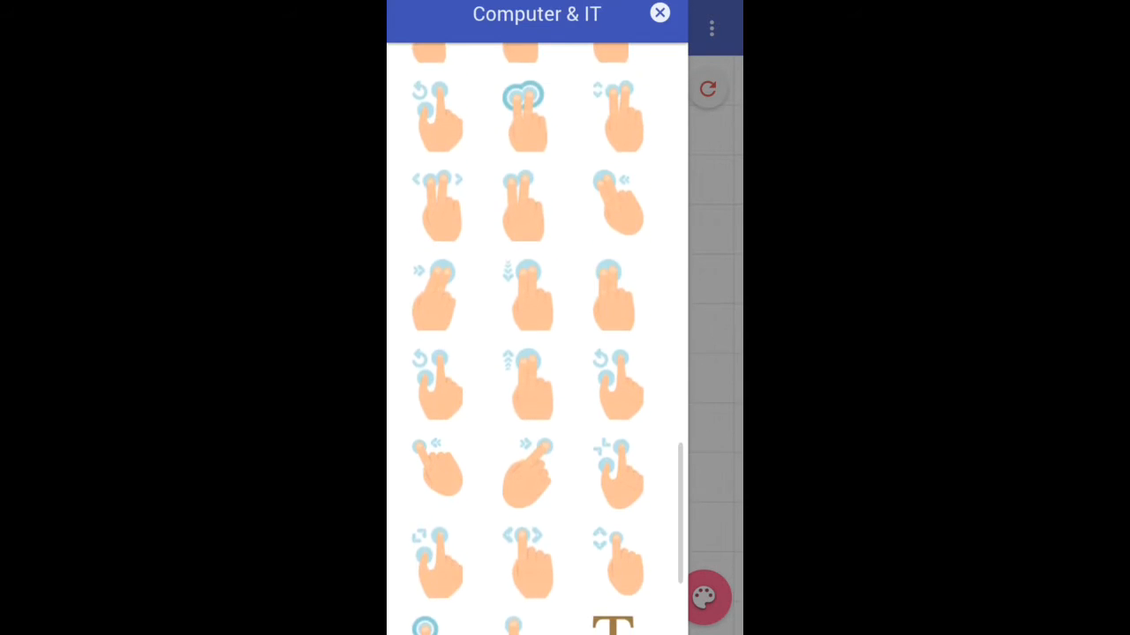
{"action": "scroll", "scroll_direction": "down", "scroll_amount": 3}
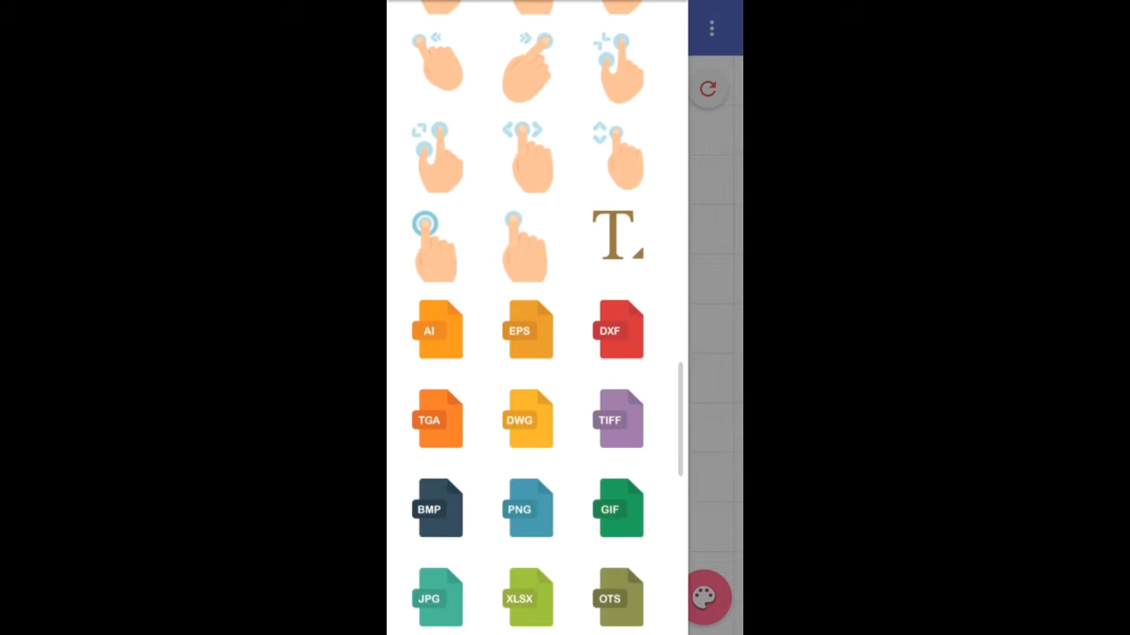
{"action": "scroll", "scroll_direction": "down", "scroll_amount": 3}
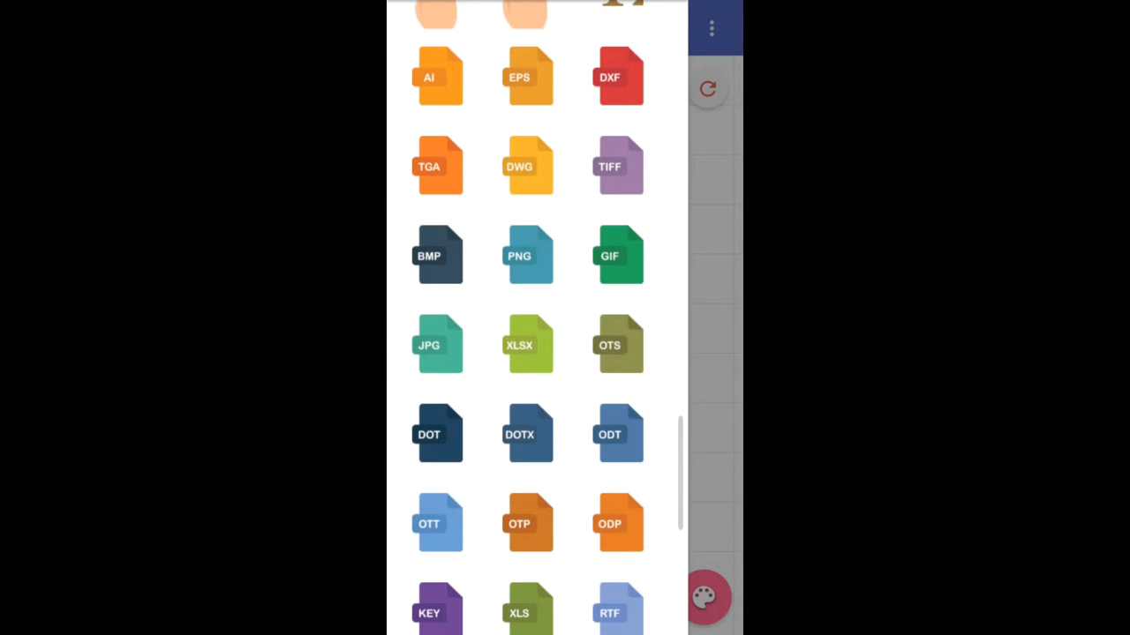
{"action": "scroll", "scroll_direction": "down", "scroll_amount": 3}
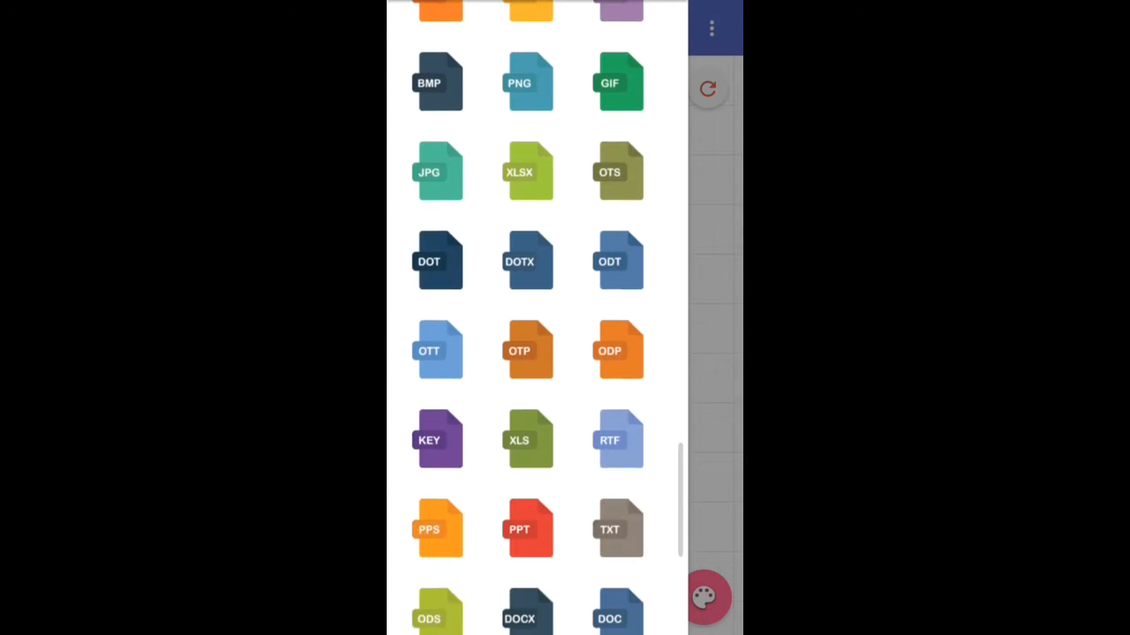
{"action": "scroll", "scroll_direction": "up", "scroll_amount": 3}
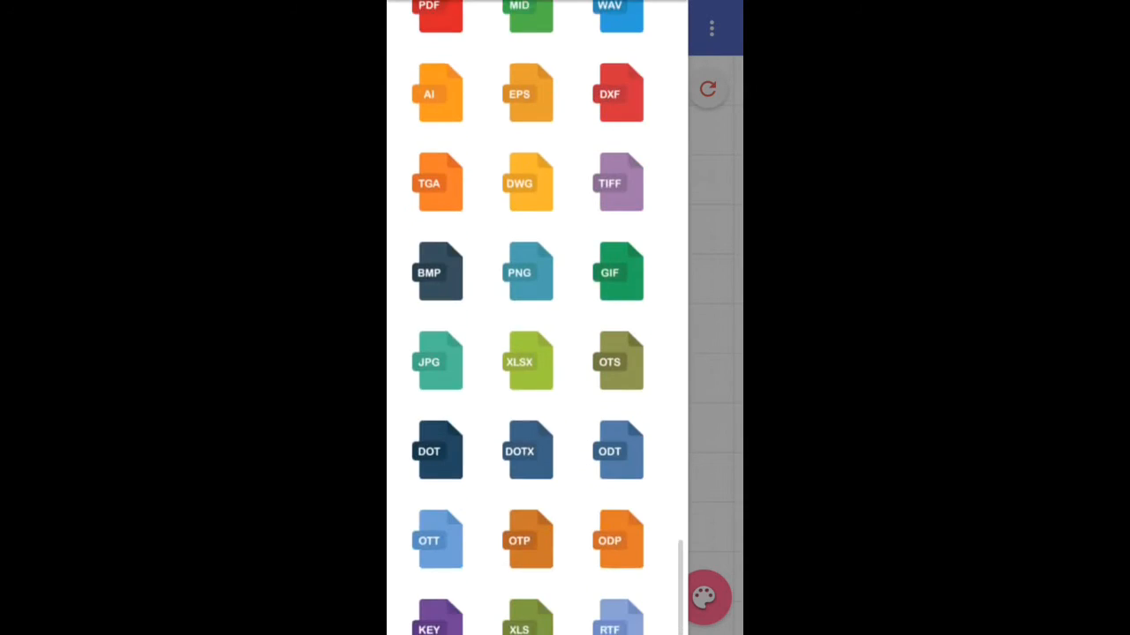
{"action": "scroll", "scroll_direction": "down", "scroll_amount": 3}
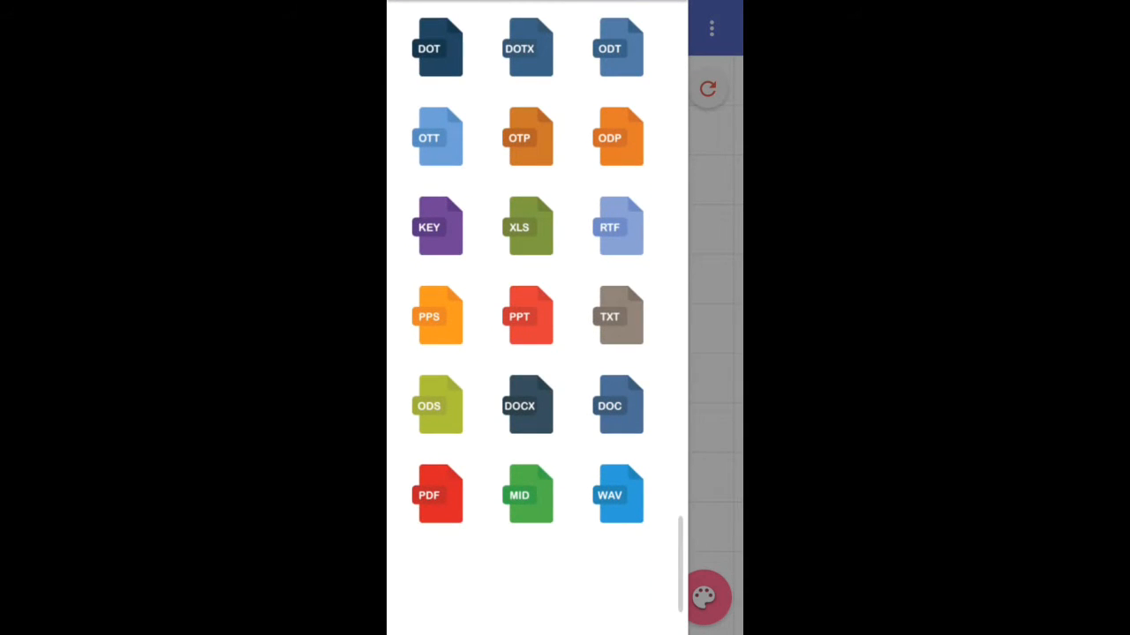
{"action": "scroll", "scroll_direction": "down", "scroll_amount": 3}
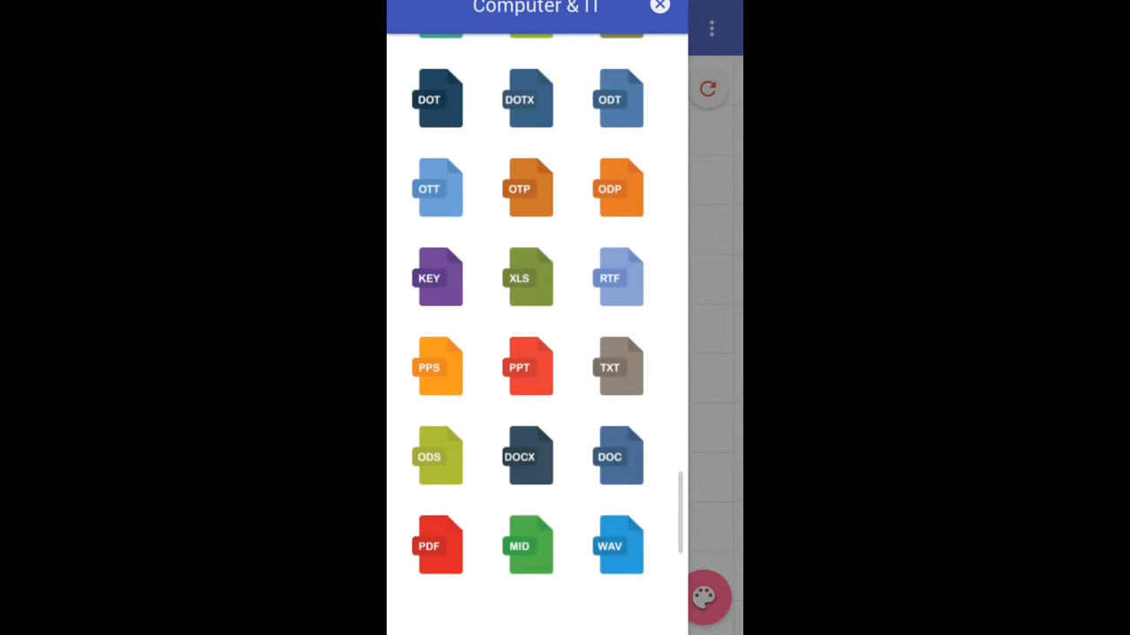
{"action": "scroll", "scroll_direction": "down", "scroll_amount": 3}
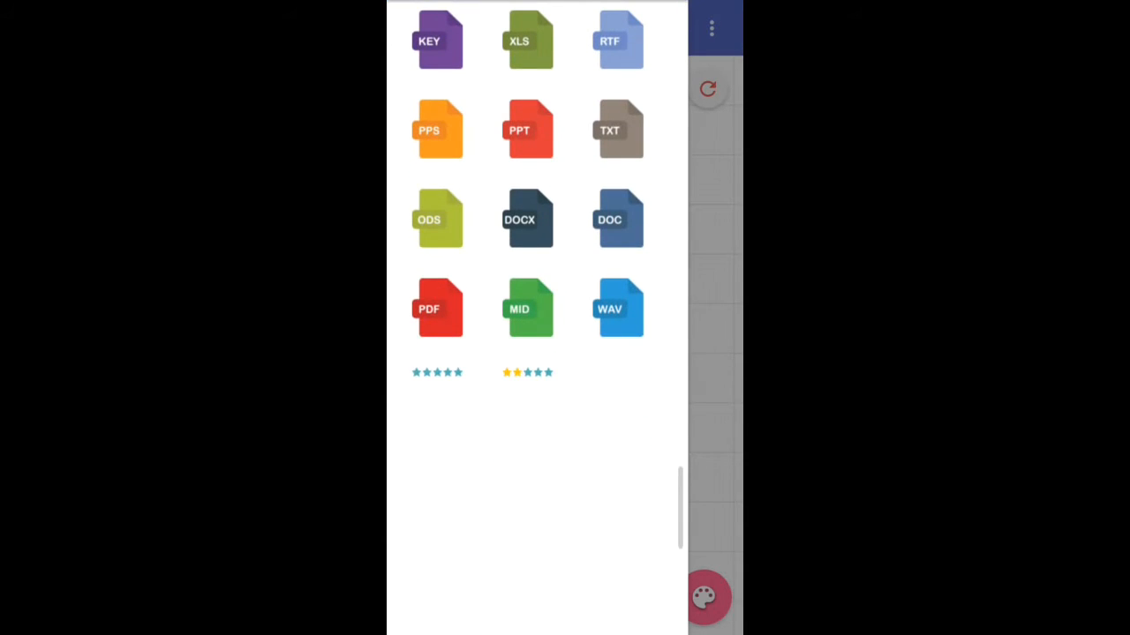
{"action": "scroll", "scroll_direction": "down", "scroll_amount": 3}
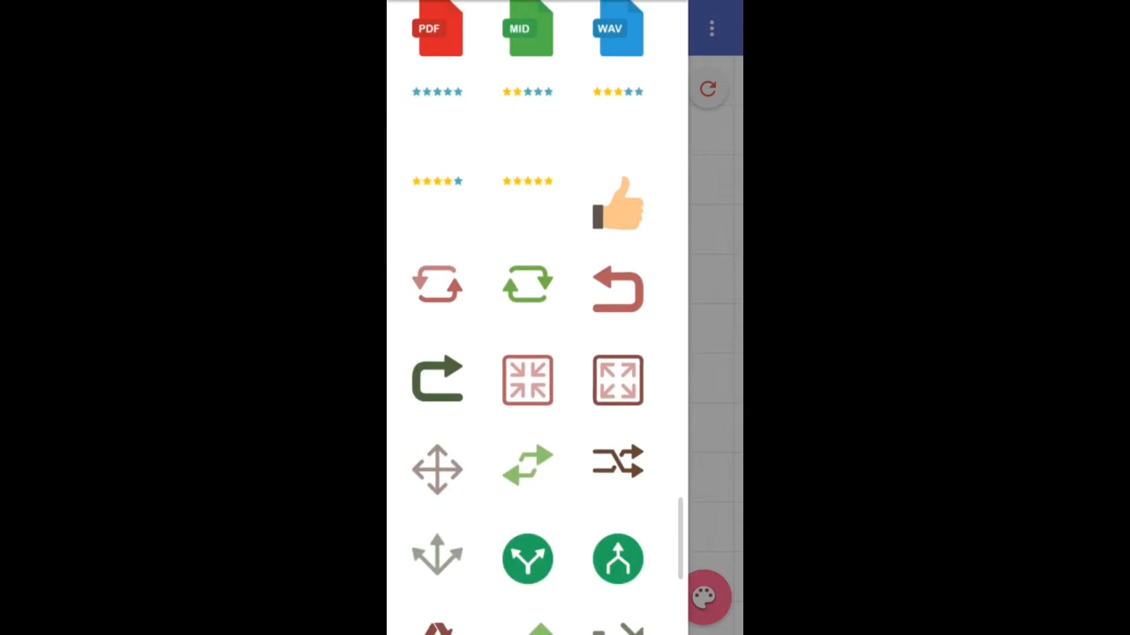
{"action": "scroll", "scroll_direction": "down", "scroll_amount": 3}
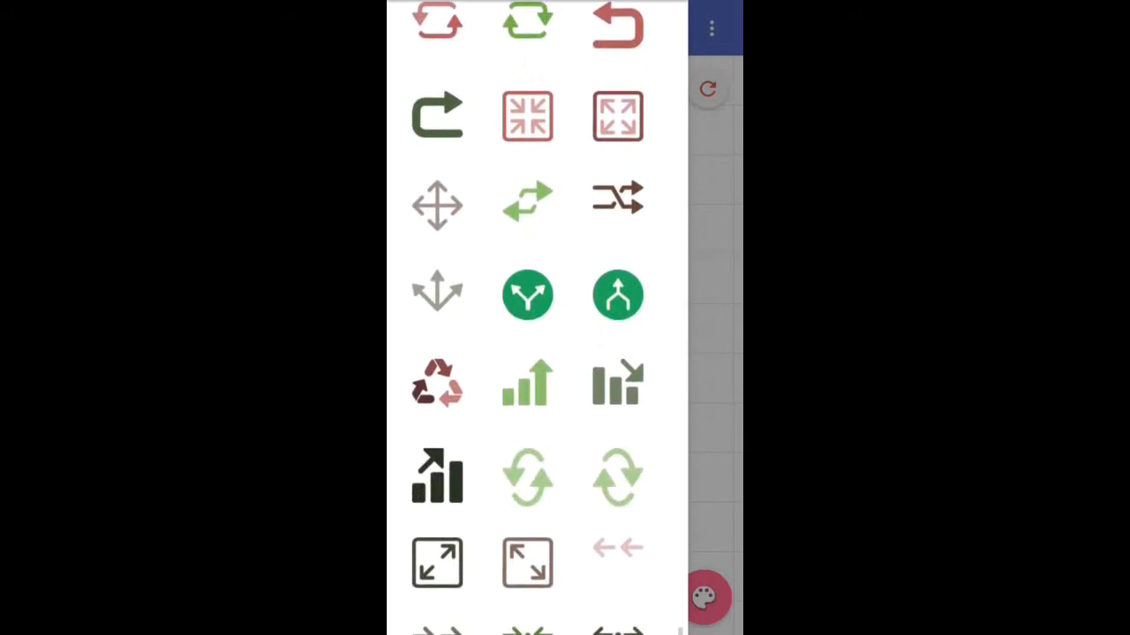
{"action": "scroll", "scroll_direction": "down", "scroll_amount": 3}
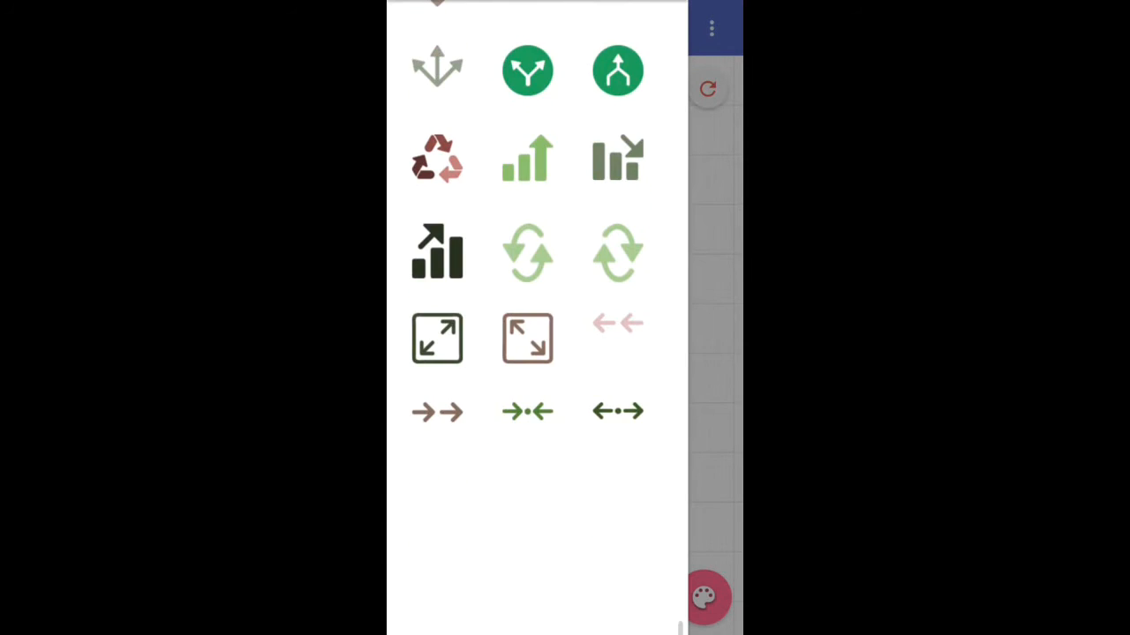
{"action": "scroll", "scroll_direction": "down", "scroll_amount": 3}
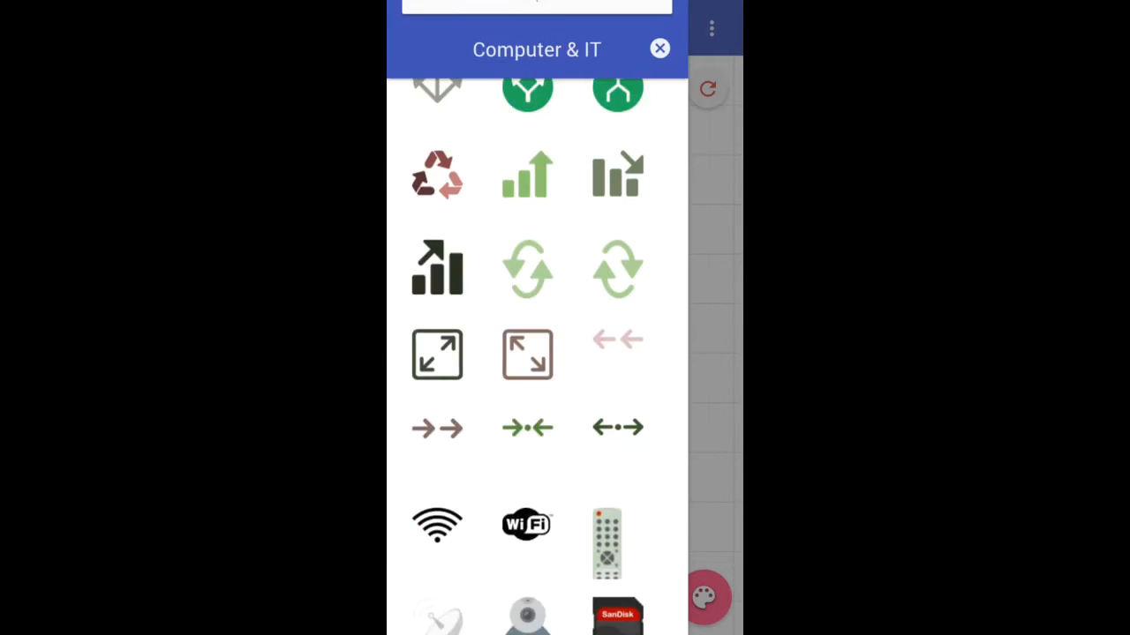
{"action": "scroll", "scroll_direction": "down", "scroll_amount": 3}
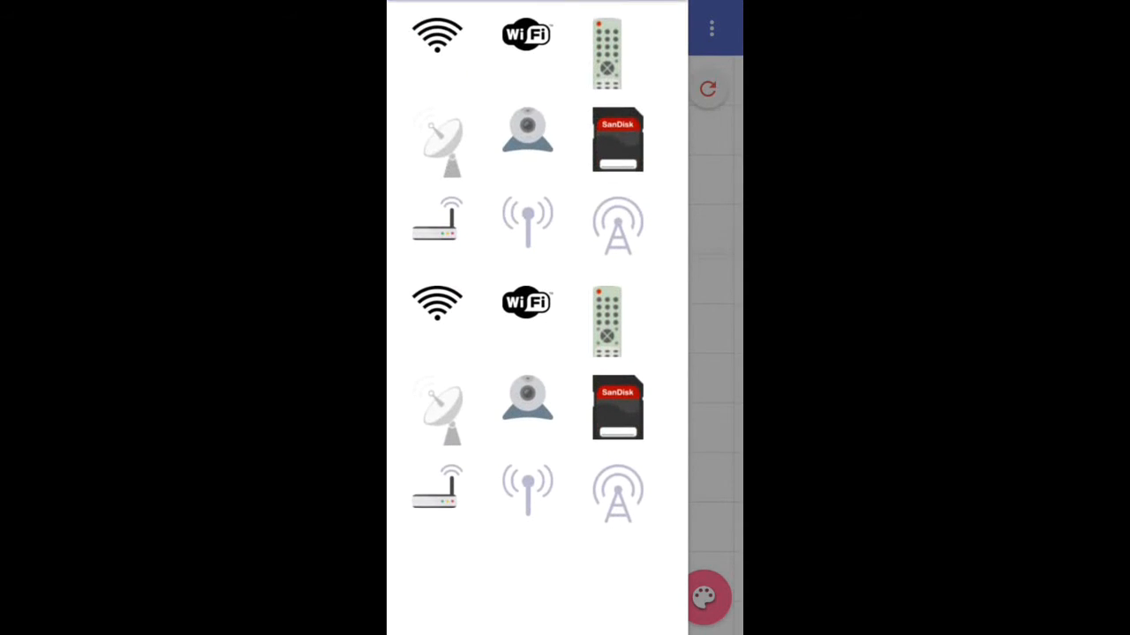
{"action": "scroll", "scroll_direction": "down", "scroll_amount": 3}
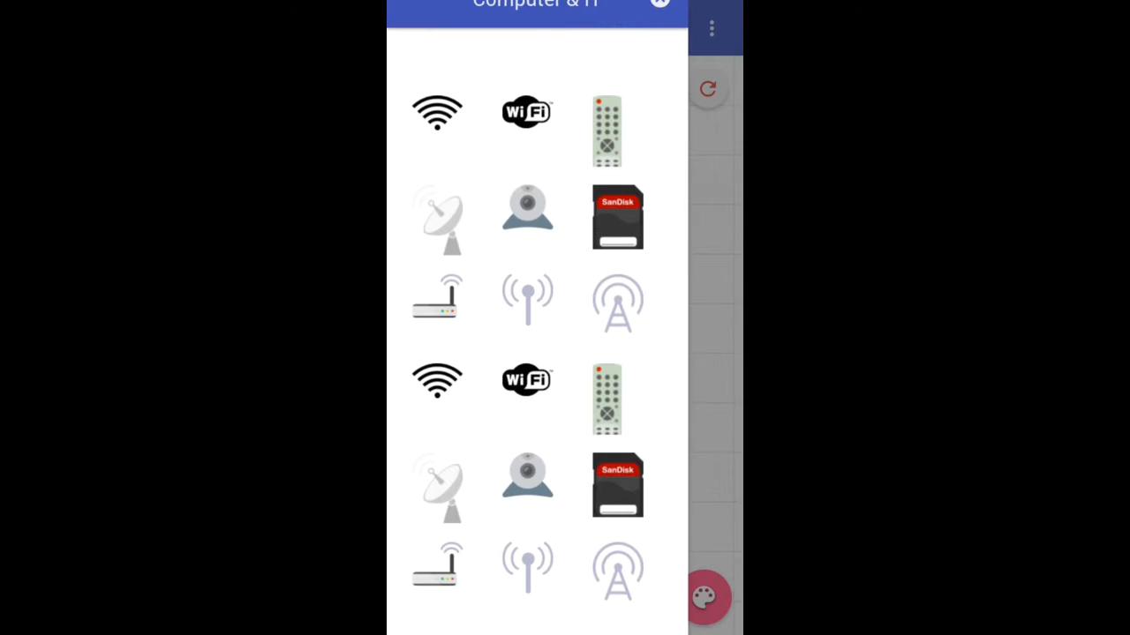
{"action": "scroll", "scroll_direction": "down", "scroll_amount": 3}
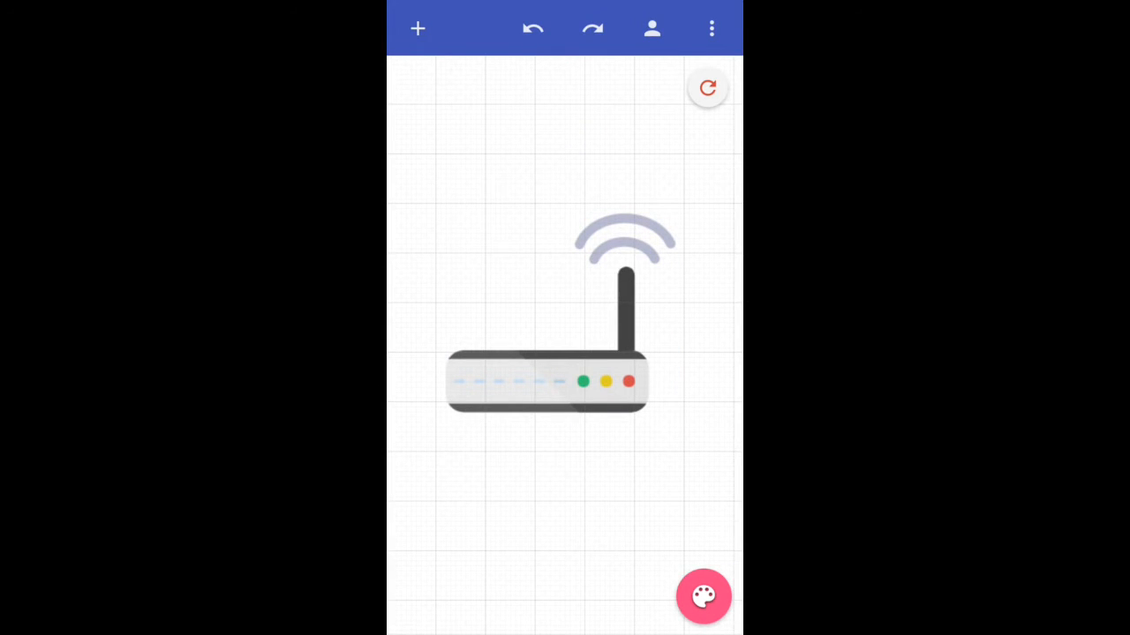
Step: Reopen the Icons/Shapes collection over the router-only canvas
{"action": "left_click", "coordinate": [539, 389]}
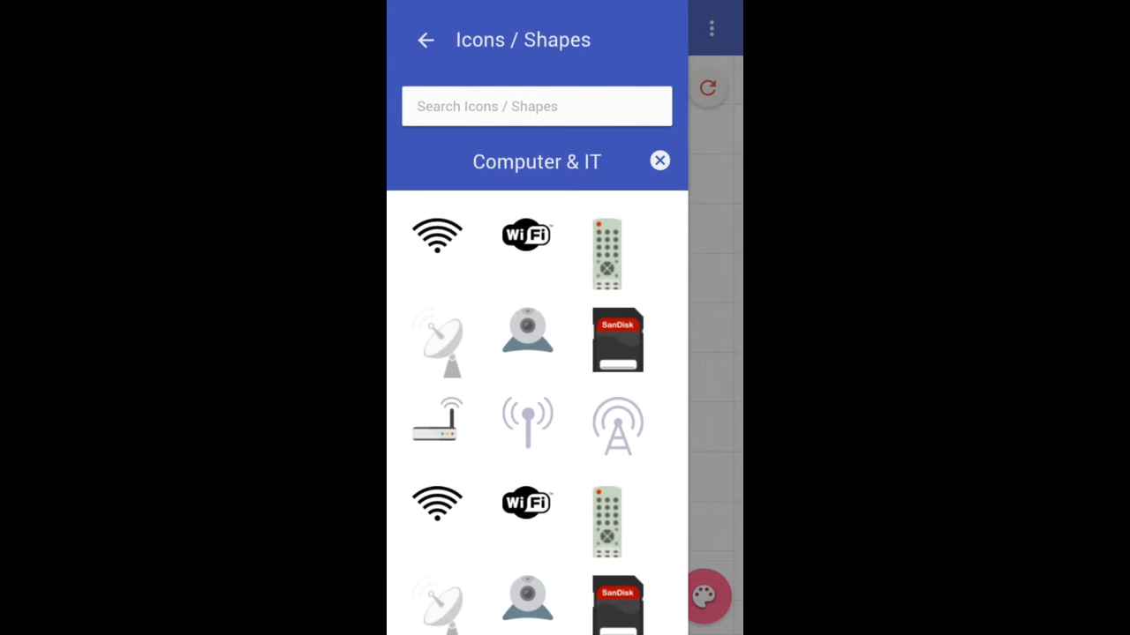
Step: Start a new text element and enter the name 'TechNet'
{"action": "left_click", "coordinate": [660, 161]}
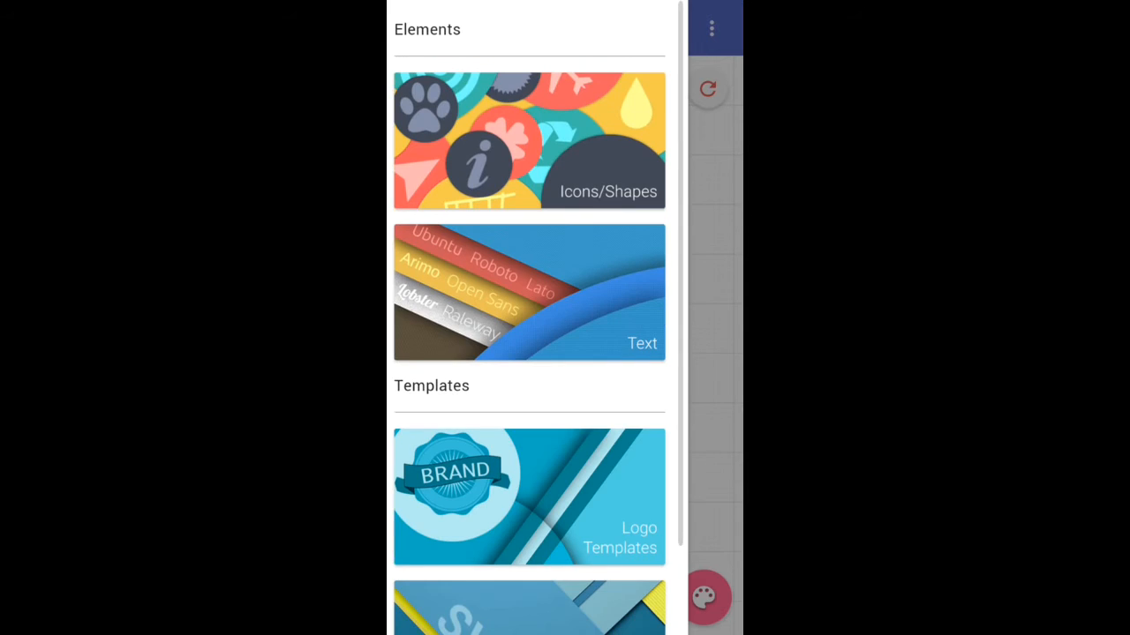
{"action": "left_click", "coordinate": [530, 293]}
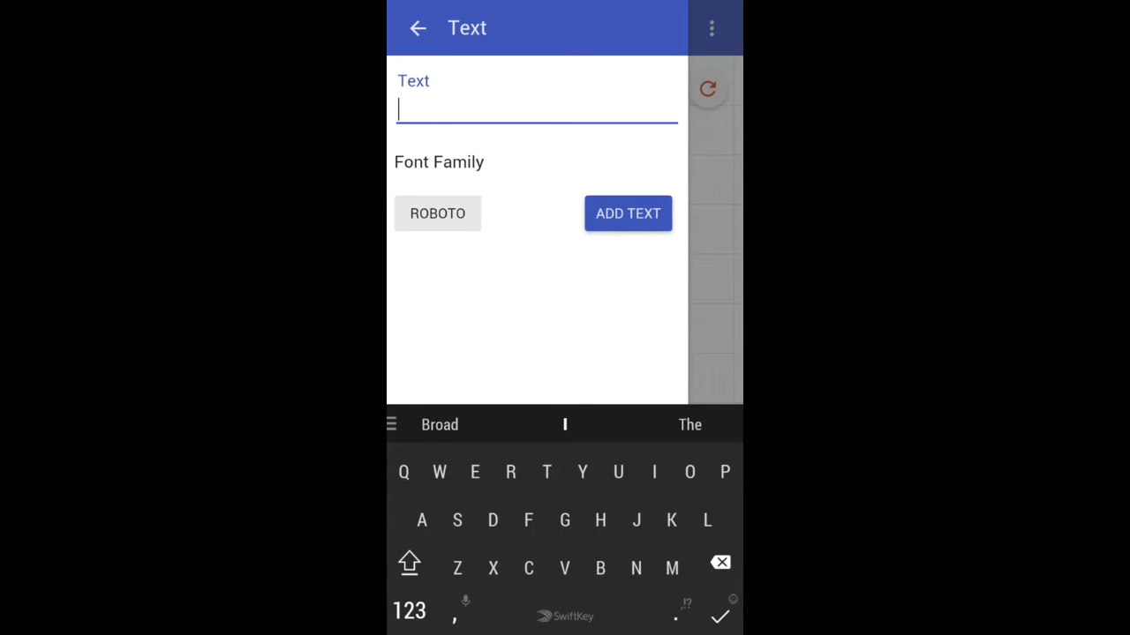
{"action": "type", "text": "TechN"}
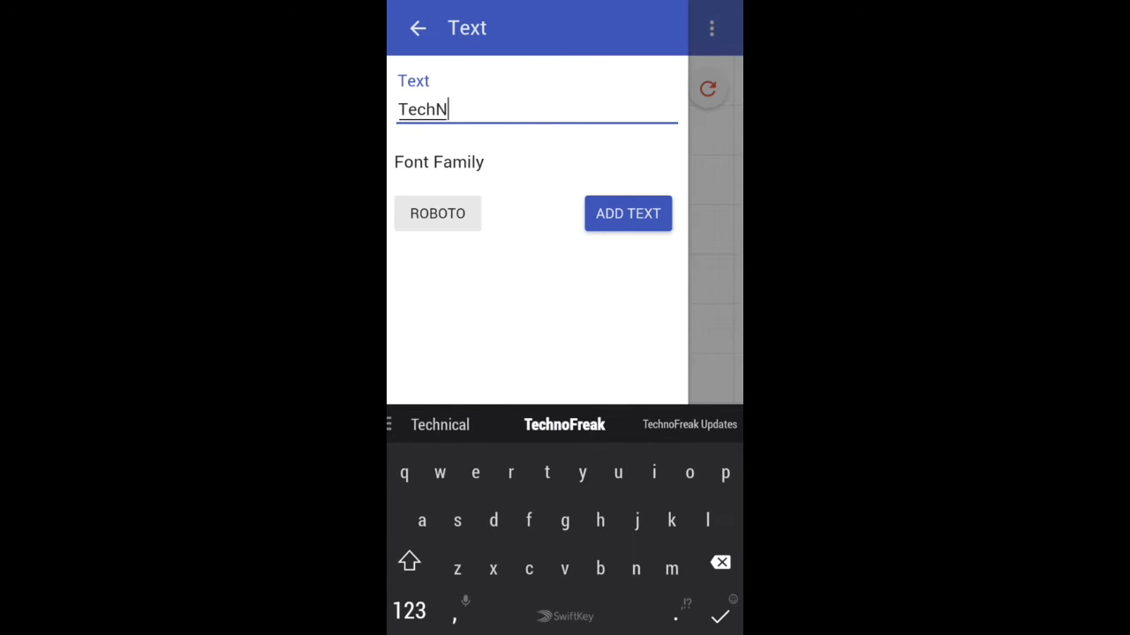
{"action": "type", "text": "et"}
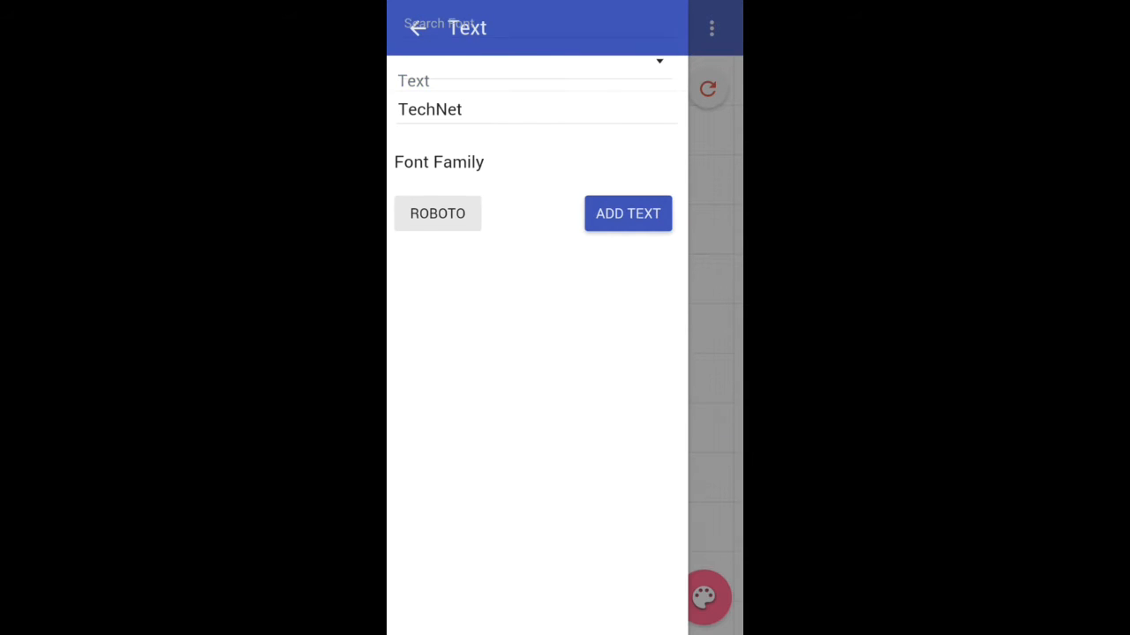
Step: Browse handwriting then sans serif fonts and apply Exo to the TechNet text
{"action": "left_click", "coordinate": [438, 213]}
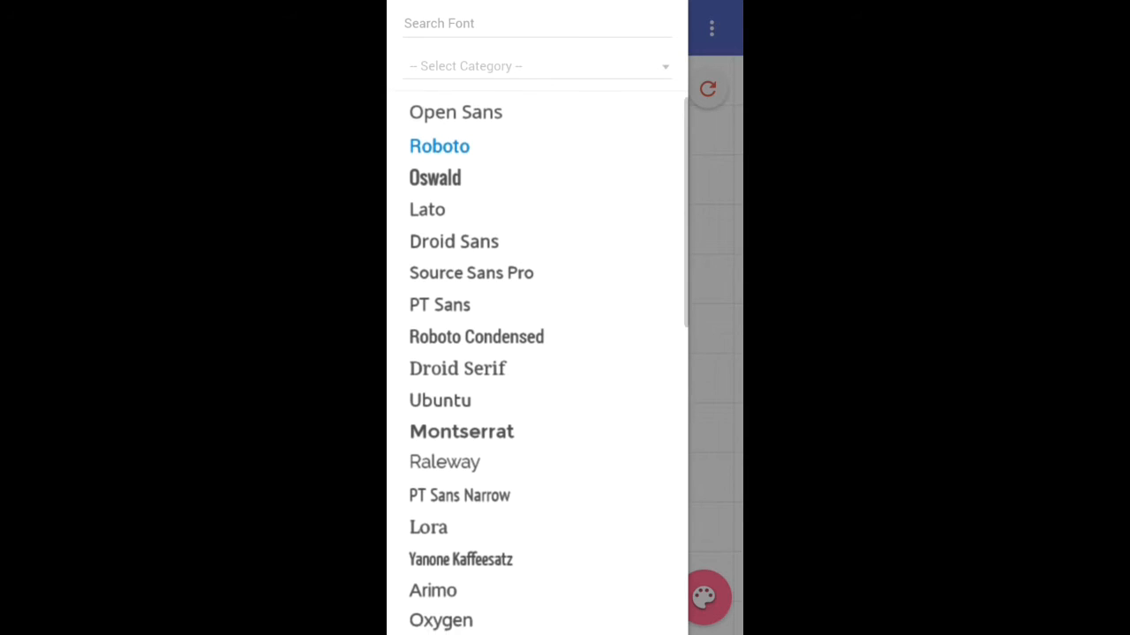
{"action": "scroll", "scroll_direction": "down", "scroll_amount": 3}
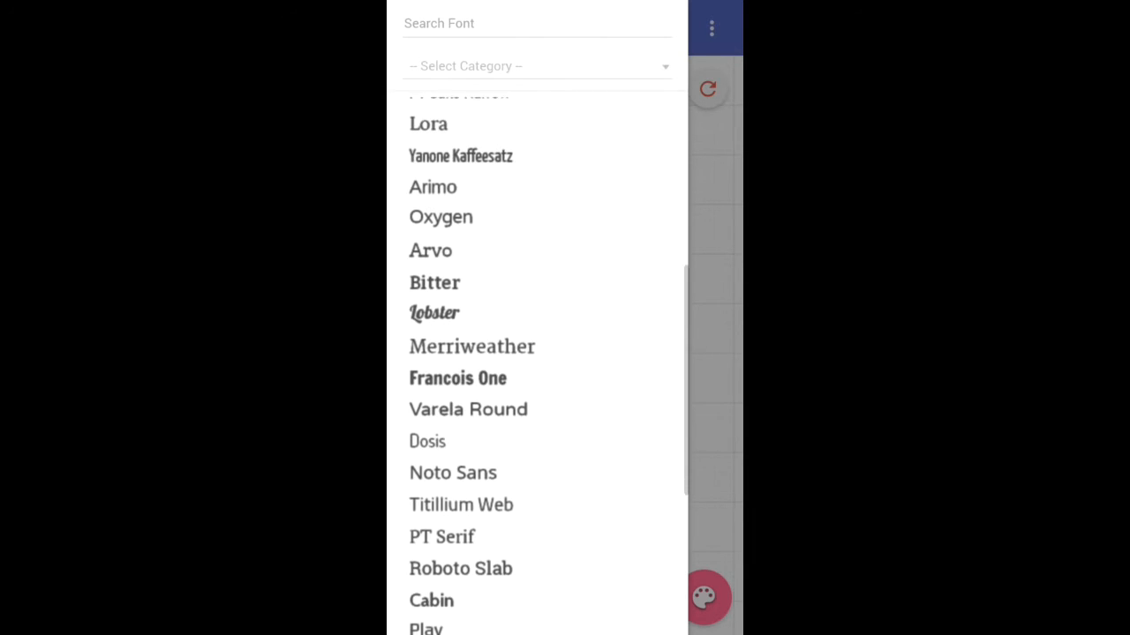
{"action": "scroll", "scroll_direction": "down", "scroll_amount": 3}
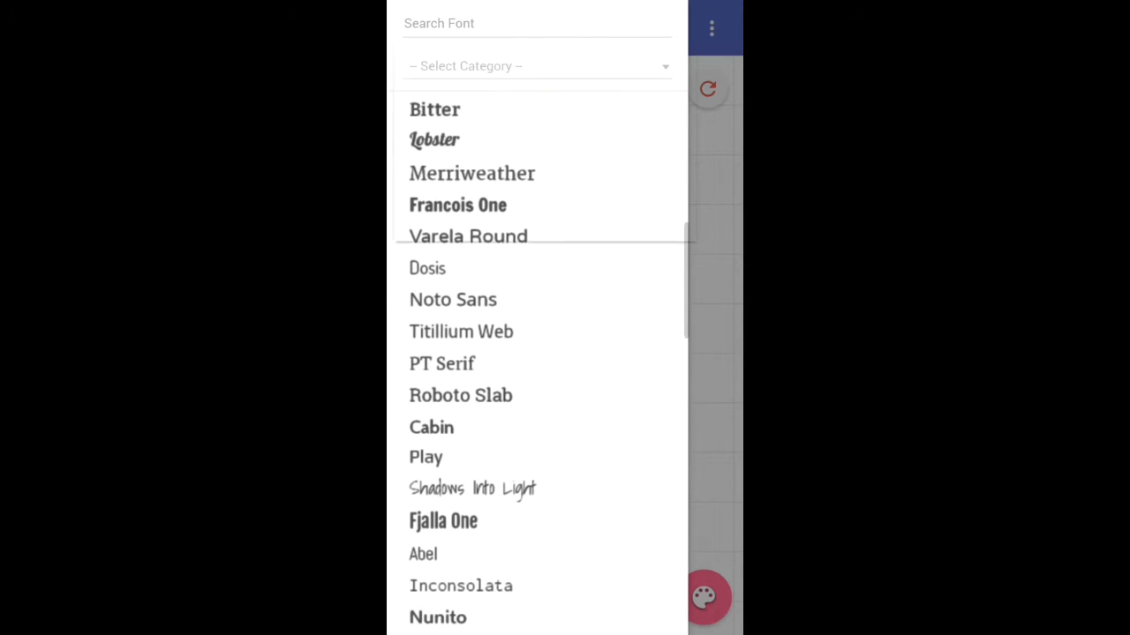
{"action": "left_click", "coordinate": [537, 66]}
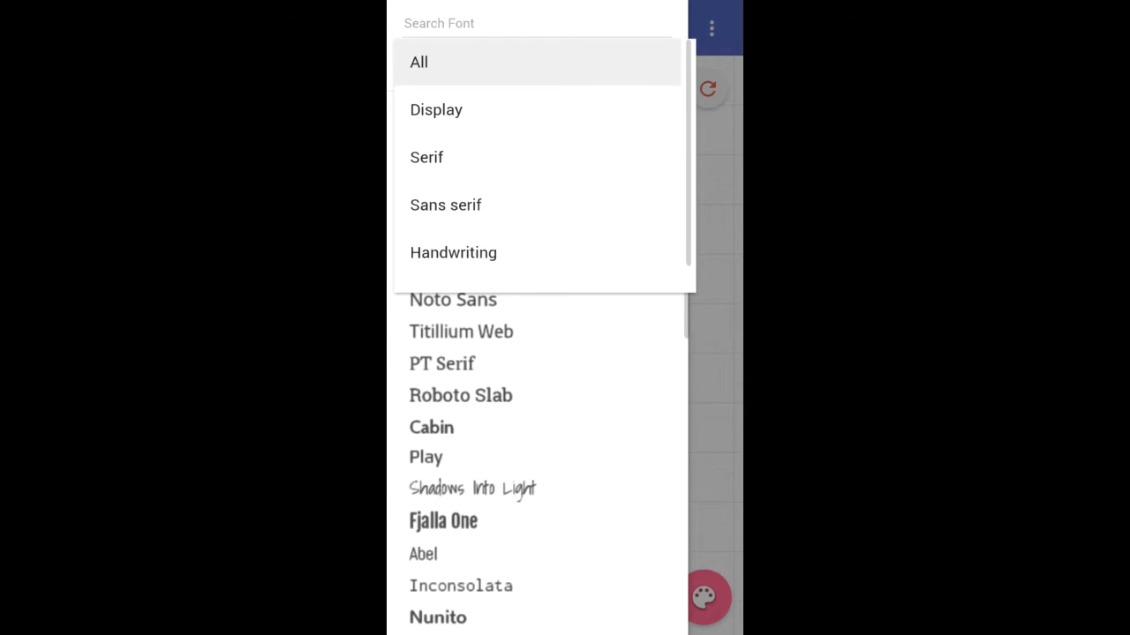
{"action": "left_click", "coordinate": [452, 253]}
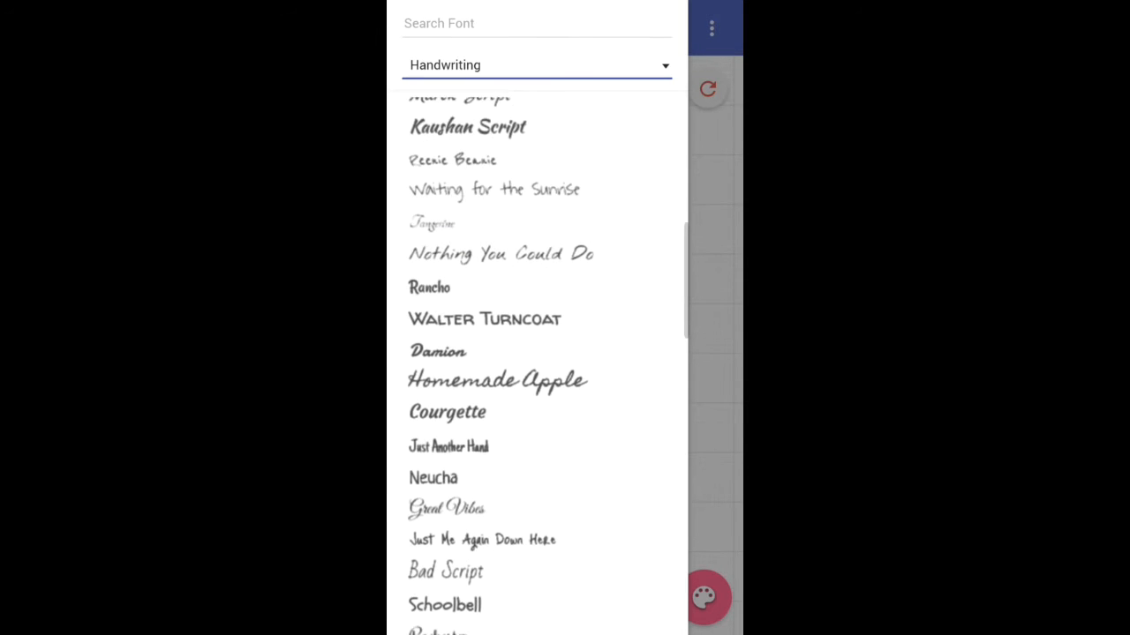
{"action": "scroll", "scroll_direction": "down", "scroll_amount": 3}
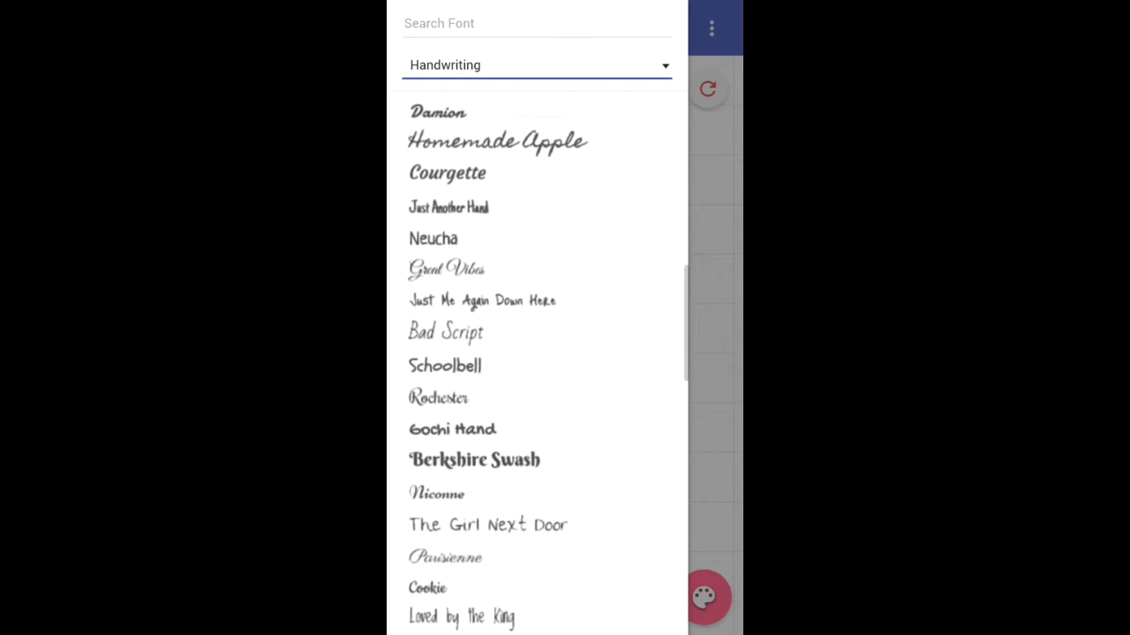
{"action": "scroll", "scroll_direction": "down", "scroll_amount": 3}
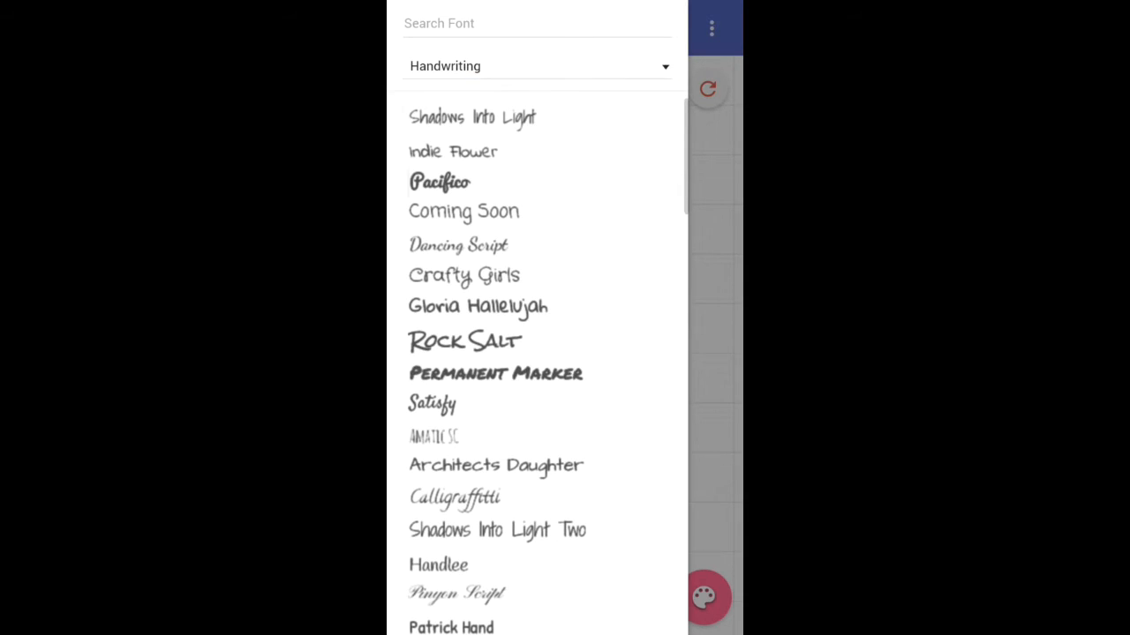
{"action": "left_click", "coordinate": [536, 65]}
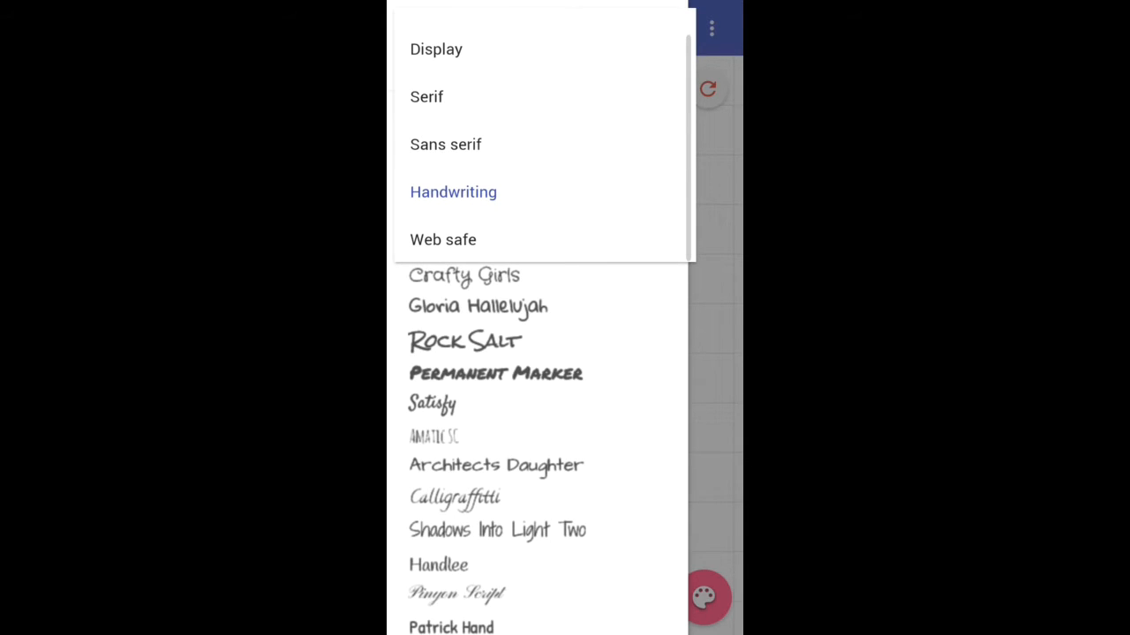
{"action": "left_click", "coordinate": [444, 145]}
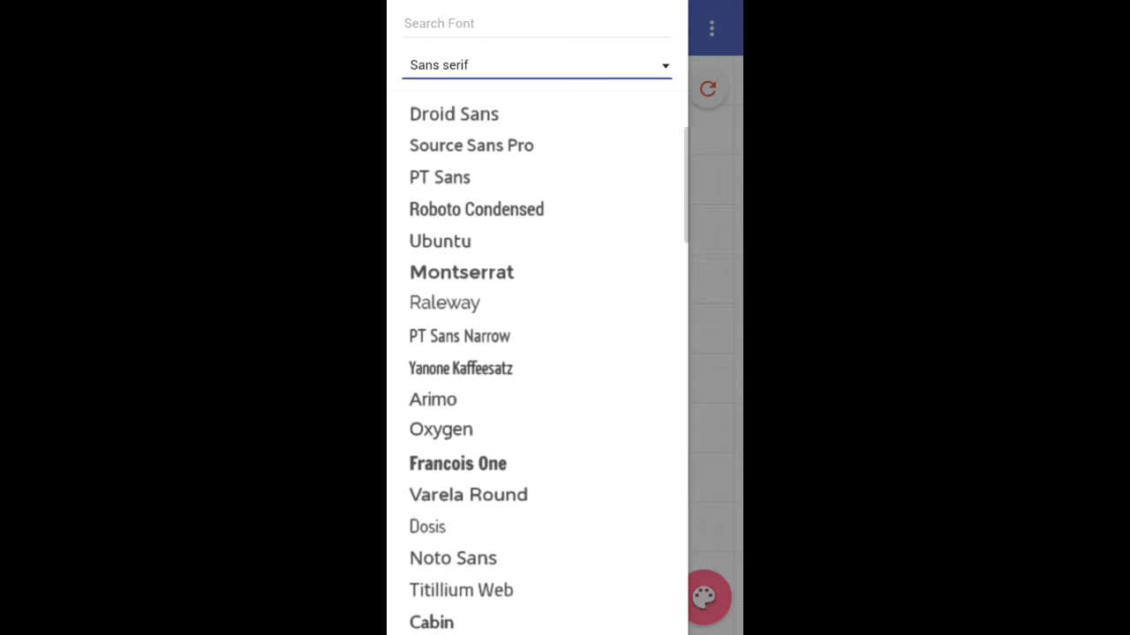
{"action": "scroll", "scroll_direction": "down", "scroll_amount": 3}
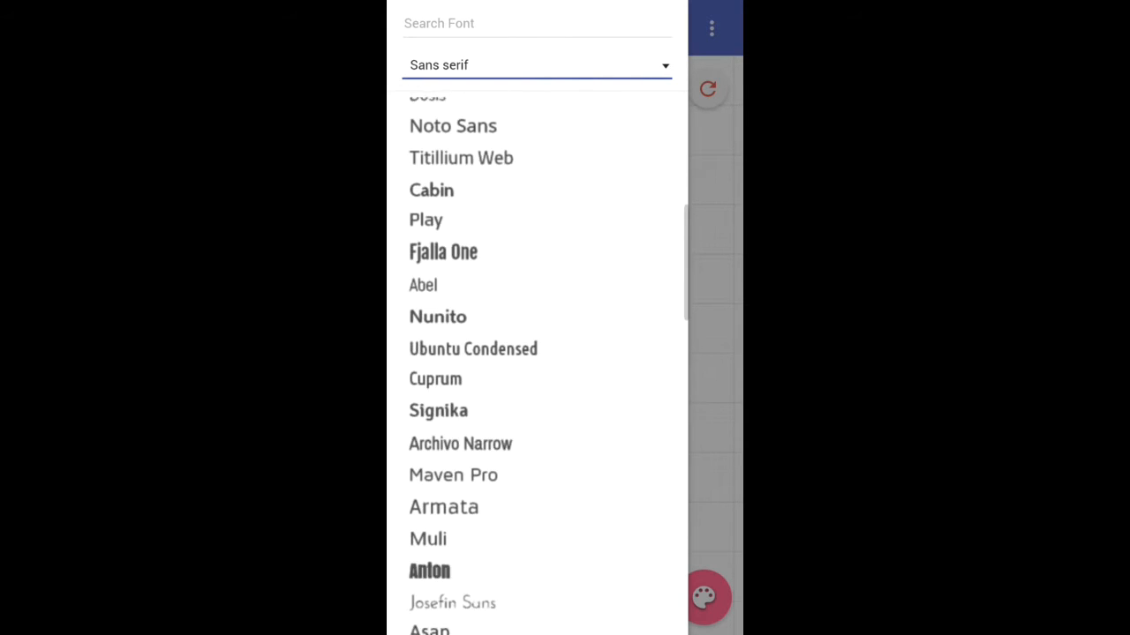
{"action": "scroll", "scroll_direction": "down", "scroll_amount": 3}
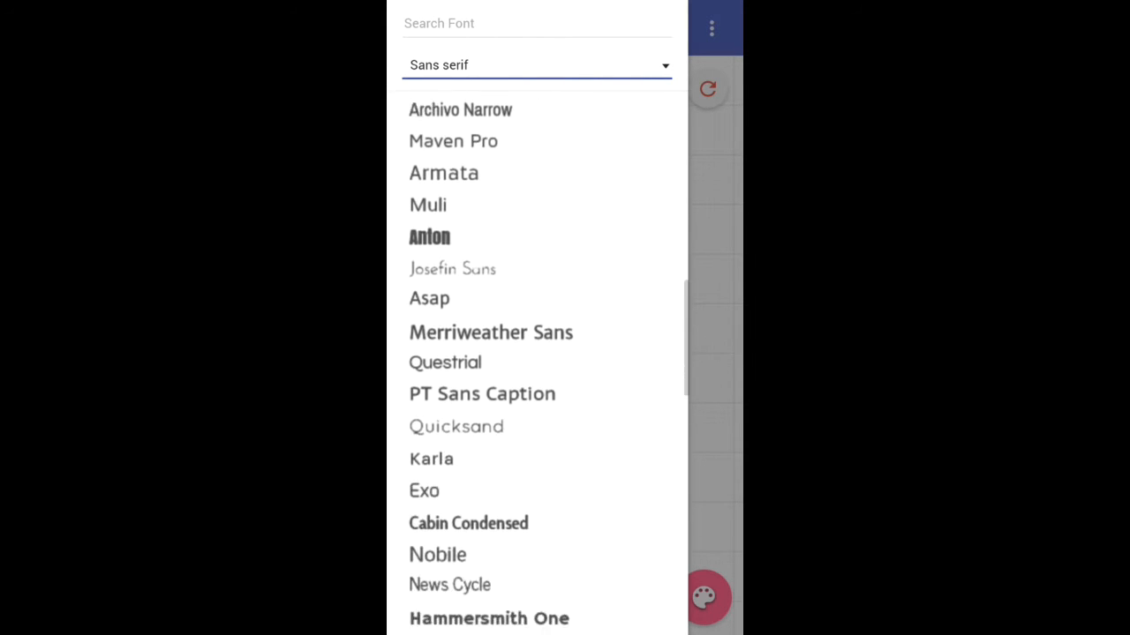
{"action": "scroll", "scroll_direction": "down", "scroll_amount": 3}
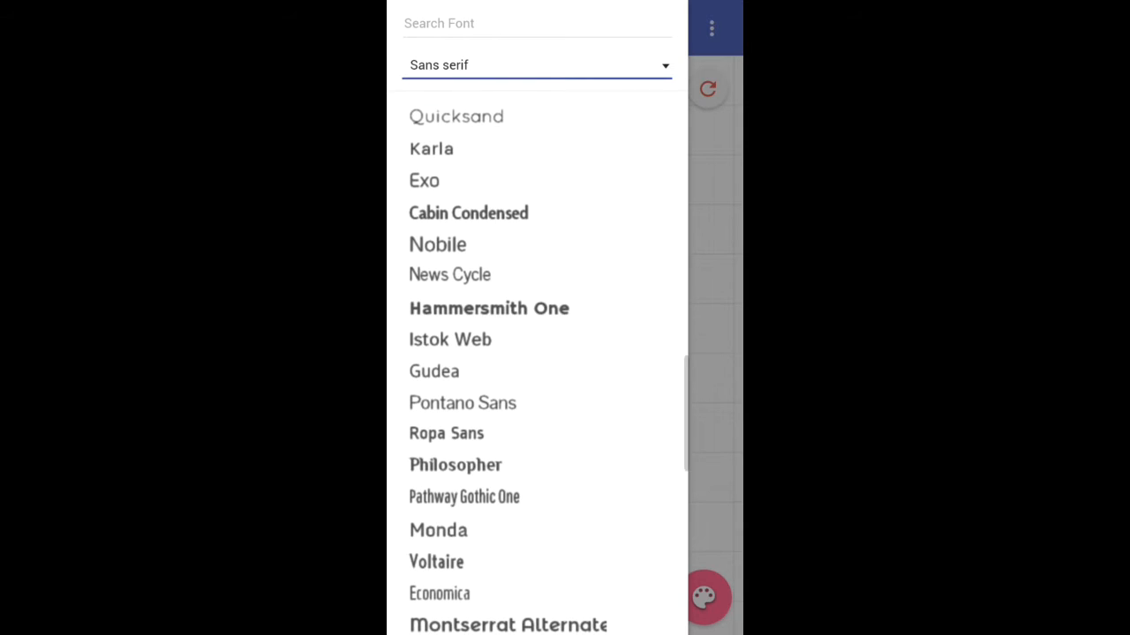
{"action": "left_click", "coordinate": [423, 180]}
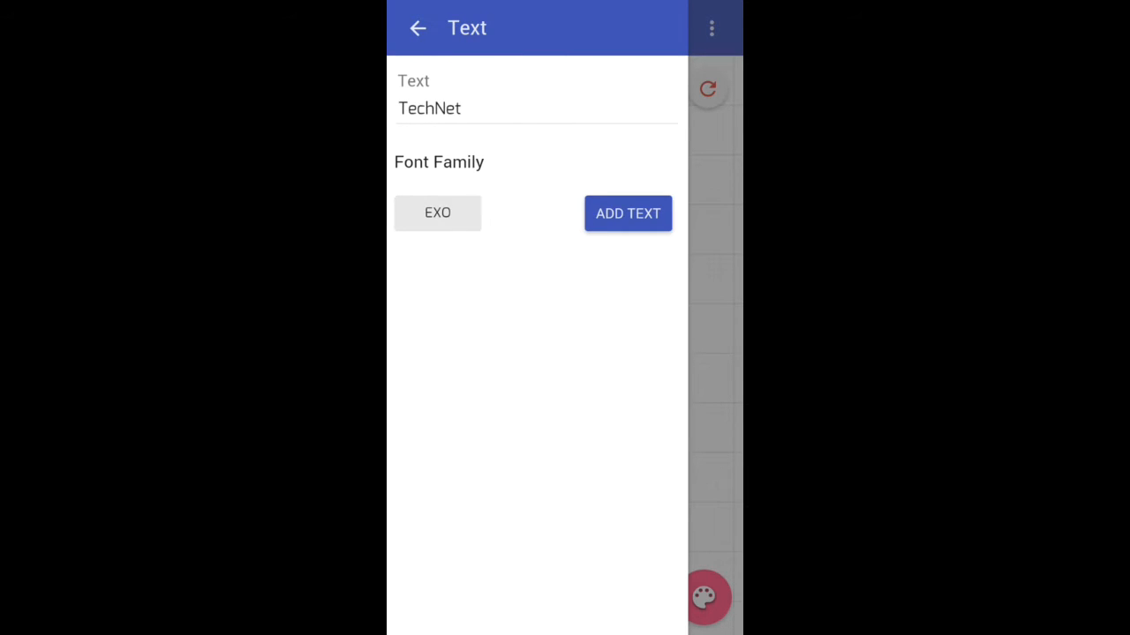
Step: Try the Orbitron font, then settle on Viga for the TechNet text
{"action": "left_click", "coordinate": [438, 212]}
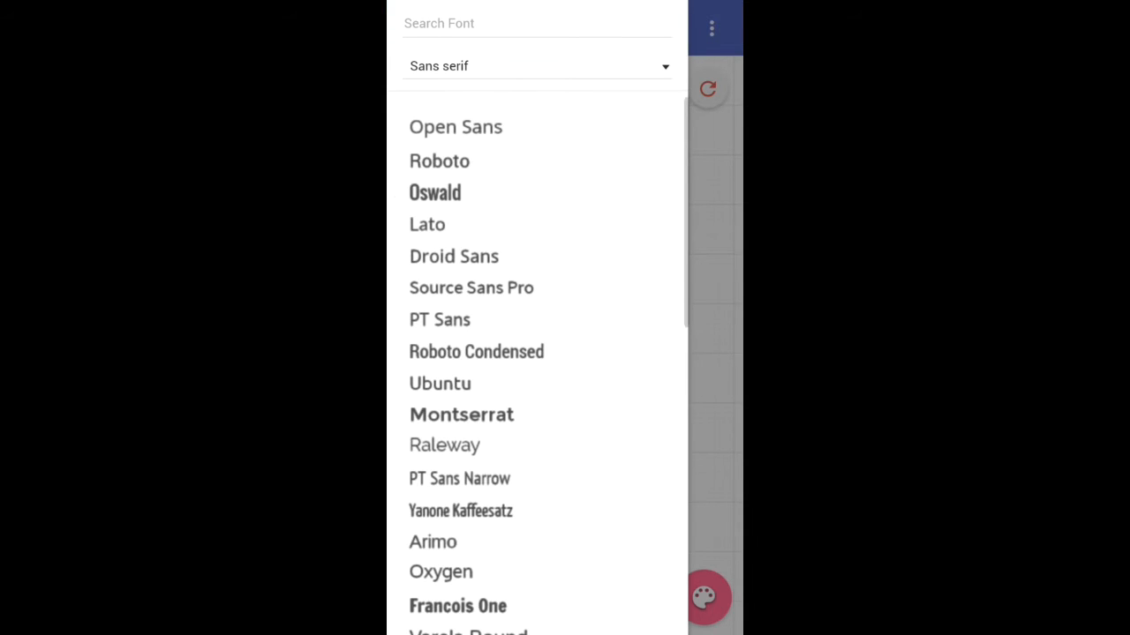
{"action": "scroll", "scroll_direction": "down", "scroll_amount": 3}
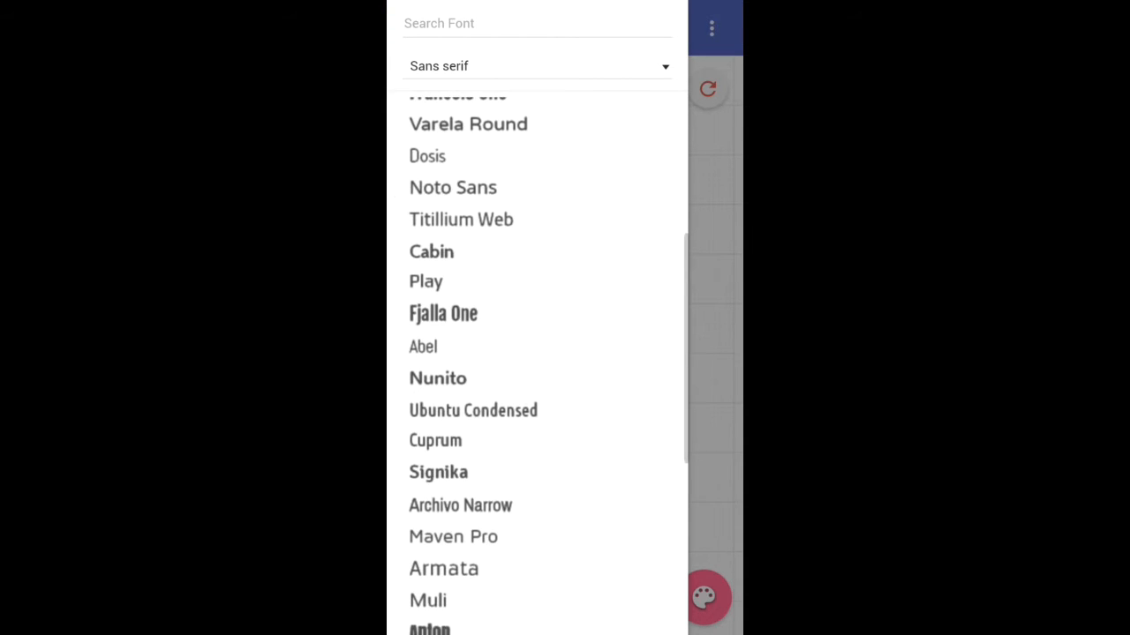
{"action": "scroll", "scroll_direction": "down", "scroll_amount": 3}
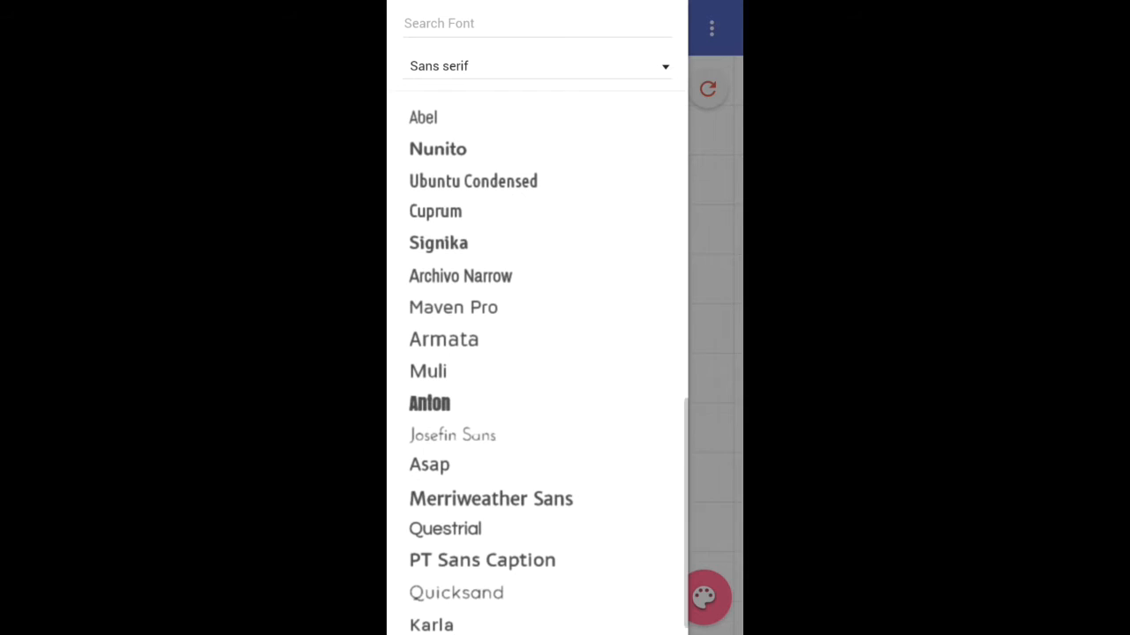
{"action": "scroll", "scroll_direction": "down", "scroll_amount": 3}
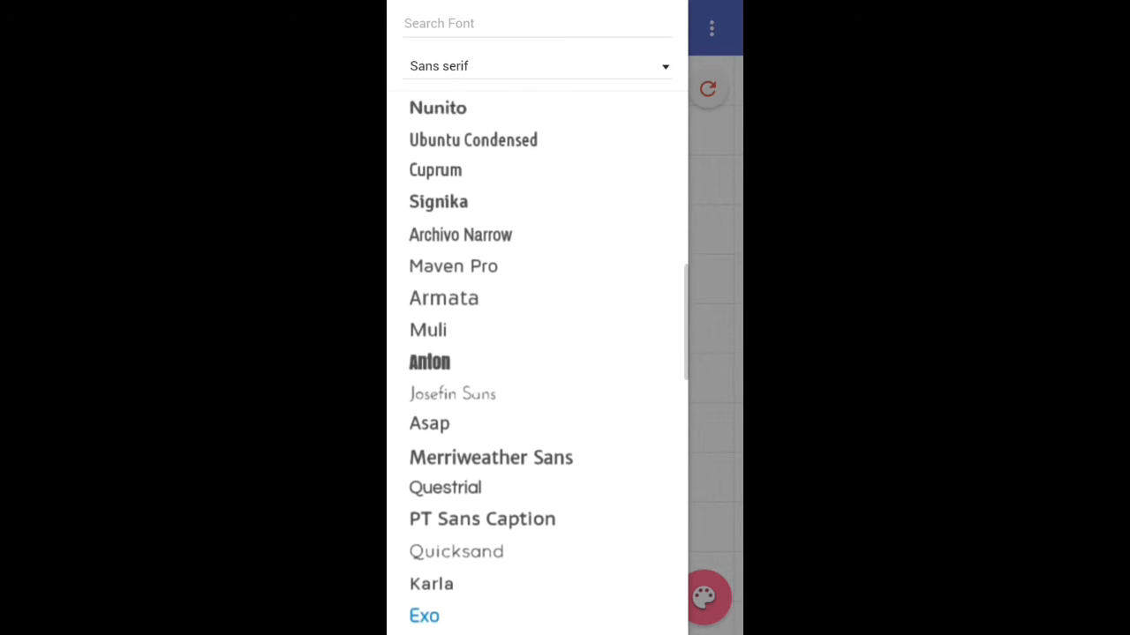
{"action": "scroll", "scroll_direction": "down", "scroll_amount": 3}
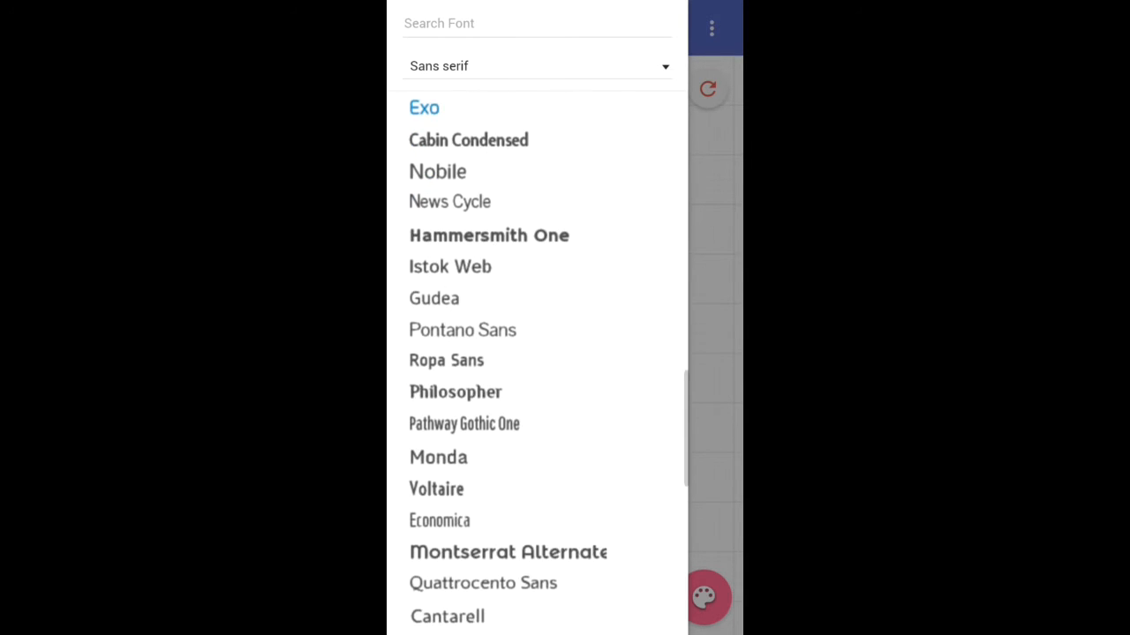
{"action": "scroll", "scroll_direction": "down", "scroll_amount": 3}
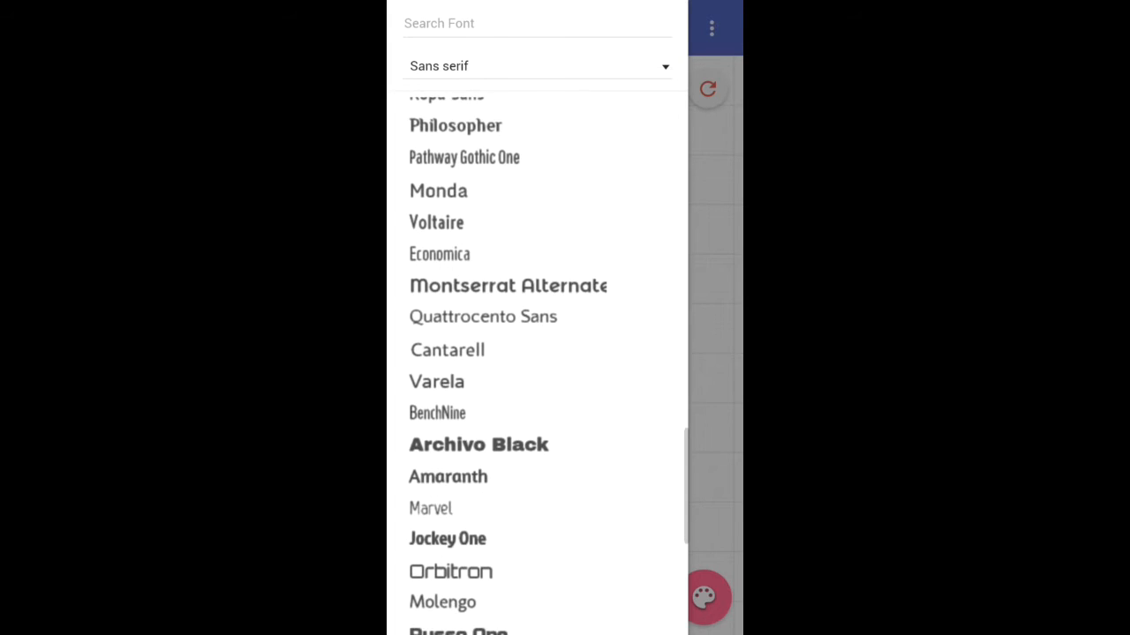
{"action": "scroll", "scroll_direction": "down", "scroll_amount": 3}
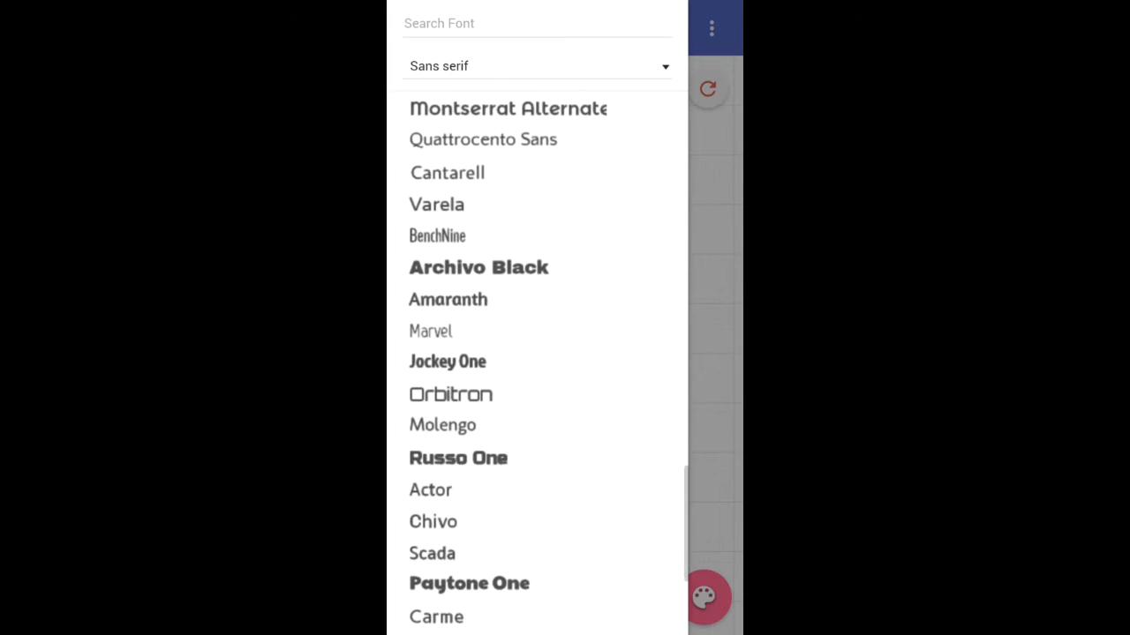
{"action": "left_click", "coordinate": [450, 395]}
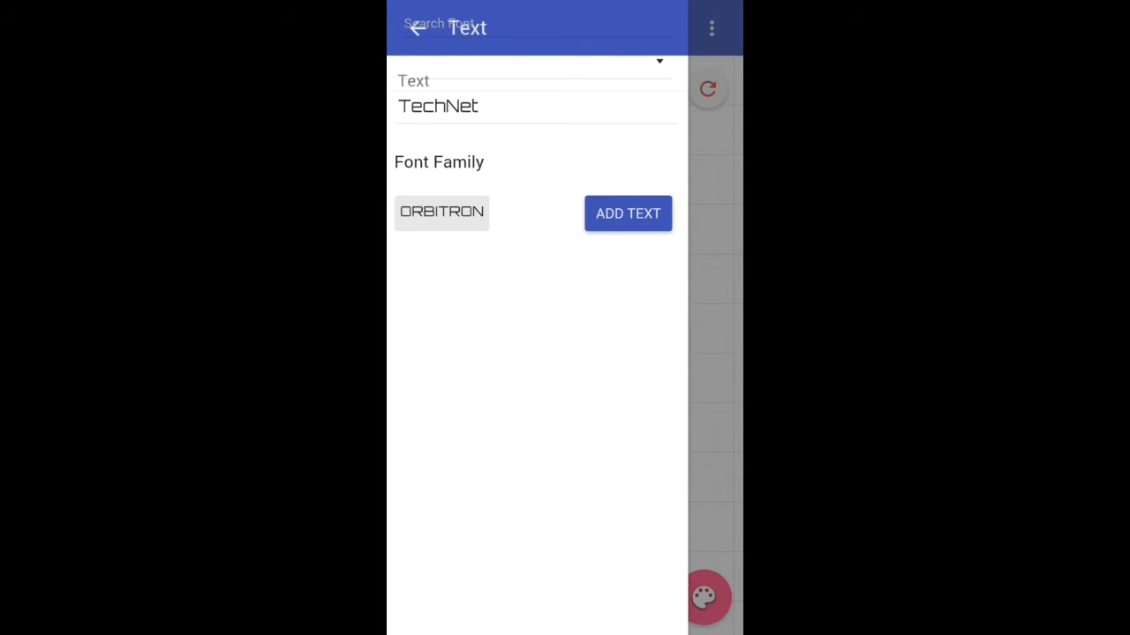
{"action": "left_click", "coordinate": [441, 212]}
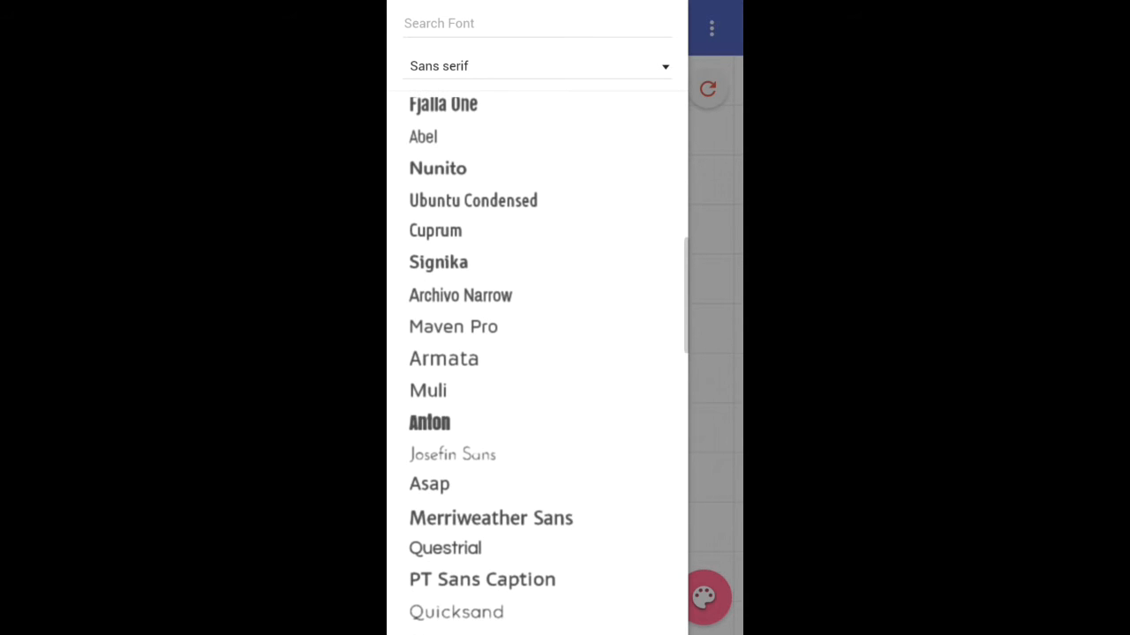
{"action": "scroll", "scroll_direction": "down", "scroll_amount": 3}
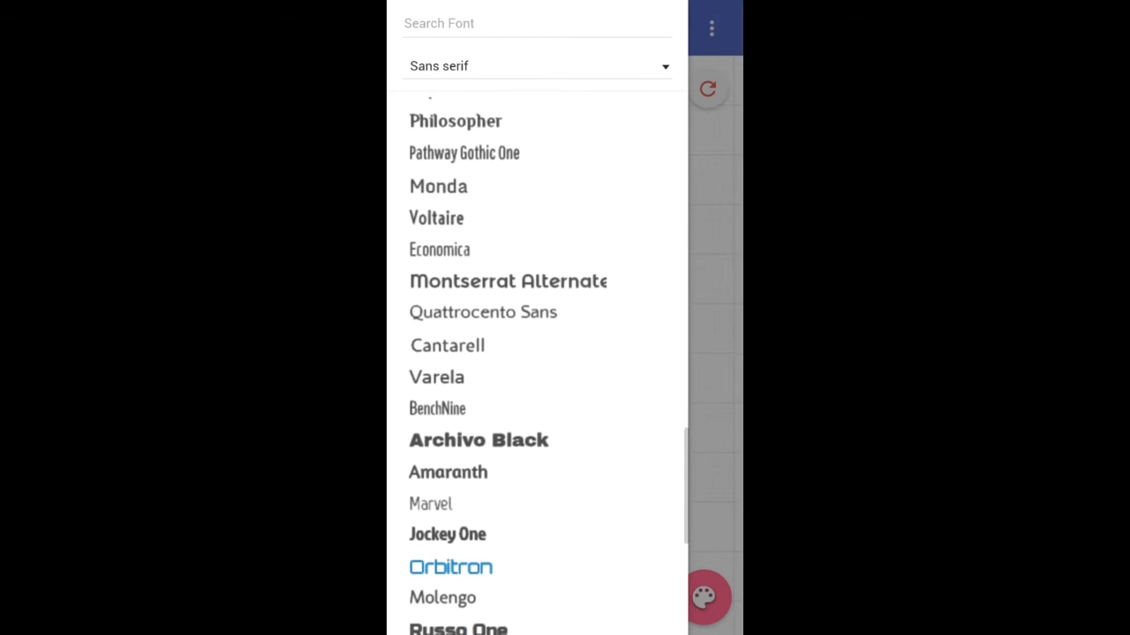
{"action": "scroll", "scroll_direction": "down", "scroll_amount": 3}
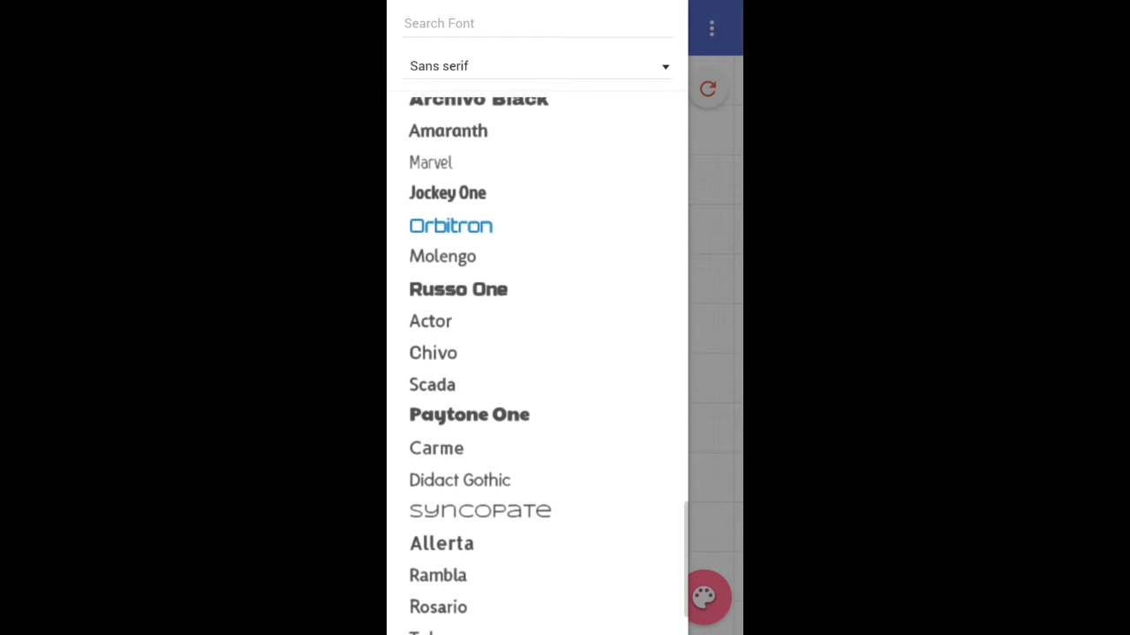
{"action": "scroll", "scroll_direction": "down", "scroll_amount": 3}
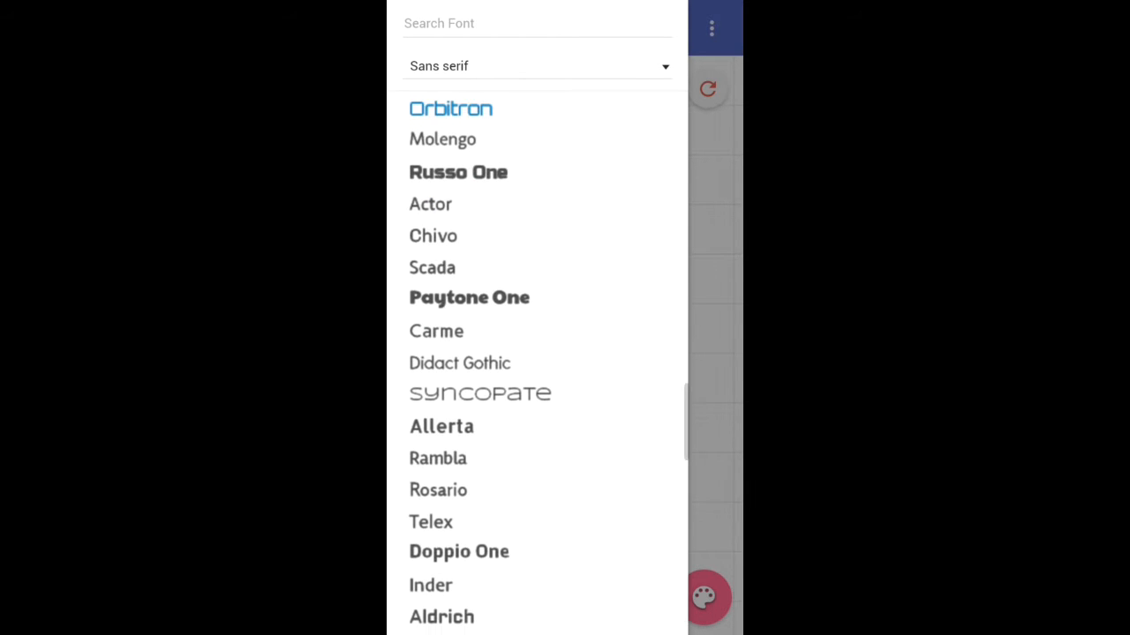
{"action": "scroll", "scroll_direction": "down", "scroll_amount": 3}
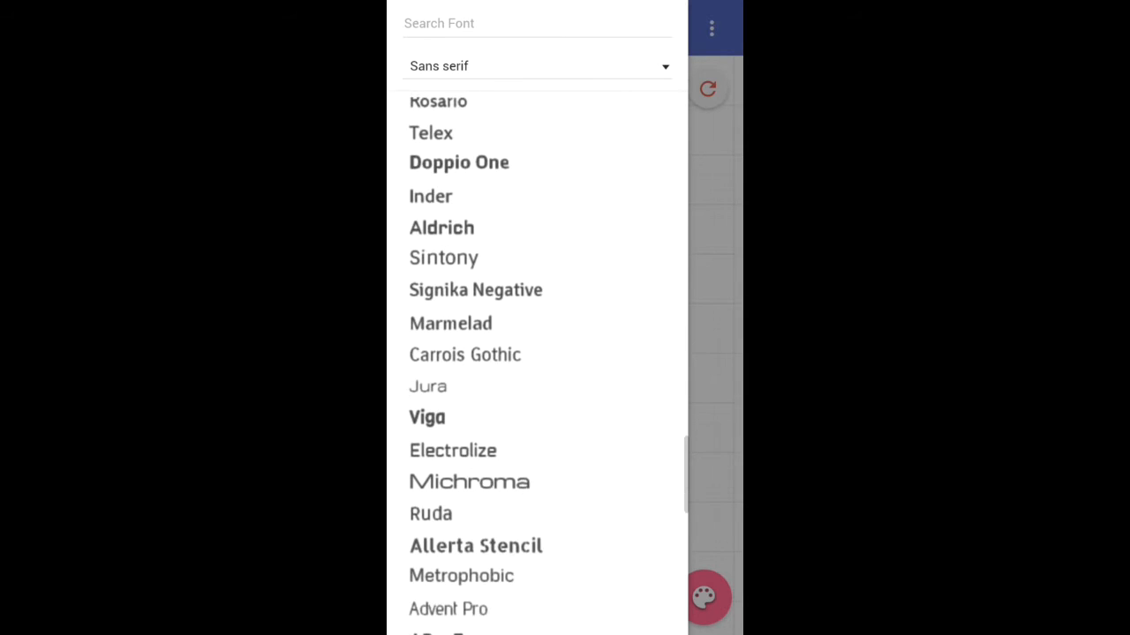
{"action": "left_click", "coordinate": [427, 416]}
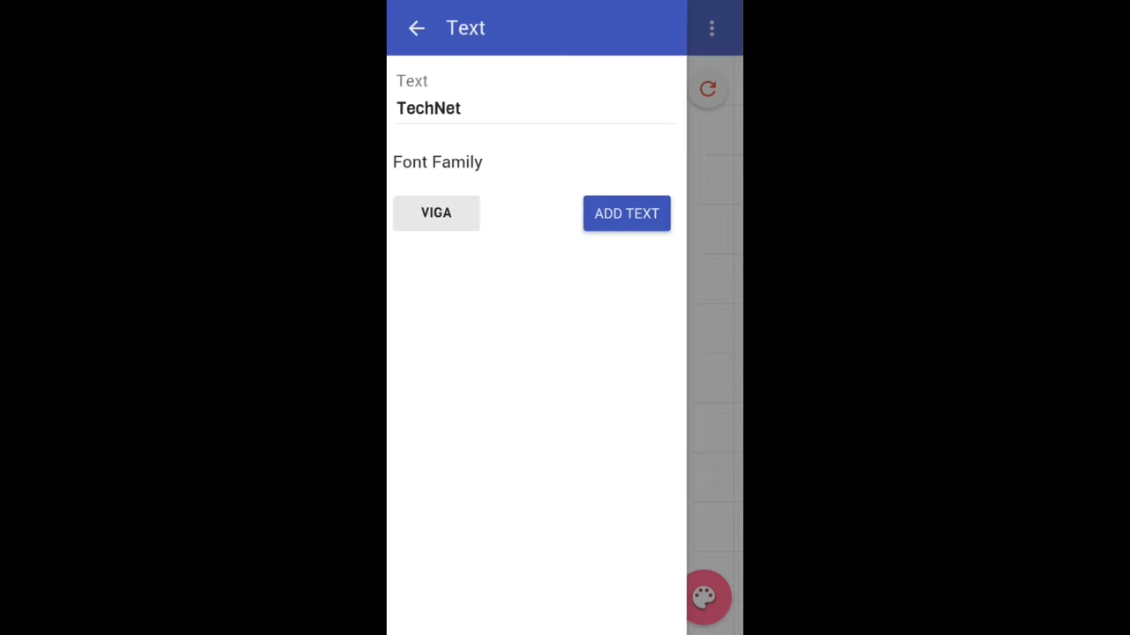
Step: Add the TechNet text to the canvas and position it over the router, left of the antenna
{"action": "left_click", "coordinate": [624, 214]}
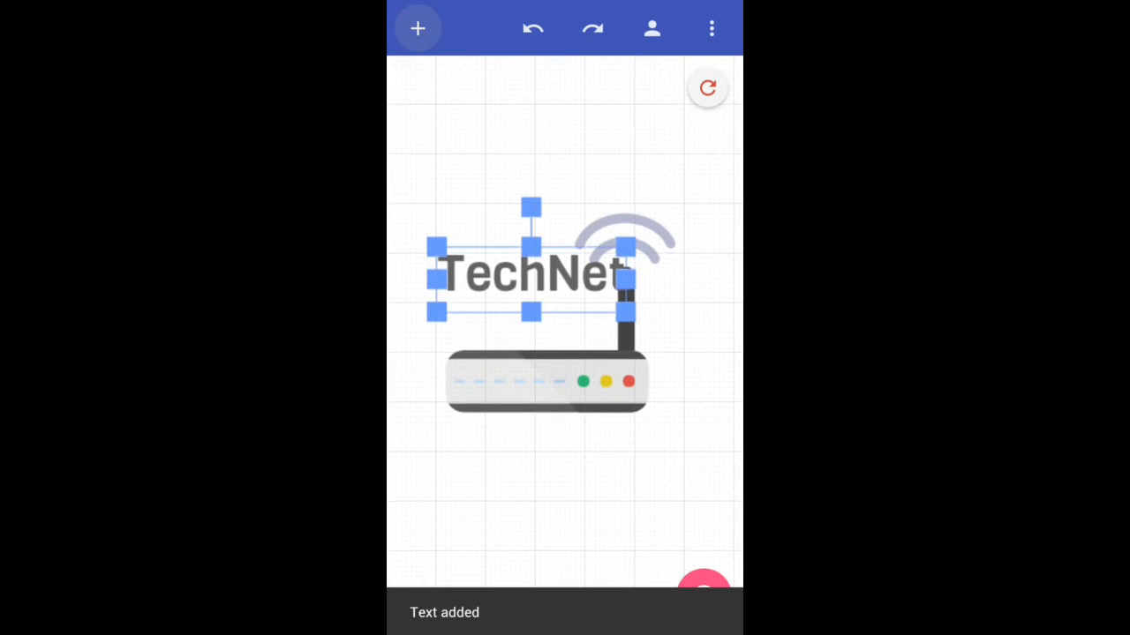
{"action": "left_click", "coordinate": [528, 276]}
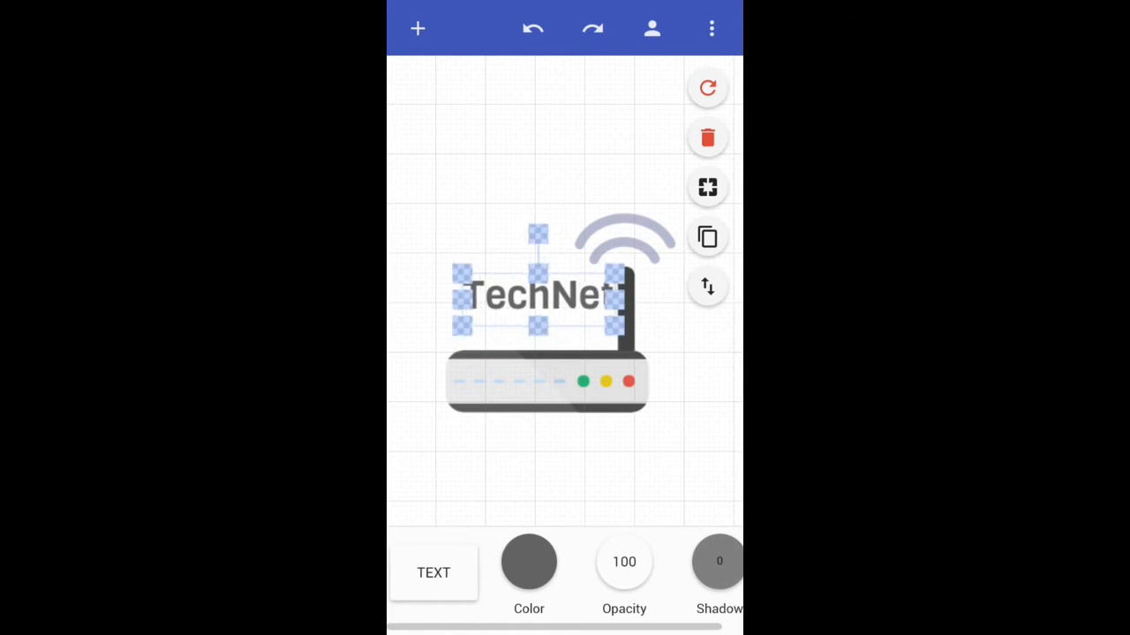
{"action": "left_click_drag", "start_coordinate": [538, 291], "coordinate": [530, 309]}
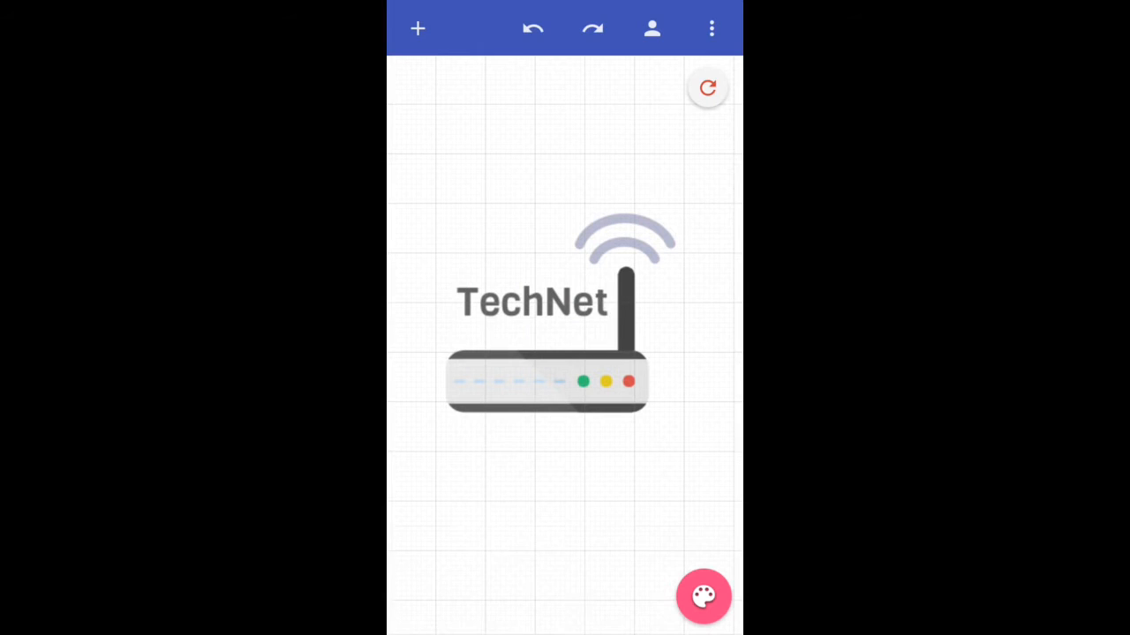
{"action": "left_click", "coordinate": [532, 302]}
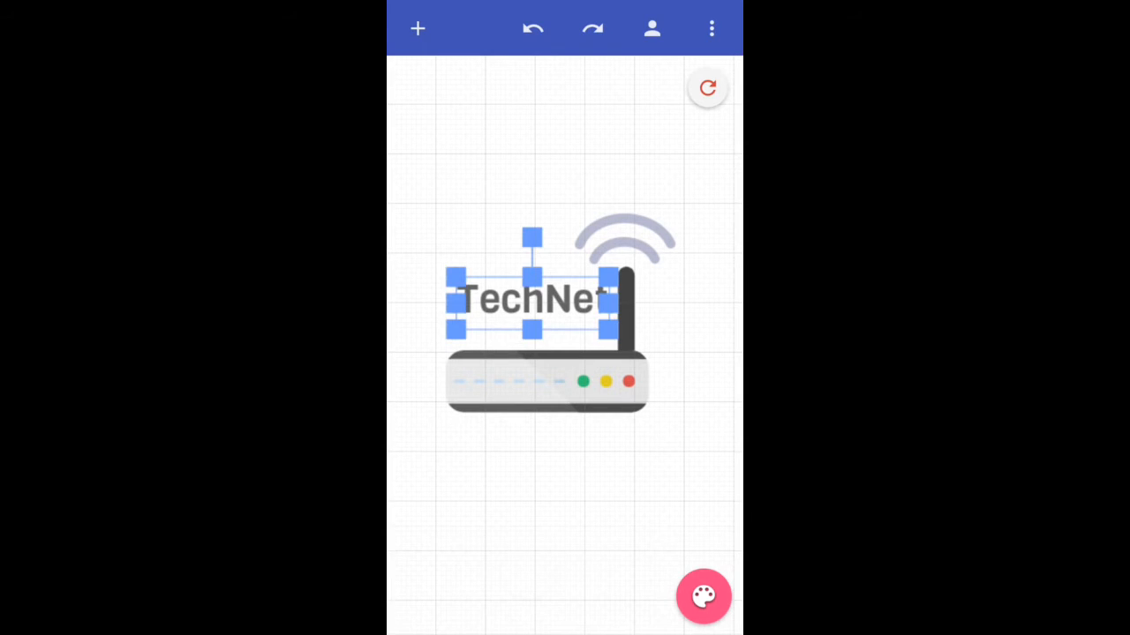
{"action": "left_click", "coordinate": [702, 596]}
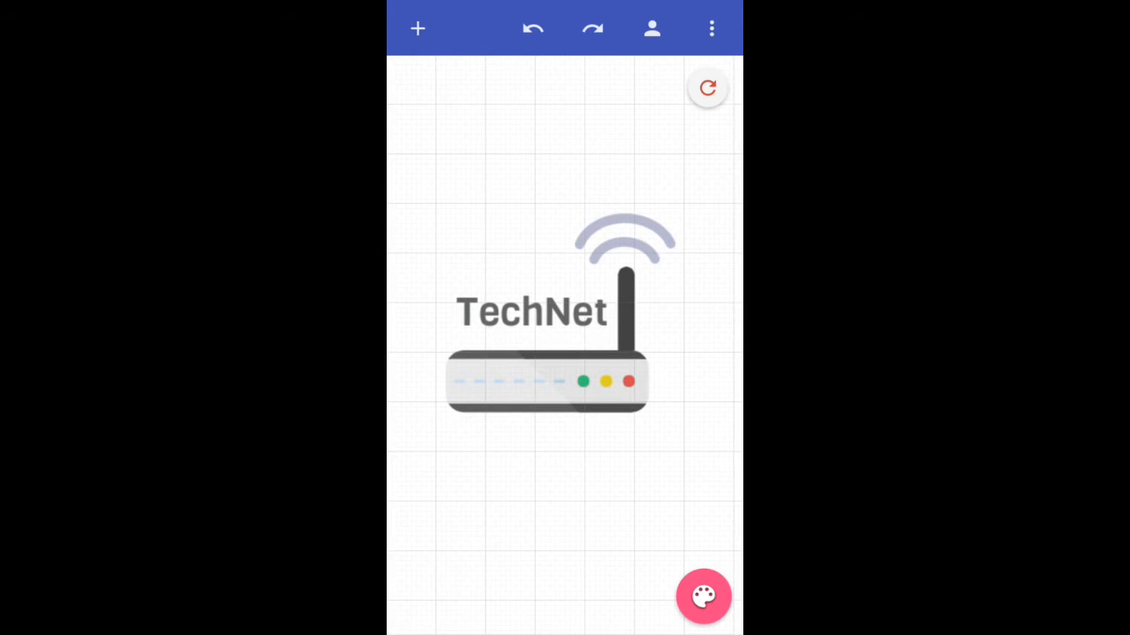
{"action": "left_click", "coordinate": [529, 310]}
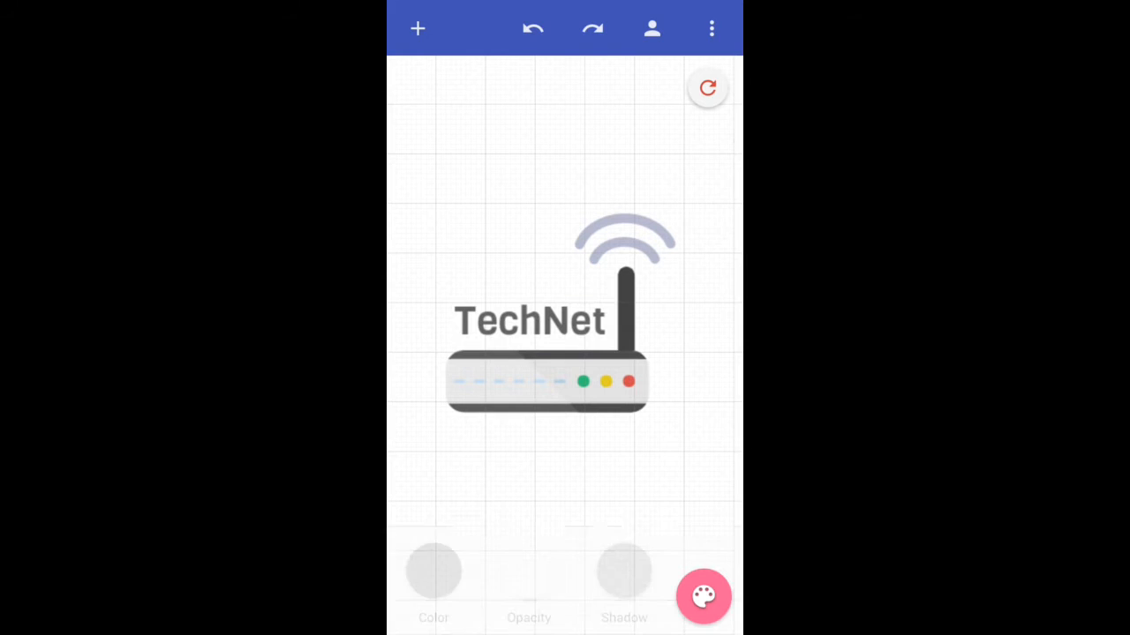
{"action": "left_click", "coordinate": [527, 321]}
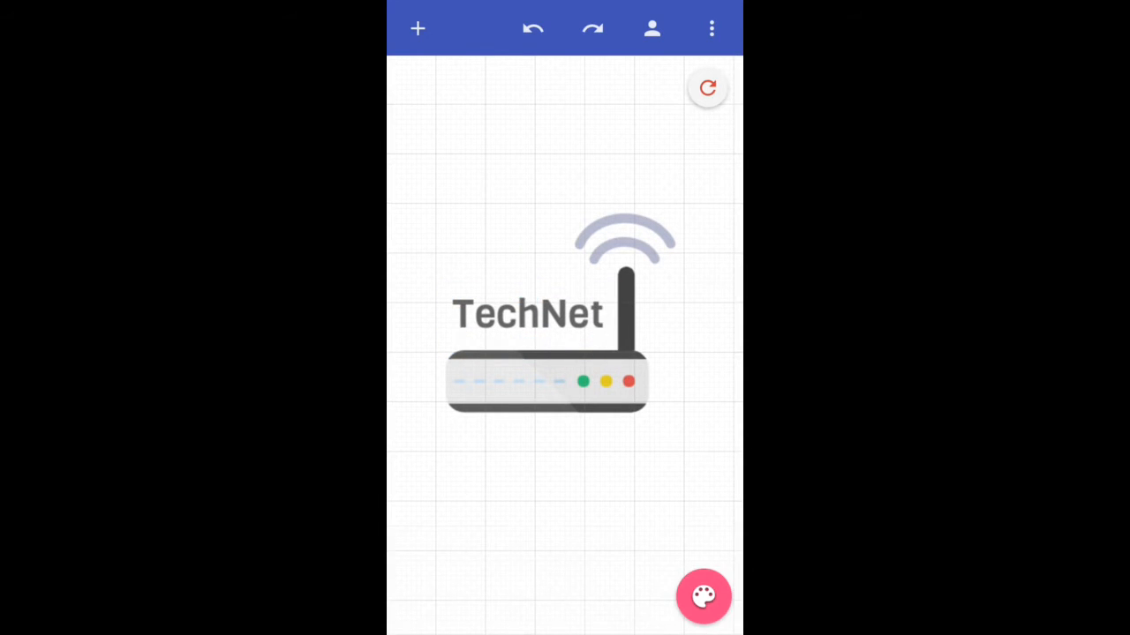
{"action": "left_click", "coordinate": [526, 314]}
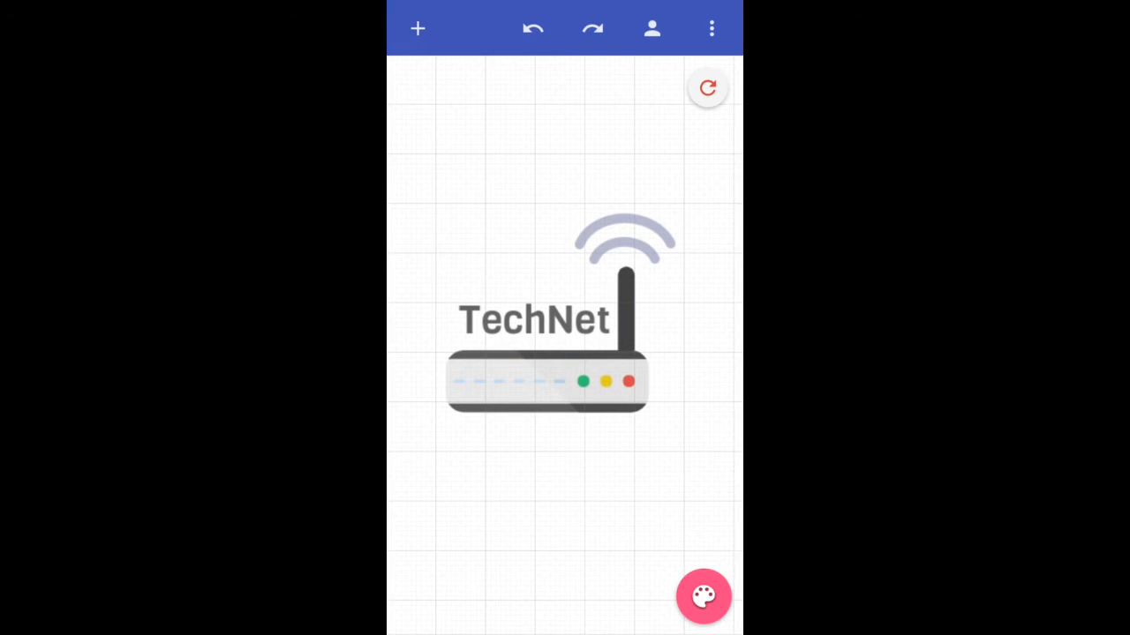
{"action": "left_click", "coordinate": [533, 321]}
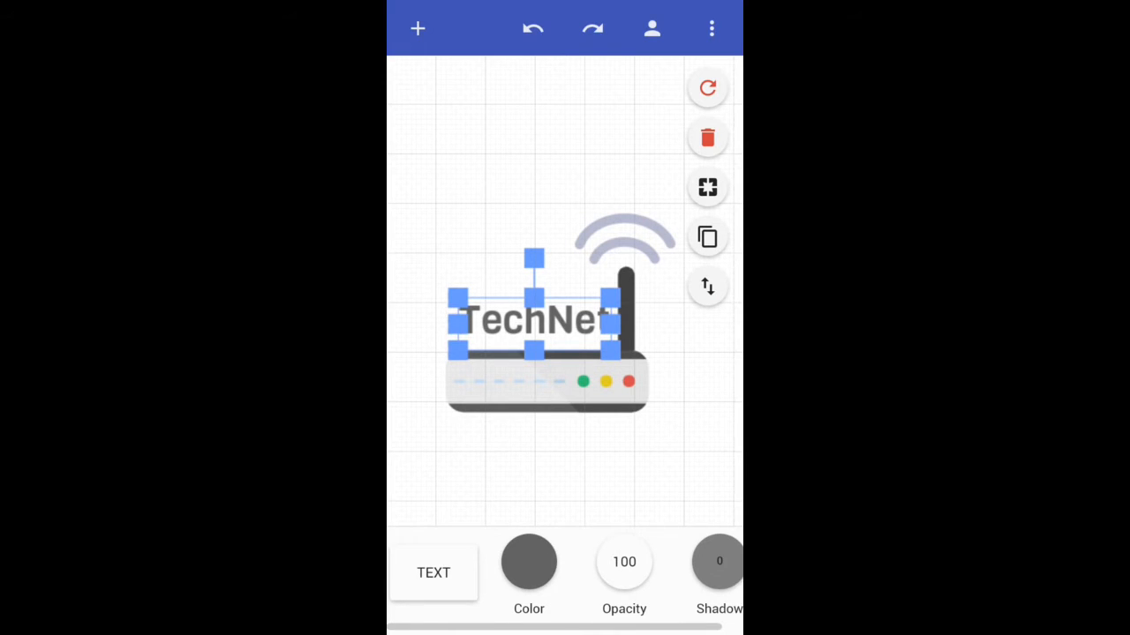
Step: Darken the TechNet text colour and keep it at full opacity after trying semi-transparency
{"action": "left_click", "coordinate": [434, 572]}
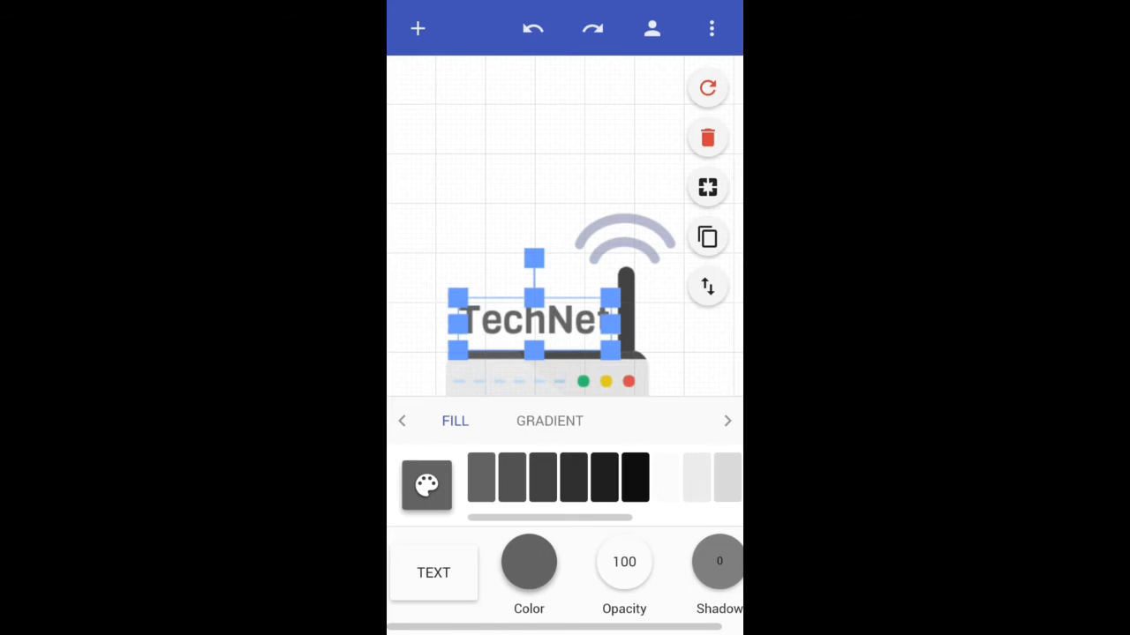
{"action": "left_click", "coordinate": [480, 482]}
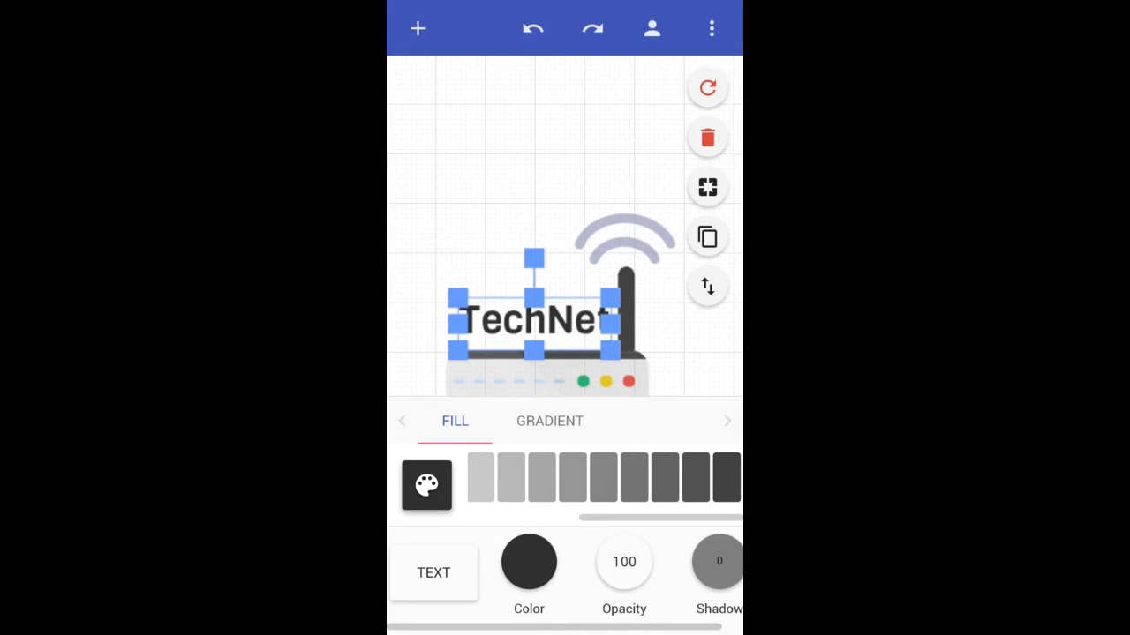
{"action": "left_click", "coordinate": [623, 561]}
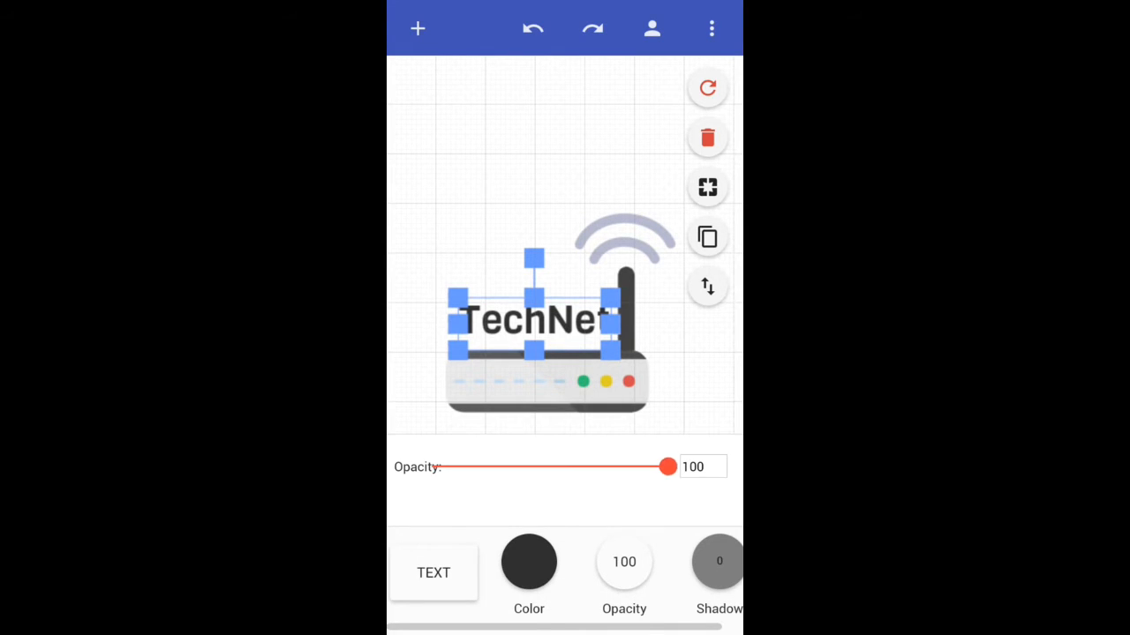
{"action": "left_click_drag", "start_coordinate": [666, 466], "coordinate": [522, 466]}
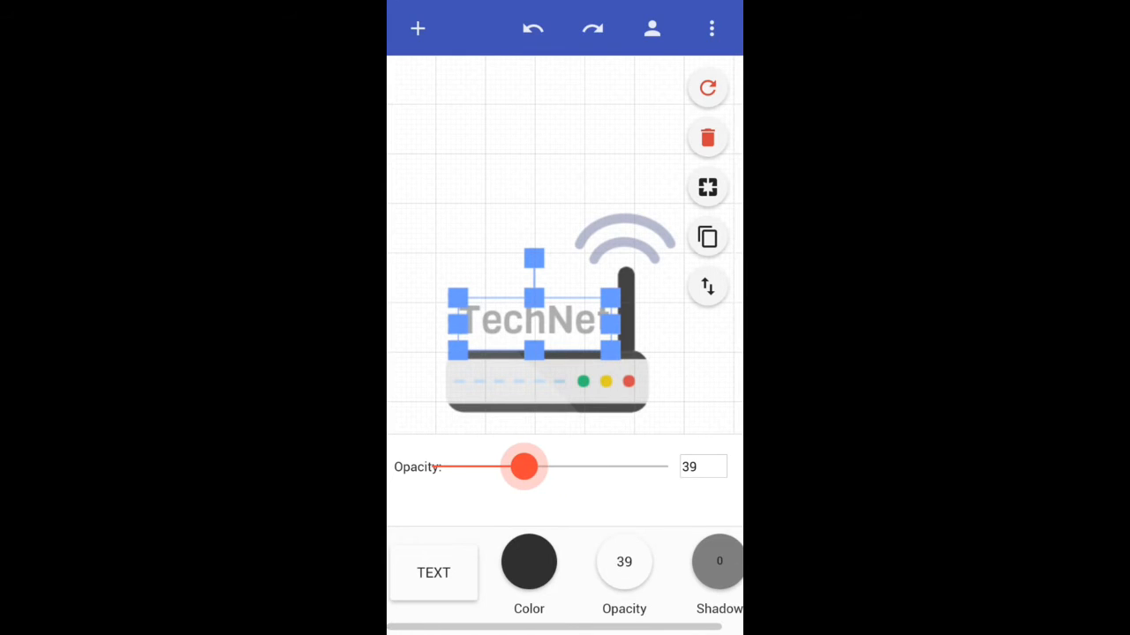
{"action": "left_click_drag", "start_coordinate": [522, 466], "coordinate": [667, 466]}
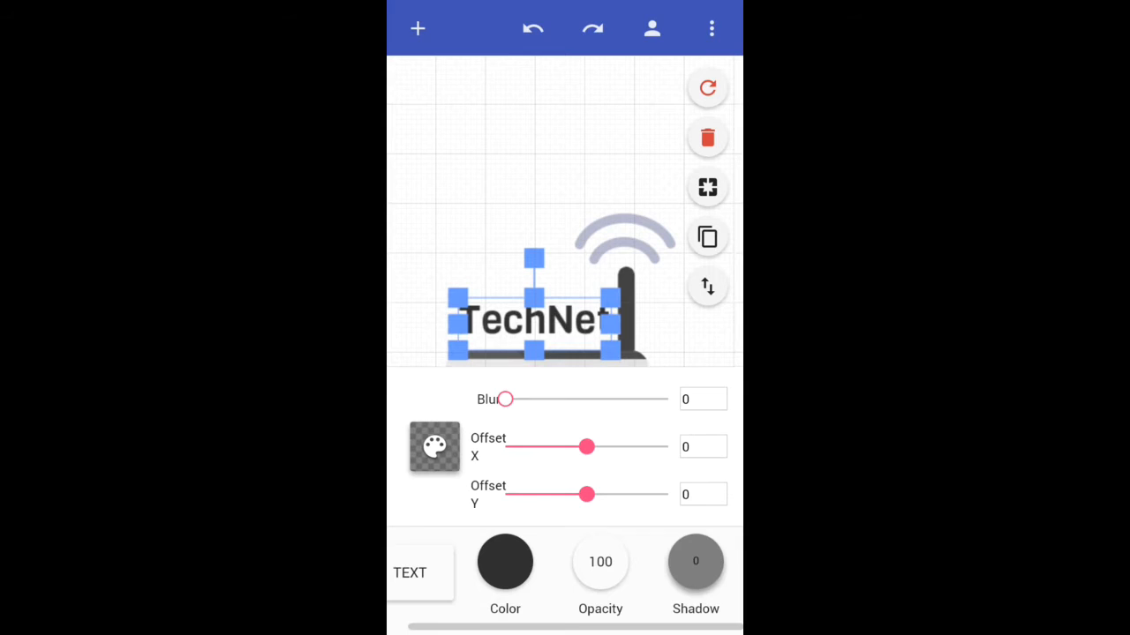
Step: Give the TechNet text a soft shadow with blur set to 1
{"action": "left_click_drag", "start_coordinate": [505, 399], "coordinate": [540, 398]}
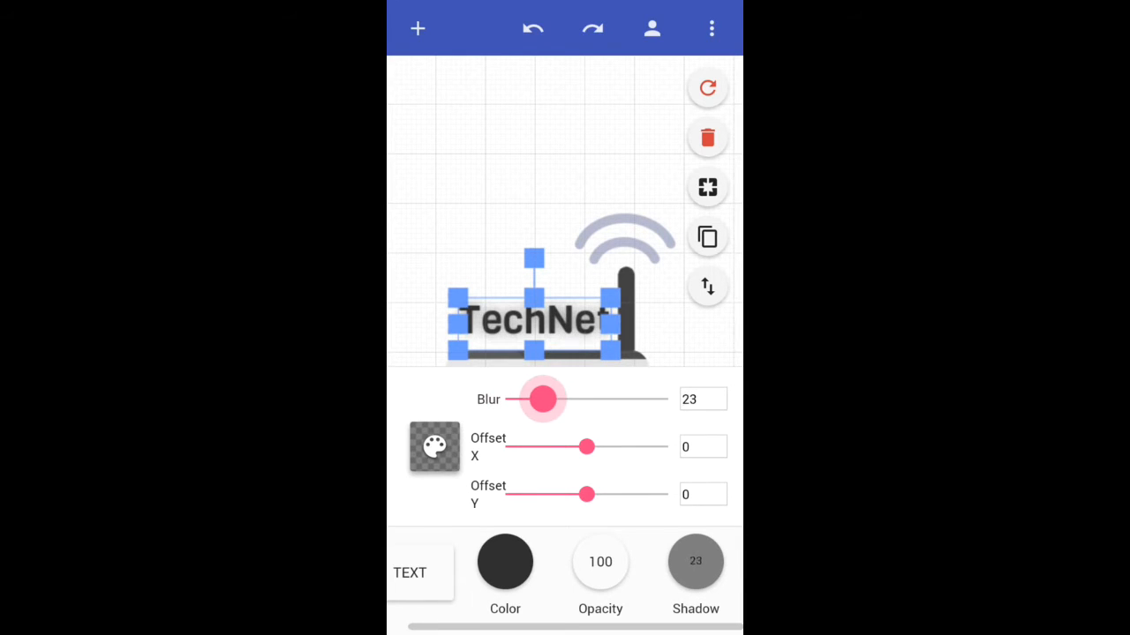
{"action": "left_click_drag", "start_coordinate": [544, 399], "coordinate": [512, 399]}
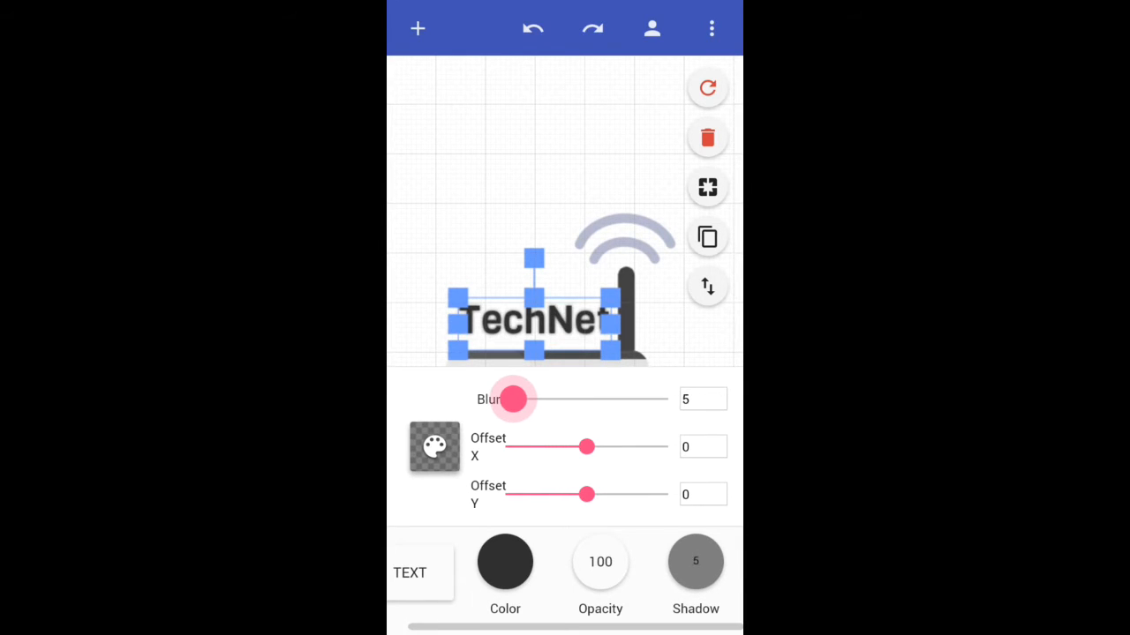
{"action": "left_click_drag", "start_coordinate": [513, 399], "coordinate": [510, 399]}
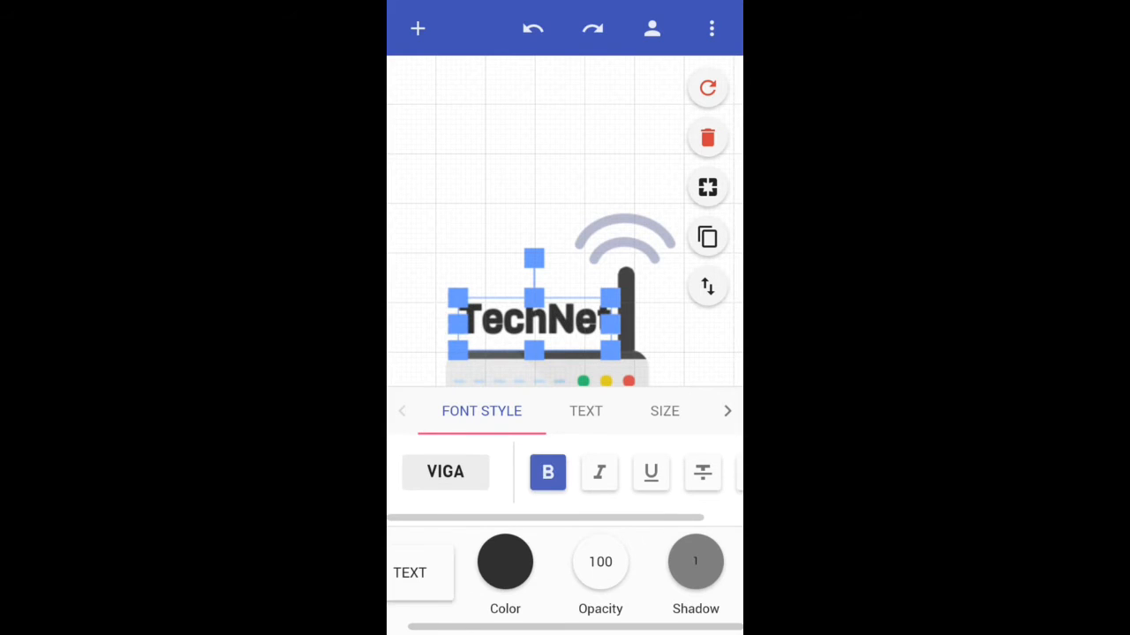
{"action": "left_click", "coordinate": [547, 473]}
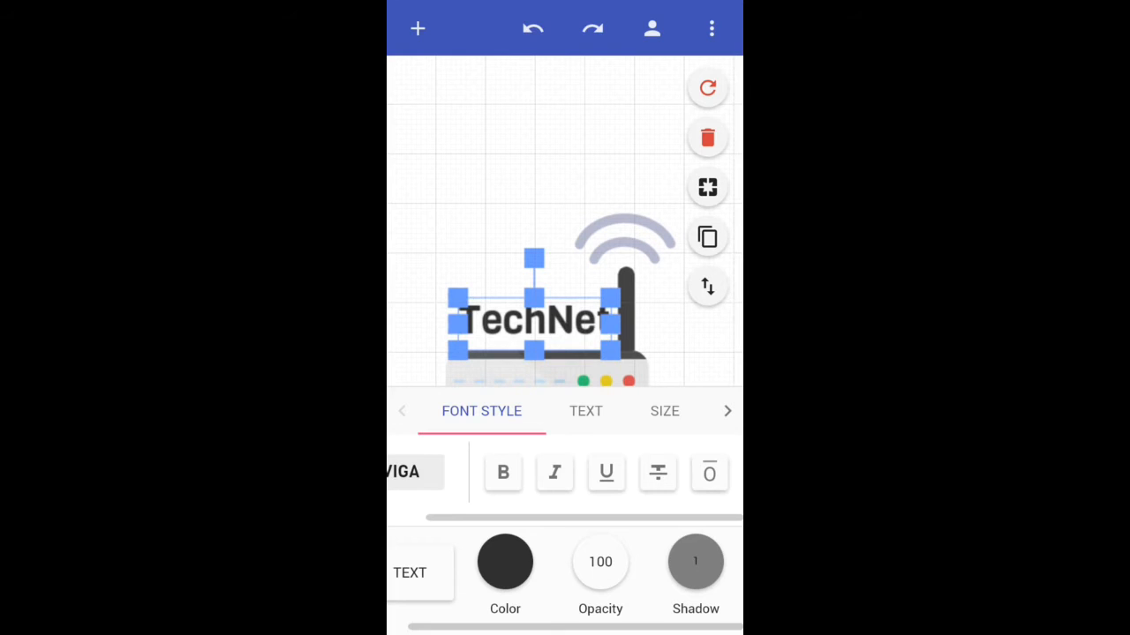
{"action": "left_click", "coordinate": [554, 473]}
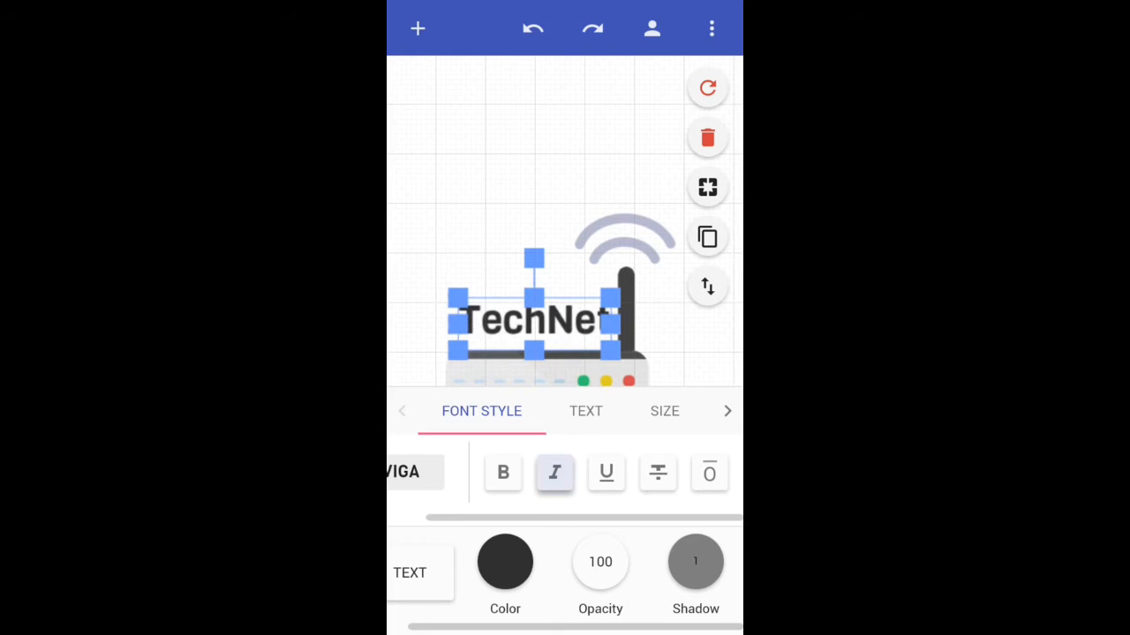
{"action": "left_click", "coordinate": [586, 411]}
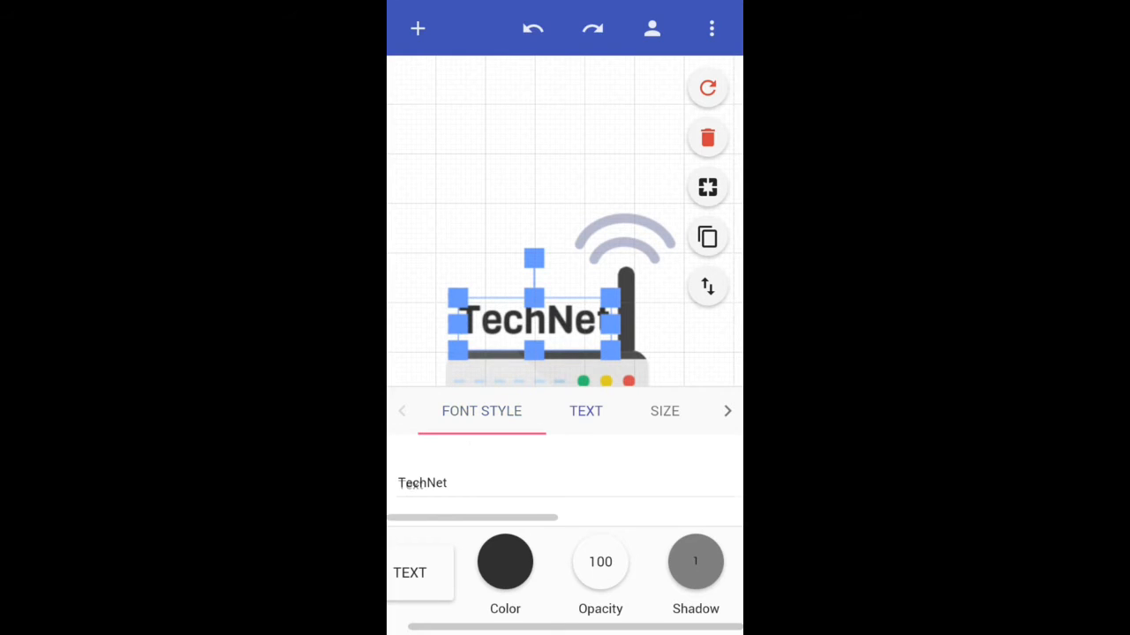
{"action": "left_click", "coordinate": [586, 411]}
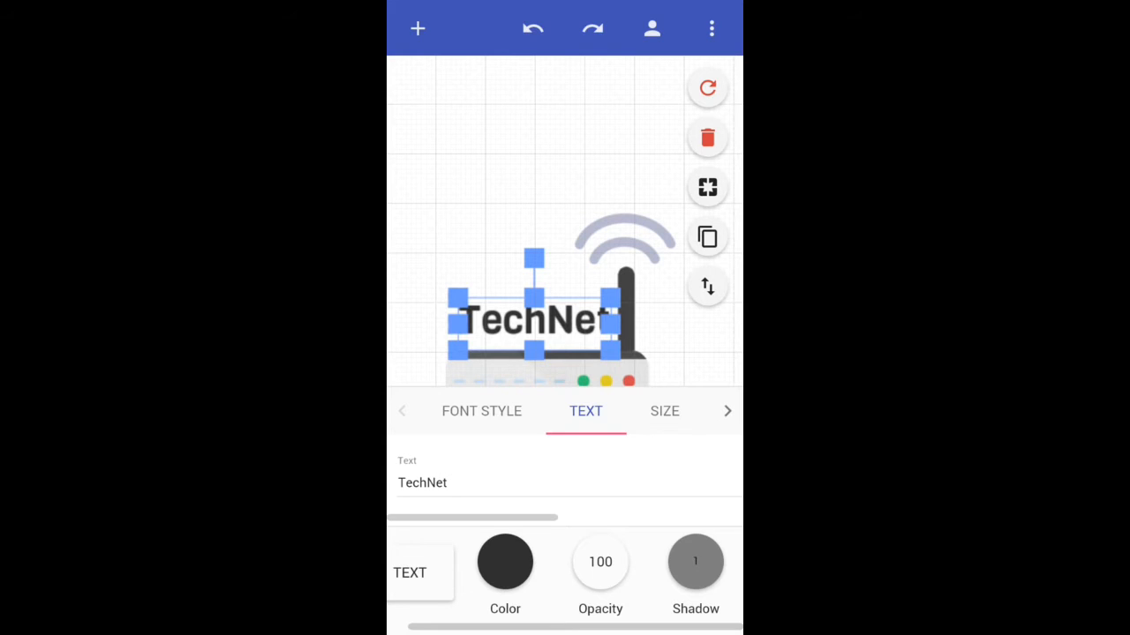
{"action": "left_click", "coordinate": [450, 484]}
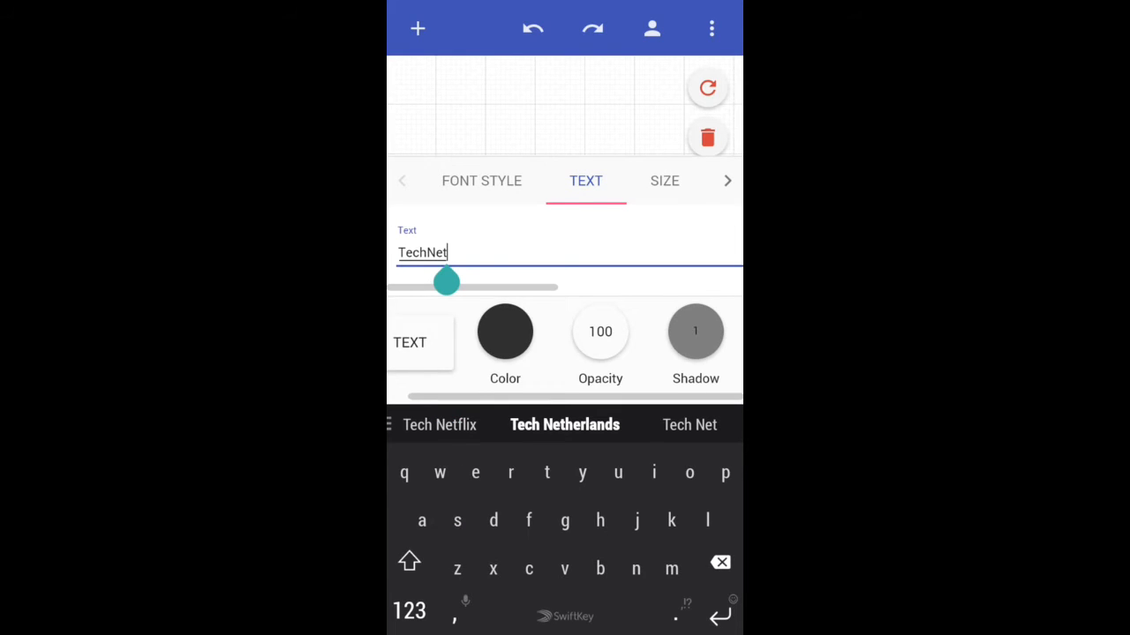
{"action": "type", "text": "ahsh"}
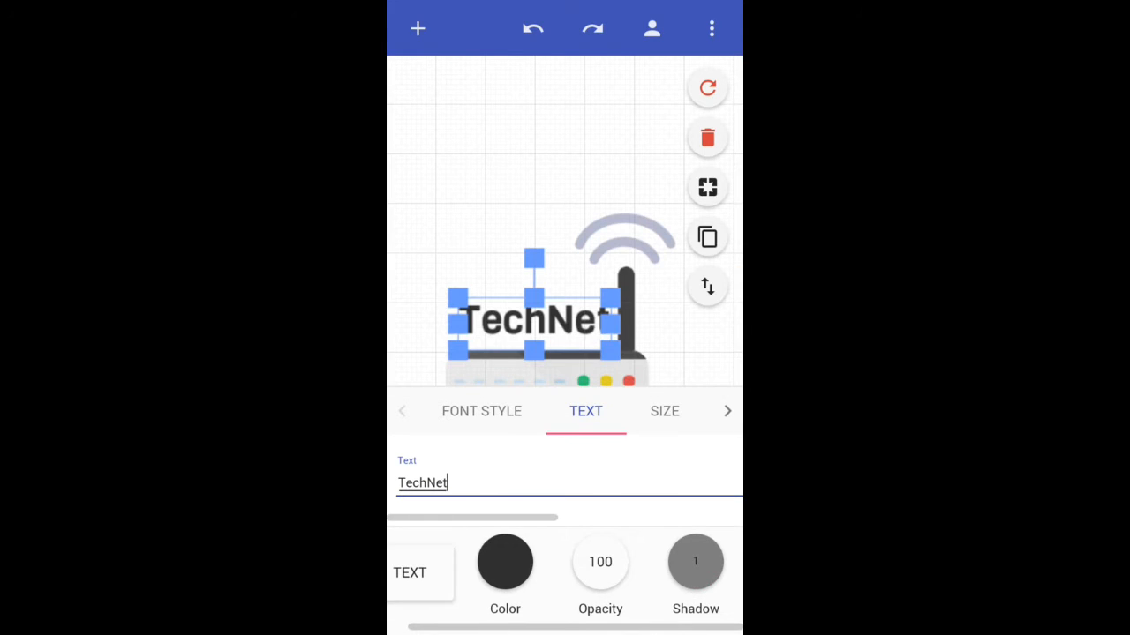
{"action": "left_click", "coordinate": [664, 411]}
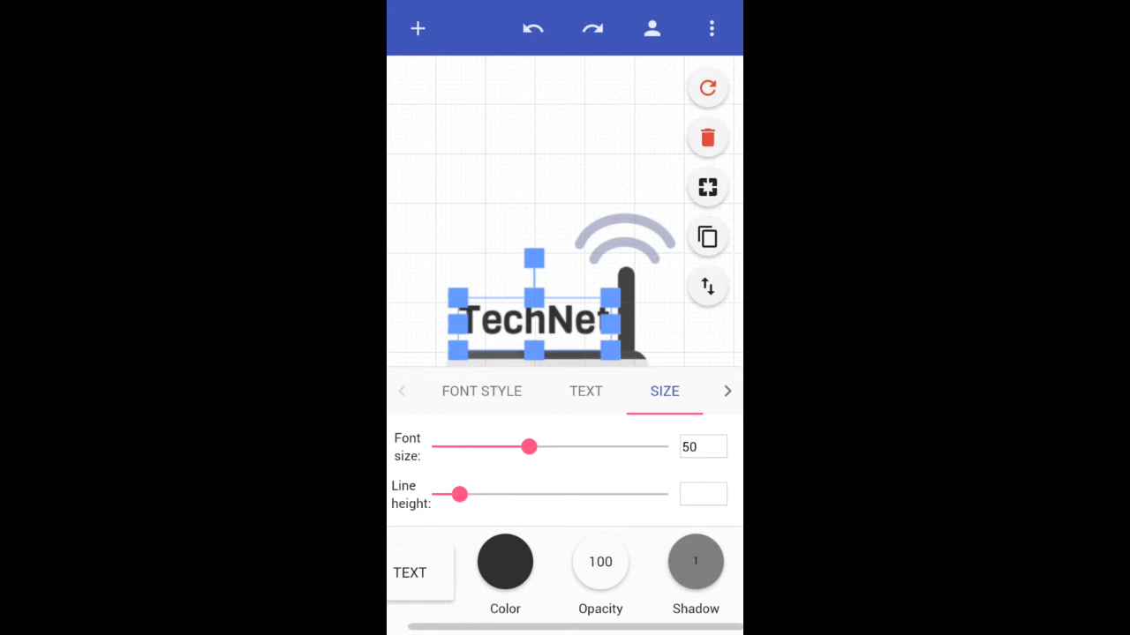
{"action": "left_click", "coordinate": [480, 392]}
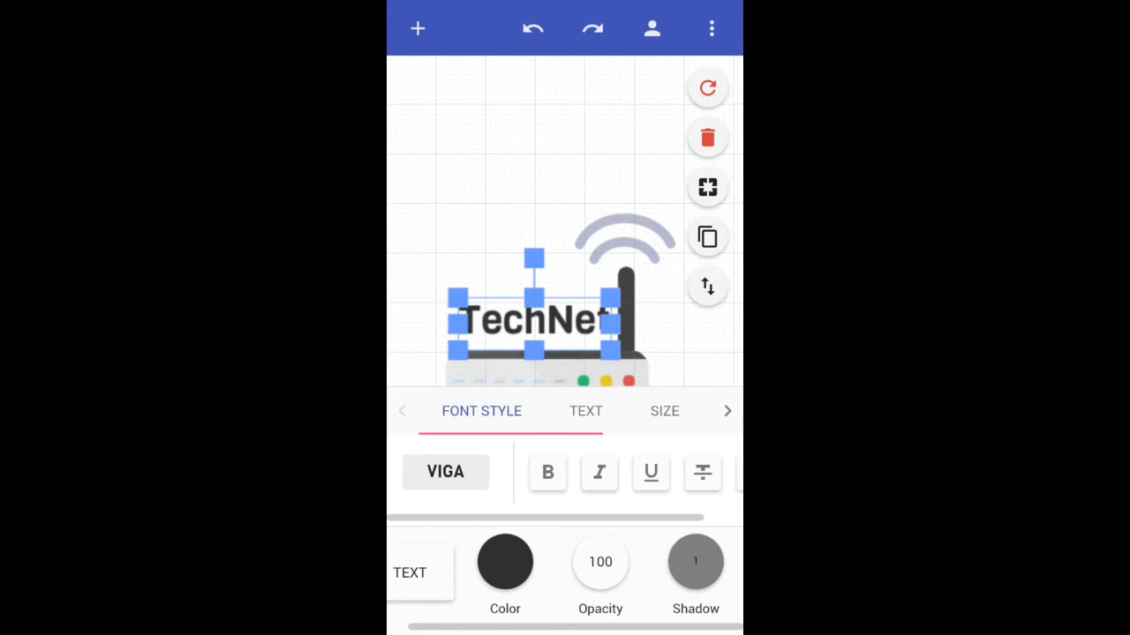
Step: Apply the Montserrat font to the TechNet lettering as a trial
{"action": "left_click", "coordinate": [445, 473]}
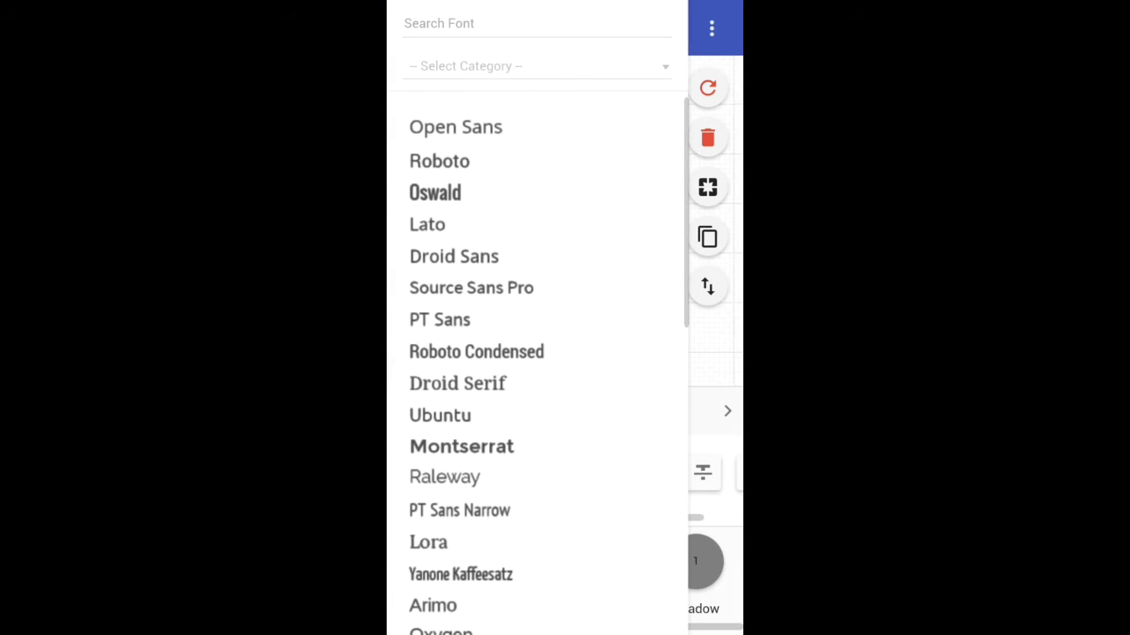
{"action": "scroll", "scroll_direction": "down", "scroll_amount": 3}
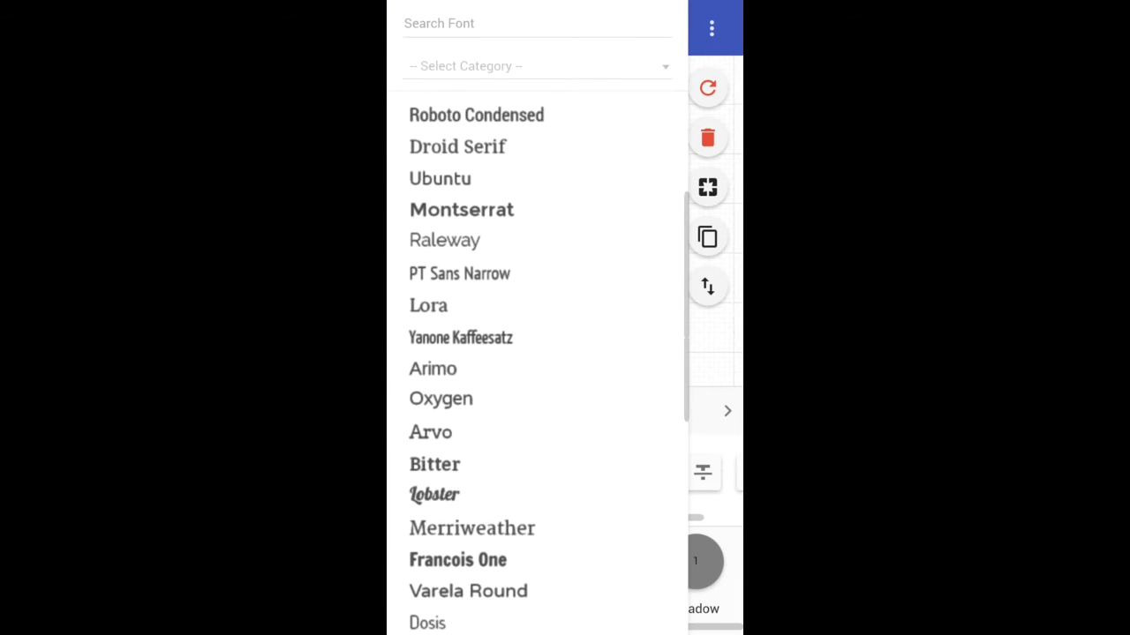
{"action": "scroll", "scroll_direction": "down", "scroll_amount": 3}
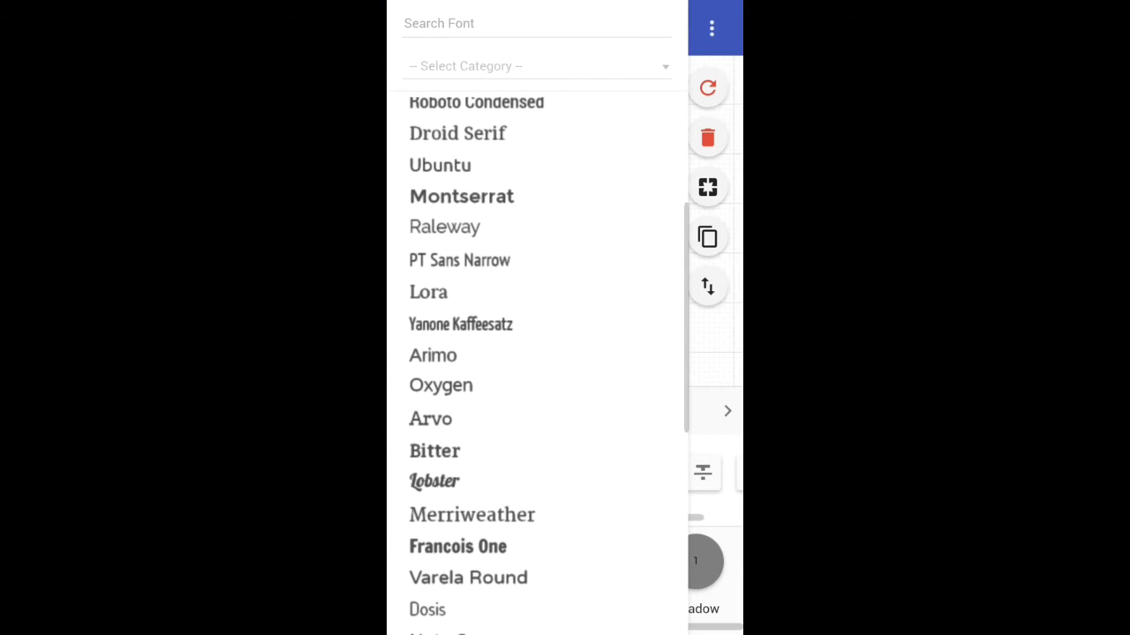
{"action": "scroll", "scroll_direction": "down", "scroll_amount": 3}
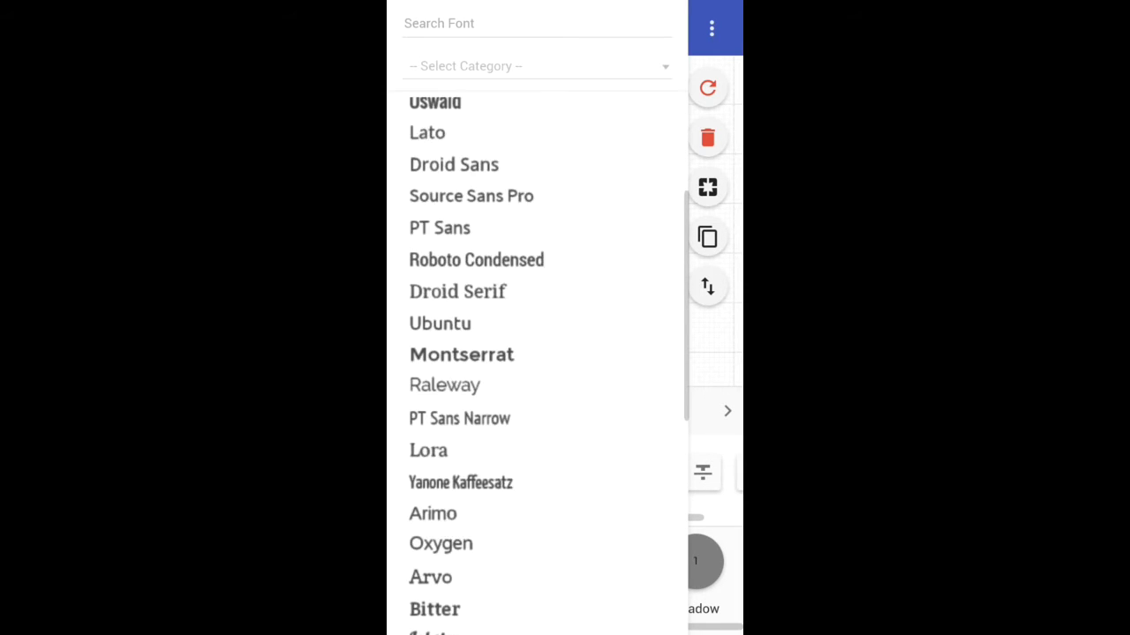
{"action": "left_click", "coordinate": [460, 355]}
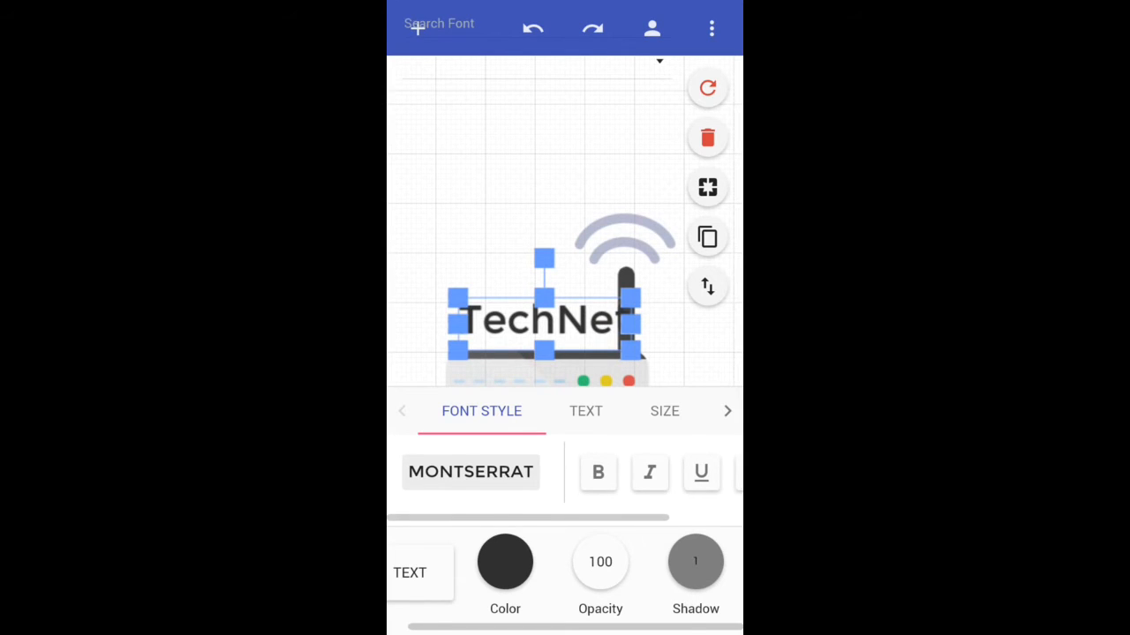
Step: Switch the TechNet lettering to the Bitter font and deselect to preview the logo
{"action": "left_click", "coordinate": [470, 471]}
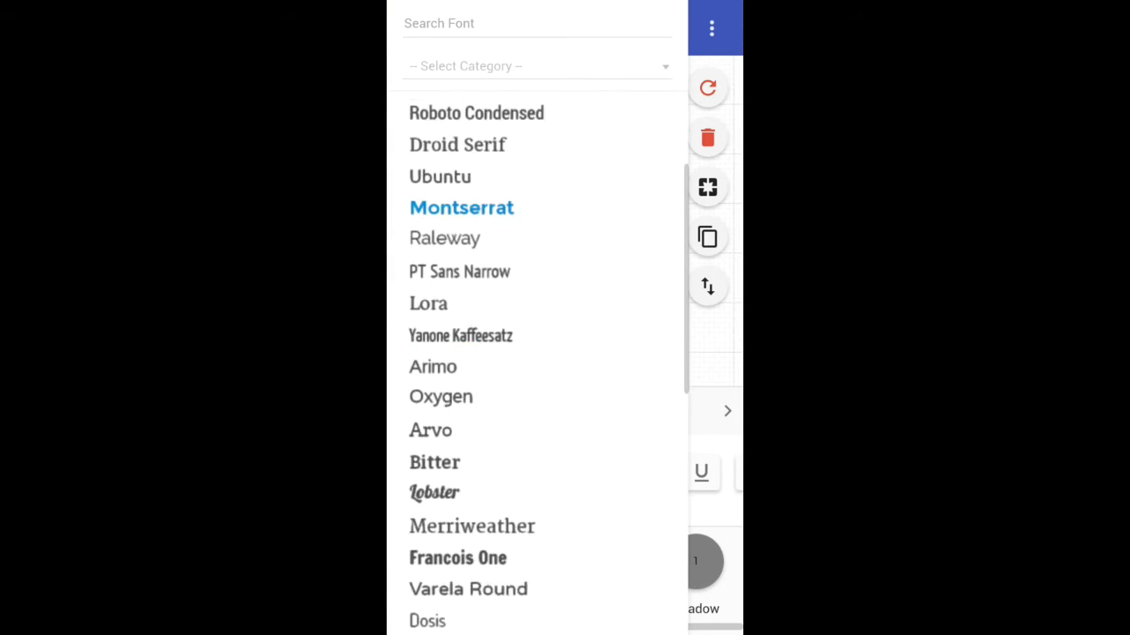
{"action": "left_click", "coordinate": [434, 462]}
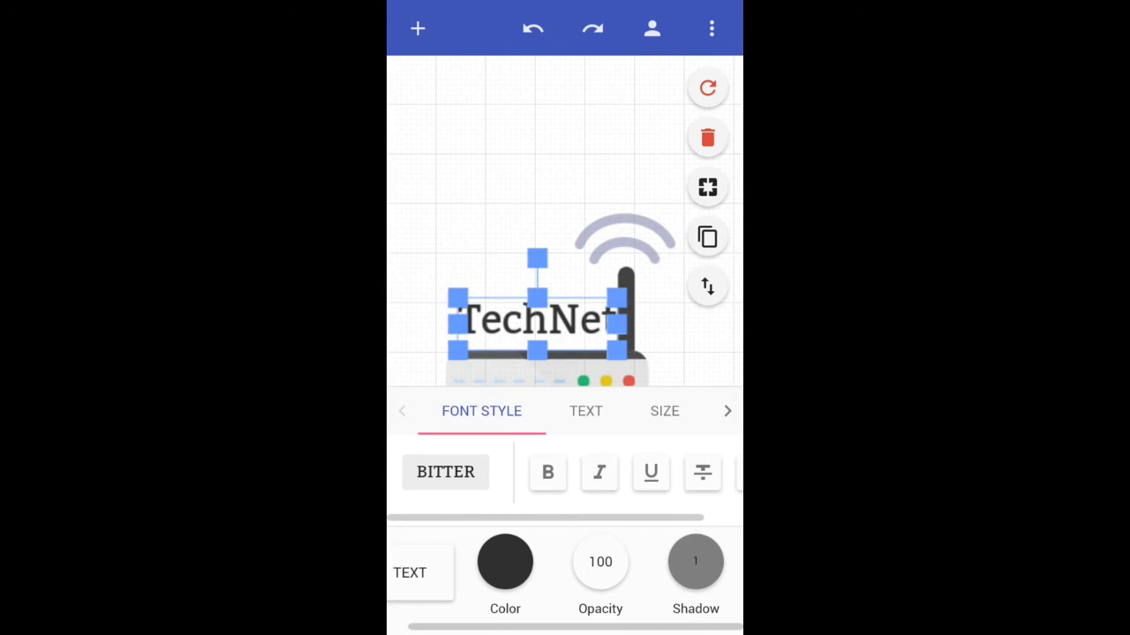
{"action": "left_click", "coordinate": [445, 473]}
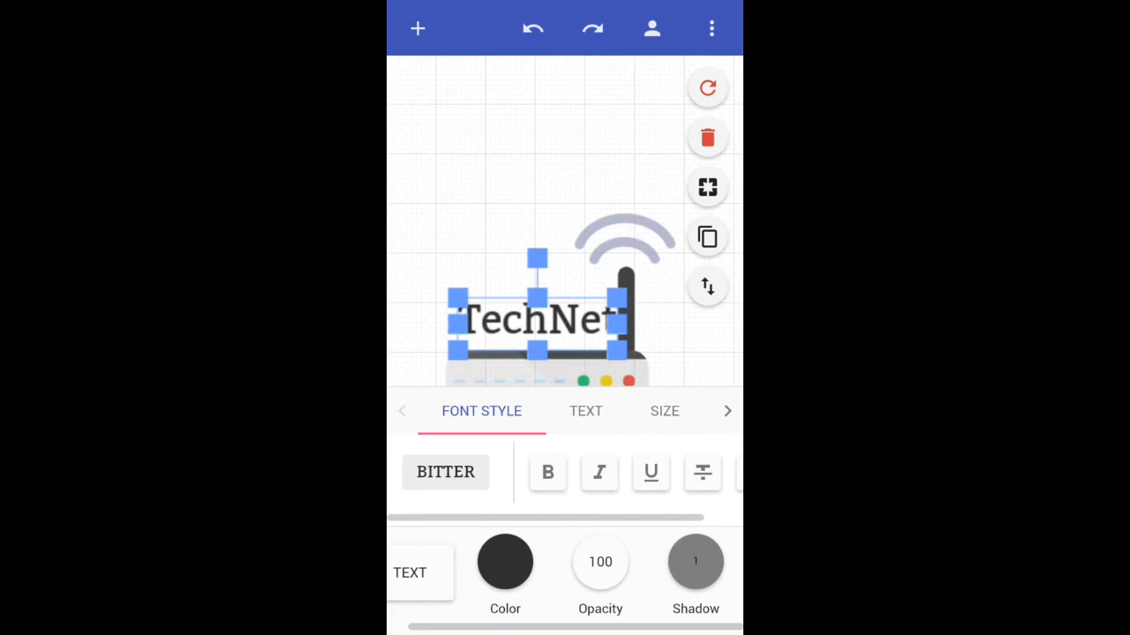
{"action": "left_click", "coordinate": [547, 473]}
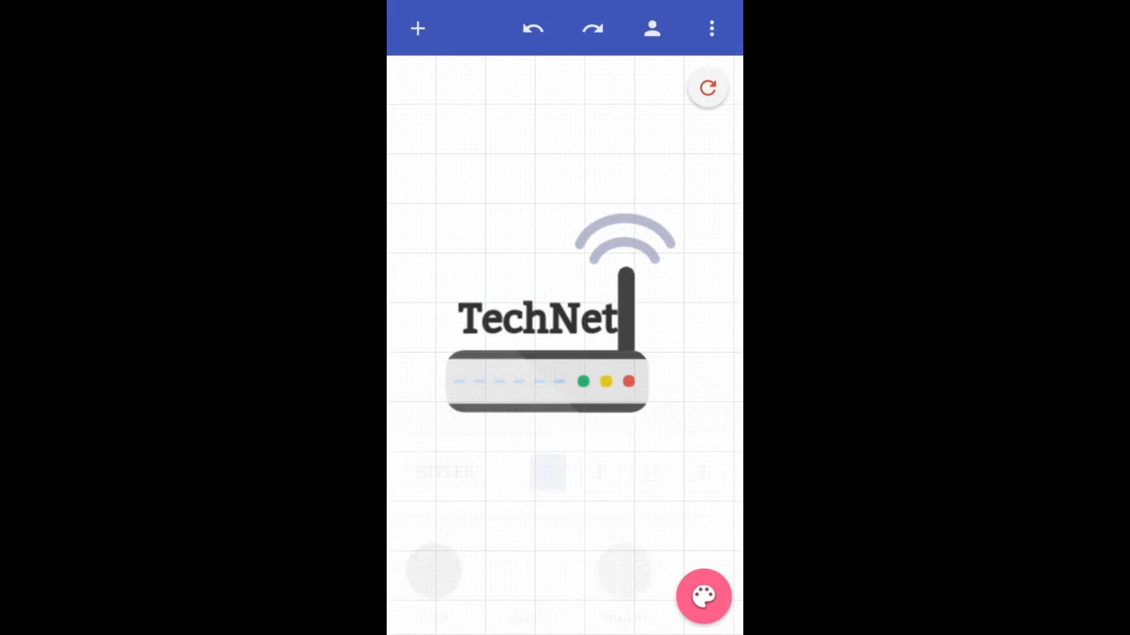
Step: Deselect everything on the canvas and bring up the background Color, Opacity and Shadow settings
{"action": "left_click", "coordinate": [536, 320]}
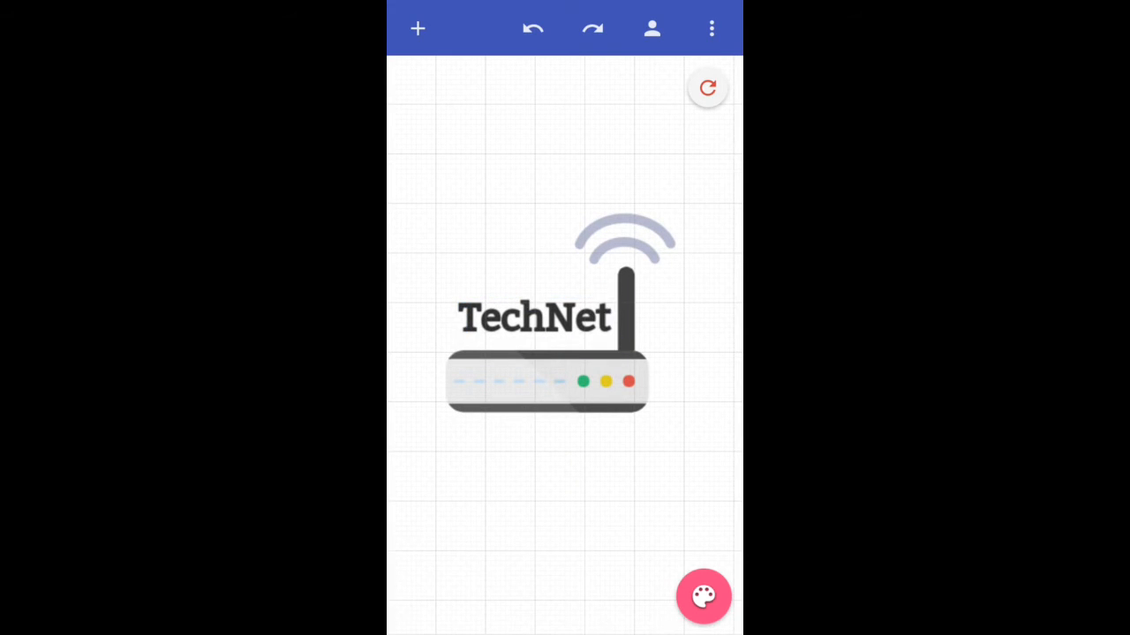
{"action": "left_click", "coordinate": [533, 316]}
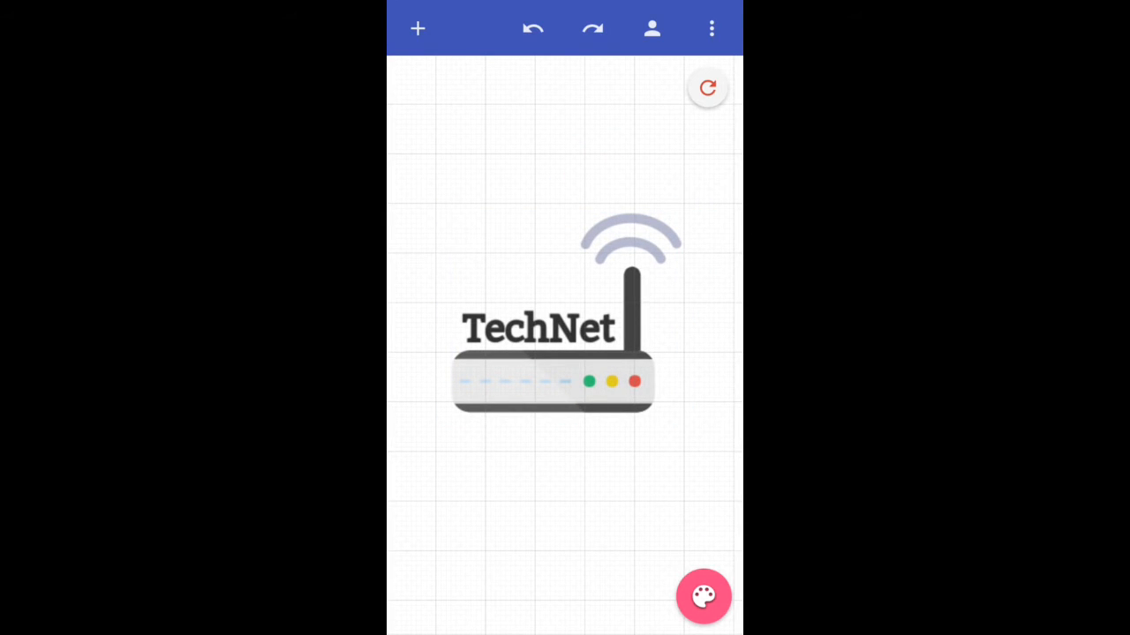
{"action": "left_click", "coordinate": [540, 327]}
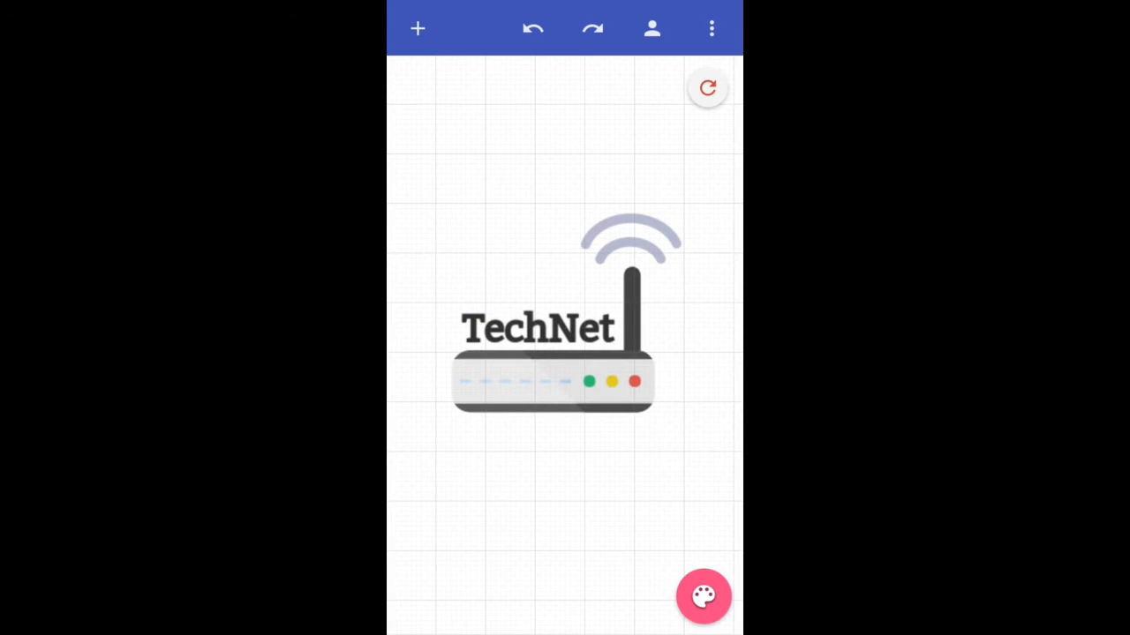
{"action": "left_click", "coordinate": [536, 328]}
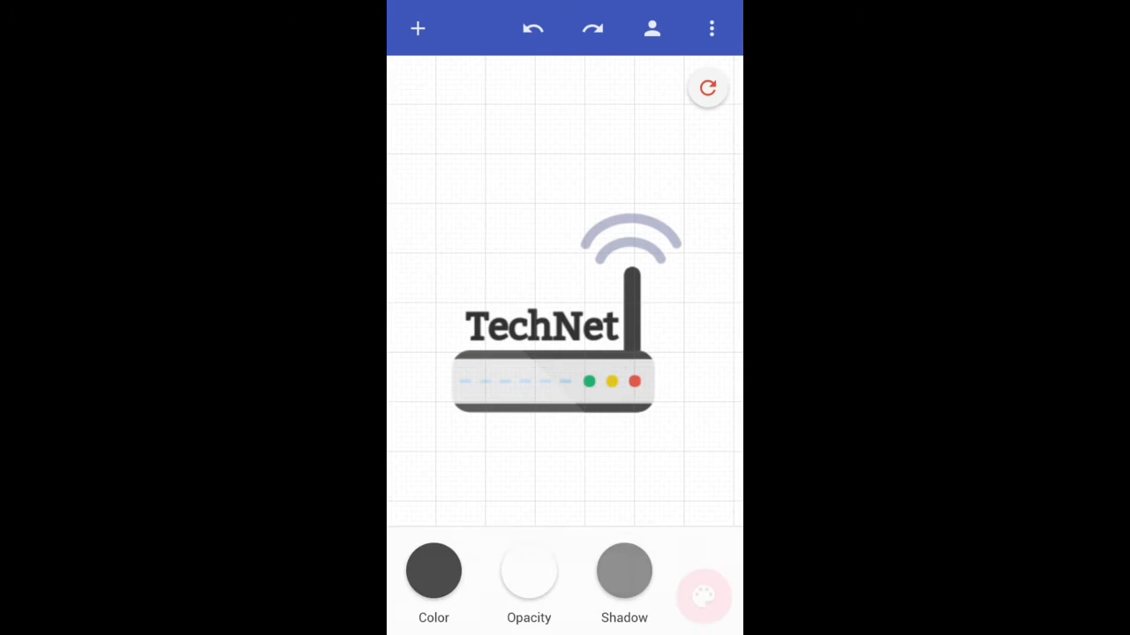
{"action": "left_click", "coordinate": [543, 326]}
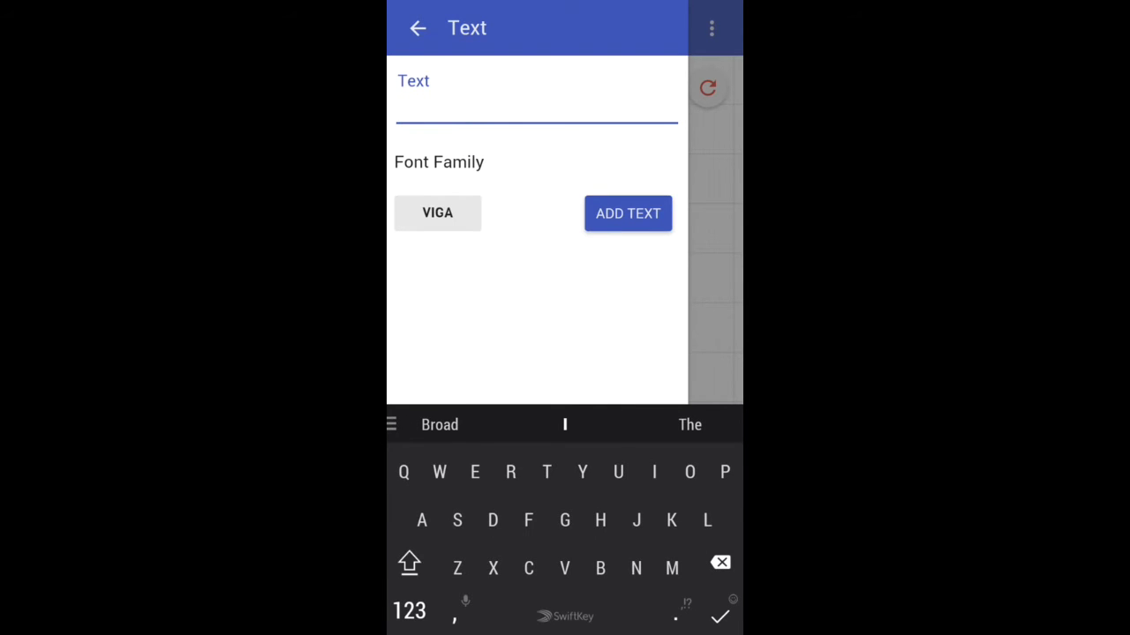
Step: Enter the slogan text 'Networking World to You!' in the text panel
{"action": "type", "text": "N"}
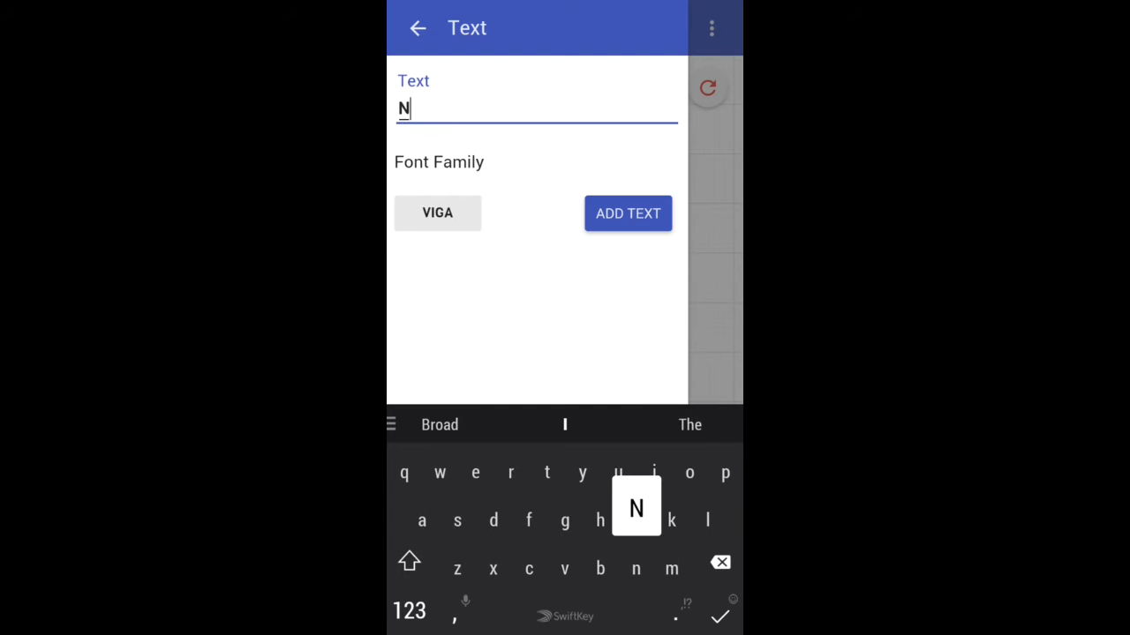
{"action": "type", "text": "et"}
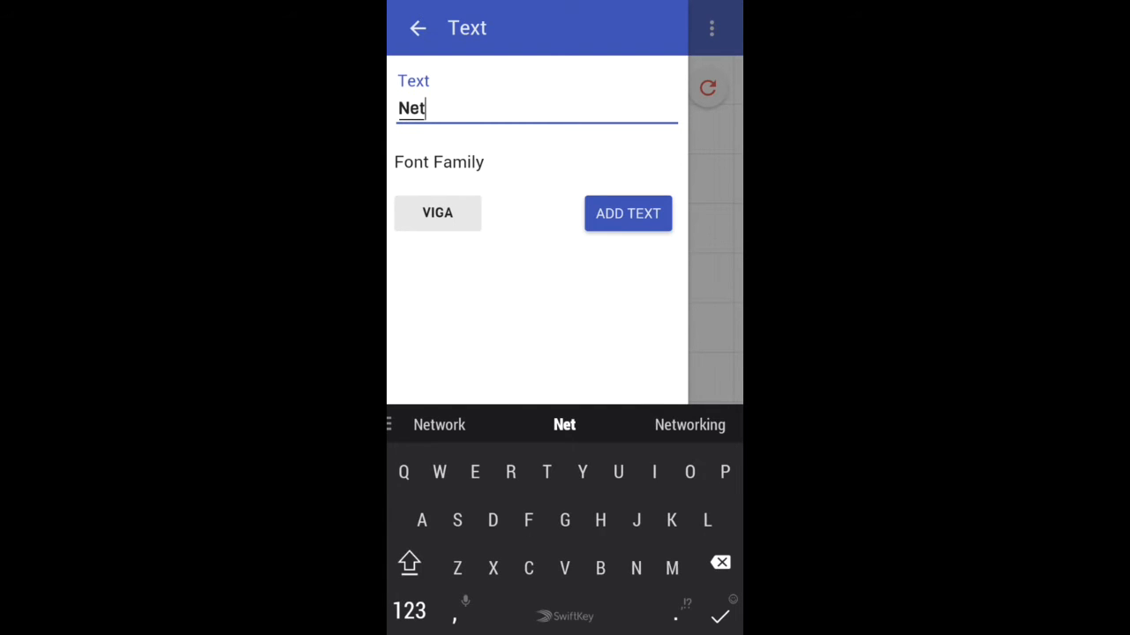
{"action": "left_click", "coordinate": [408, 565]}
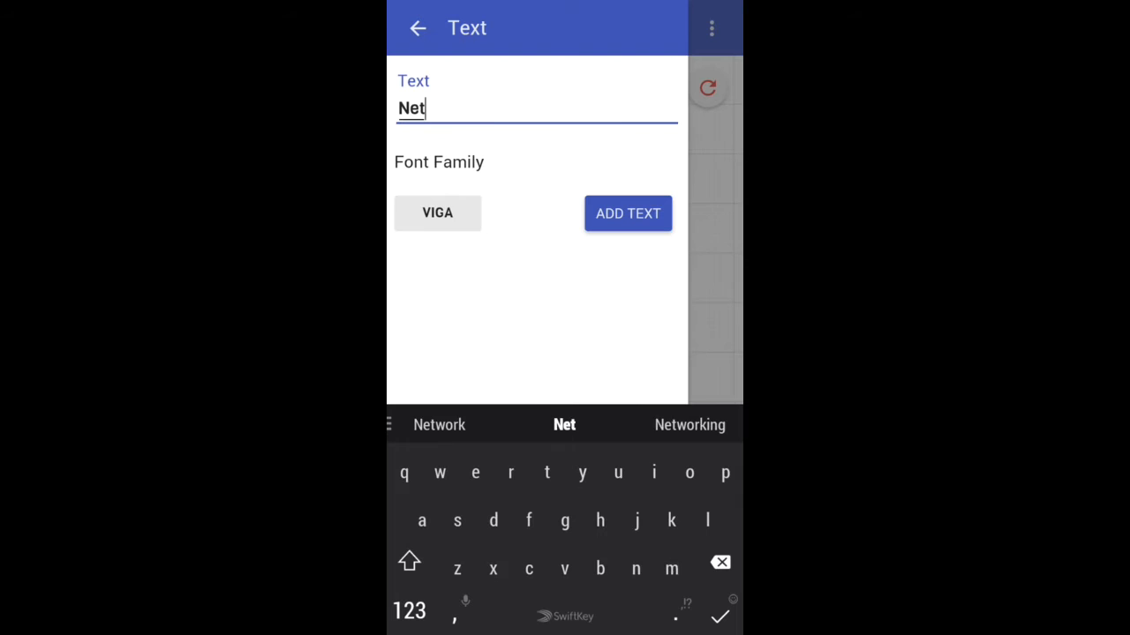
{"action": "left_click", "coordinate": [688, 423]}
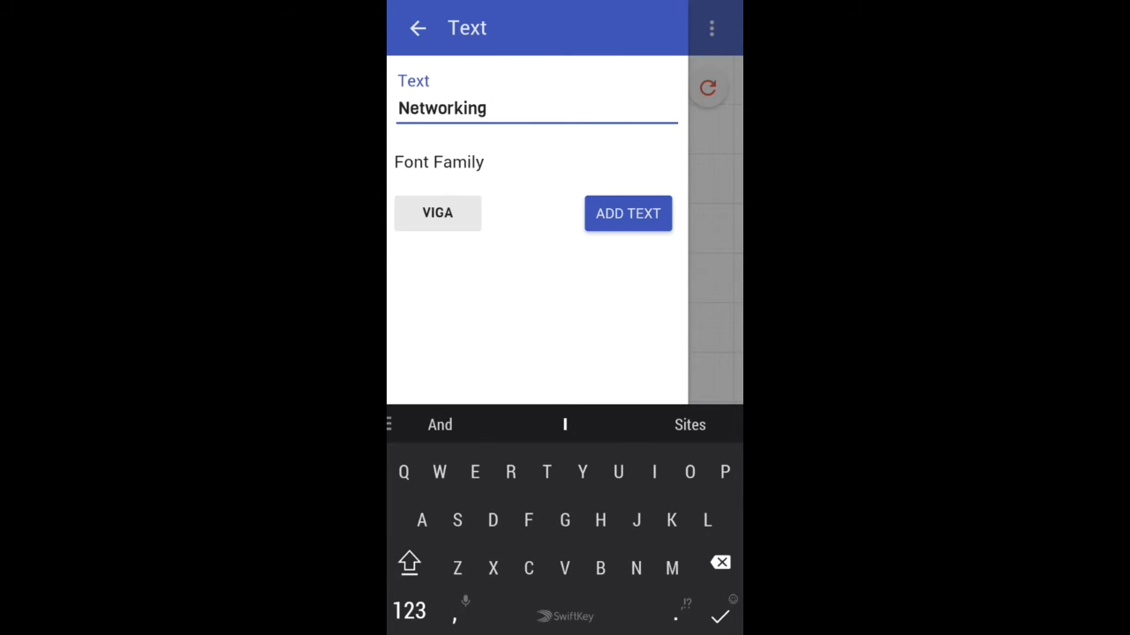
{"action": "left_click", "coordinate": [439, 473]}
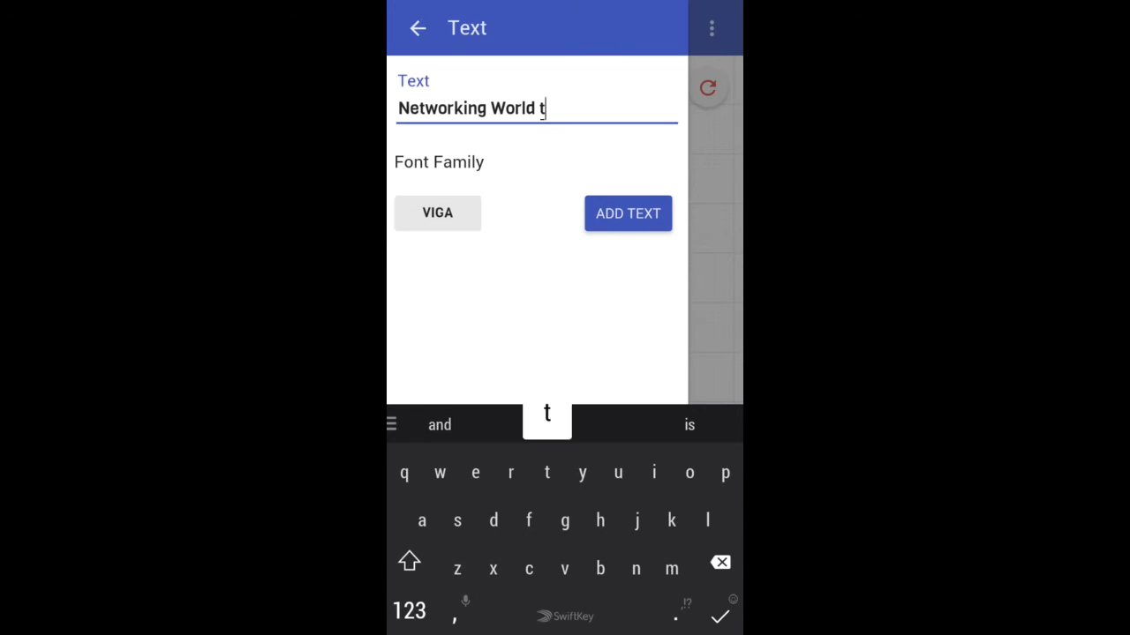
{"action": "type", "text": "o"}
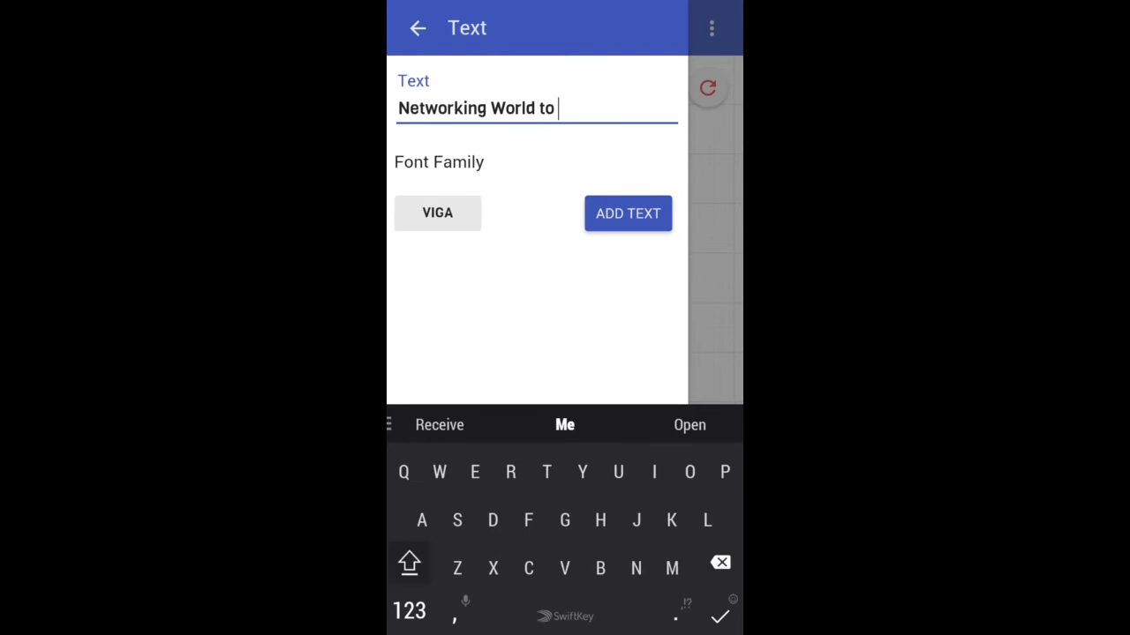
{"action": "type", "text": "You!"}
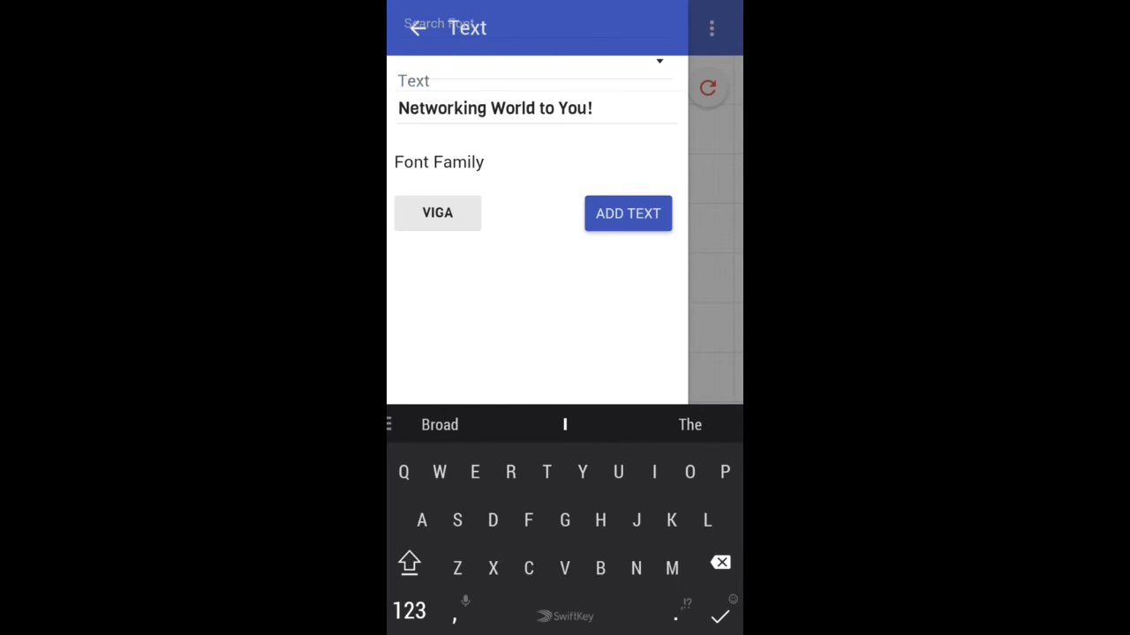
Step: Set the slogan's font to Questrial and add it to the logo
{"action": "left_click", "coordinate": [438, 212]}
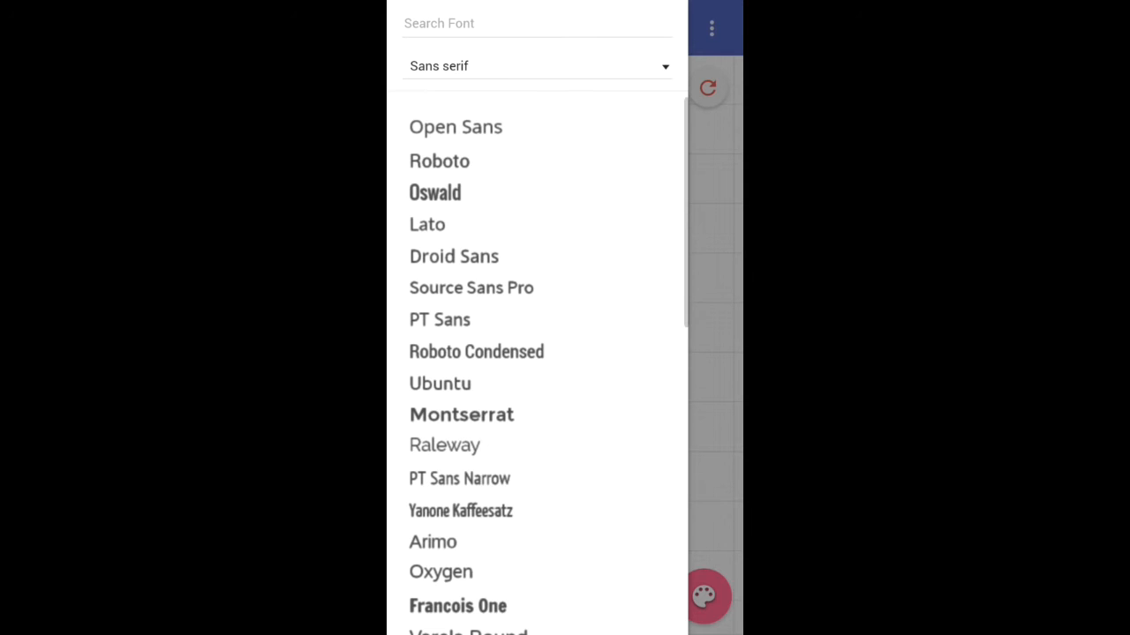
{"action": "scroll", "scroll_direction": "down", "scroll_amount": 3}
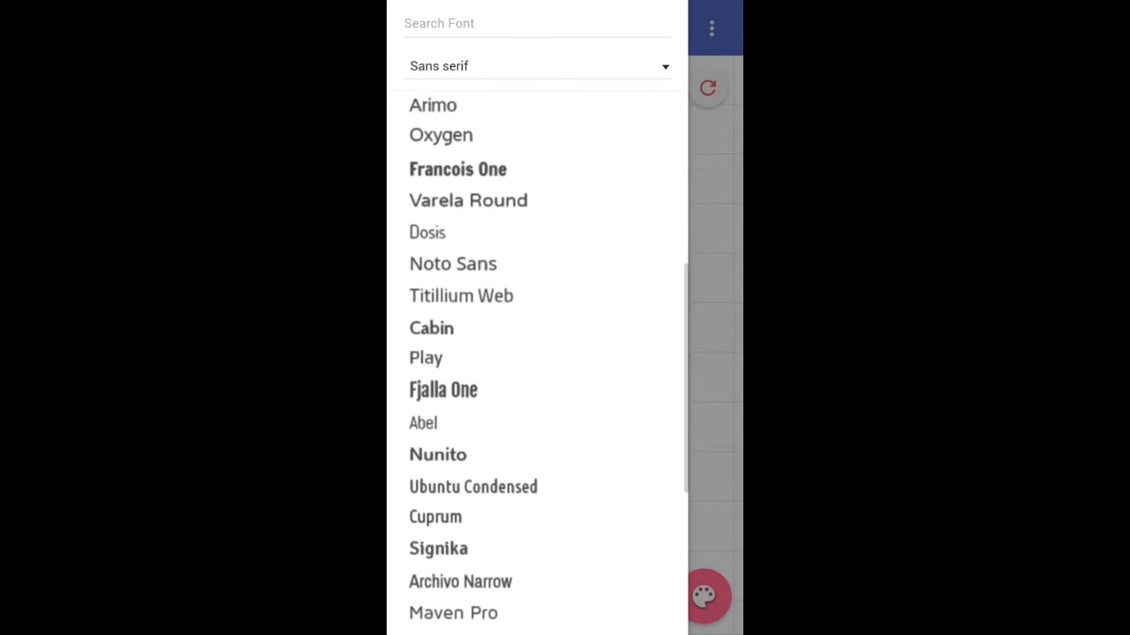
{"action": "scroll", "scroll_direction": "down", "scroll_amount": 3}
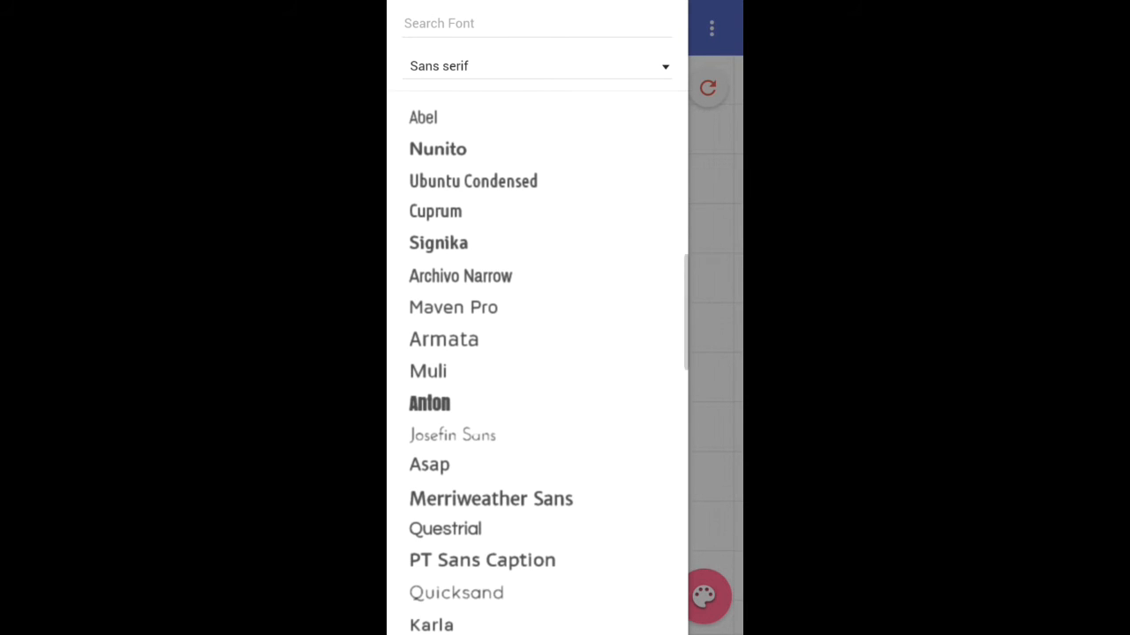
{"action": "left_click", "coordinate": [445, 529]}
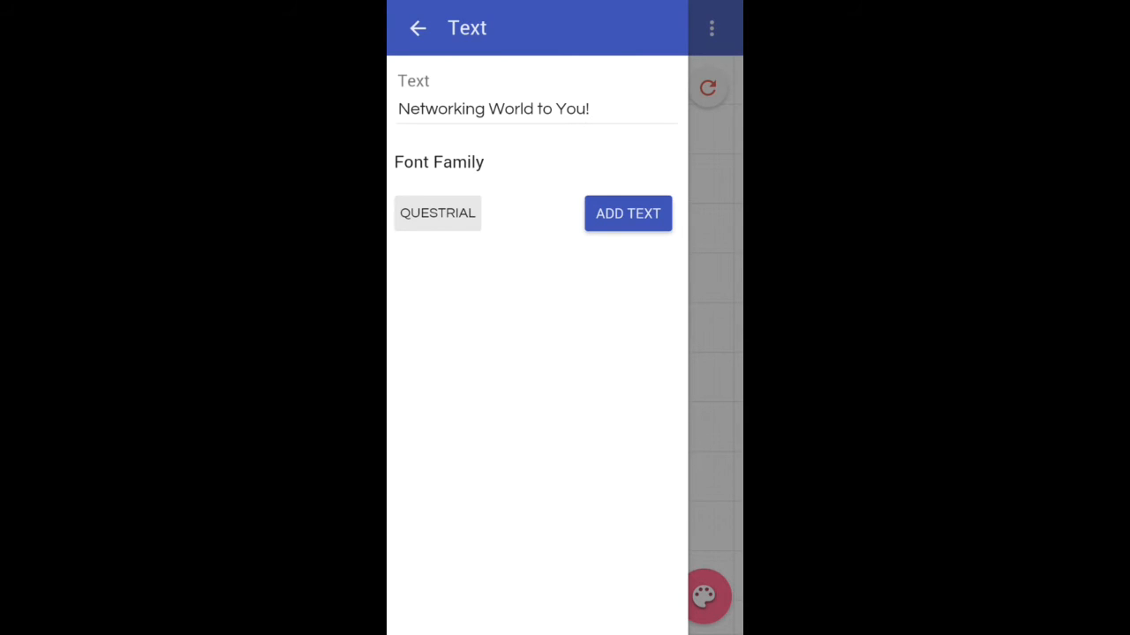
{"action": "left_click", "coordinate": [628, 212]}
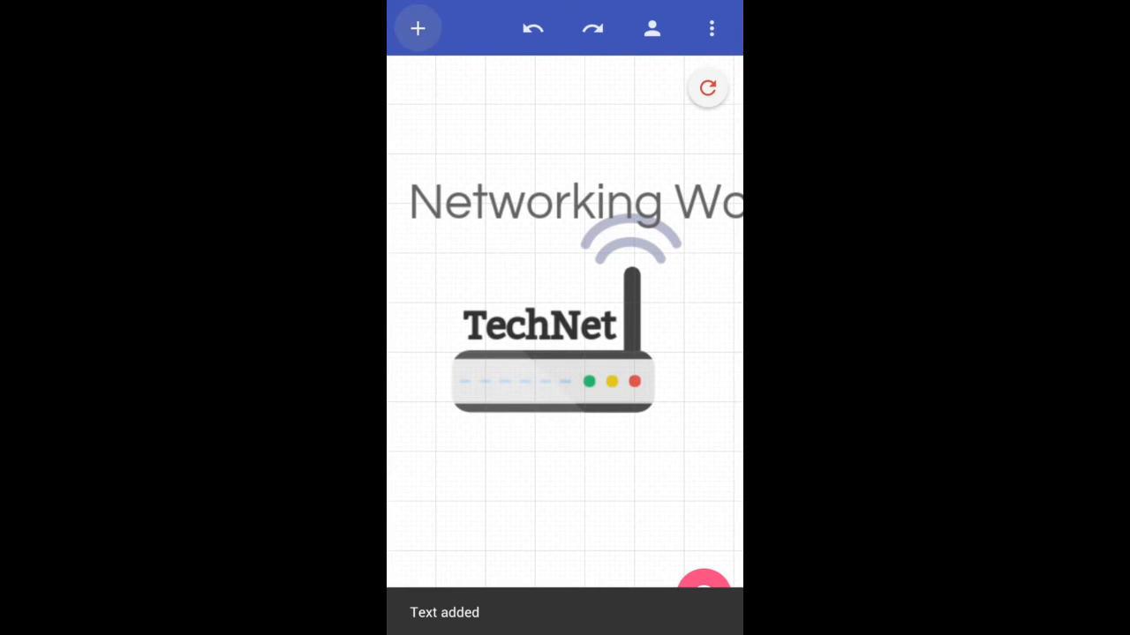
Step: Move the slogan below the router, shrink it to fit and centre it, then deselect
{"action": "left_click_drag", "start_coordinate": [573, 203], "coordinate": [564, 468]}
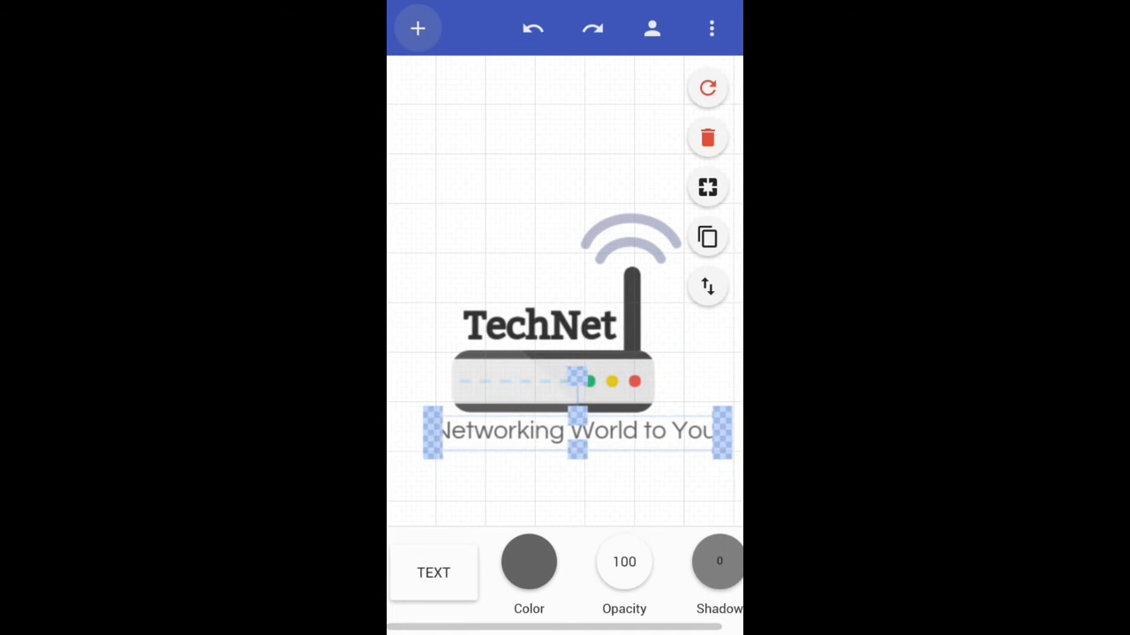
{"action": "left_click_drag", "start_coordinate": [579, 432], "coordinate": [533, 434]}
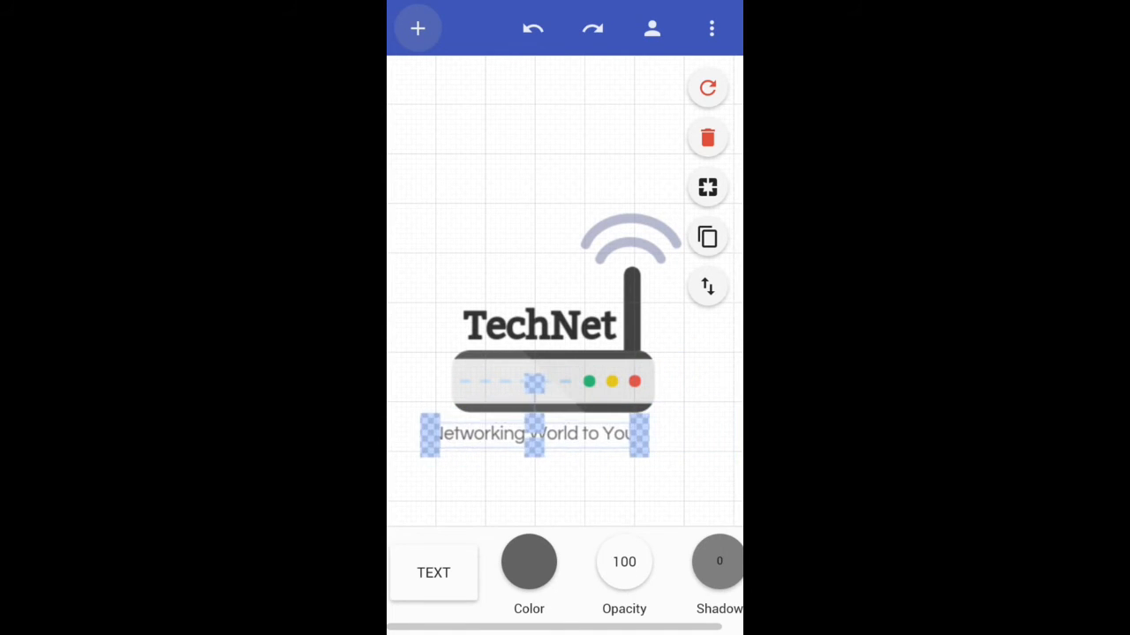
{"action": "left_click_drag", "start_coordinate": [533, 432], "coordinate": [548, 441]}
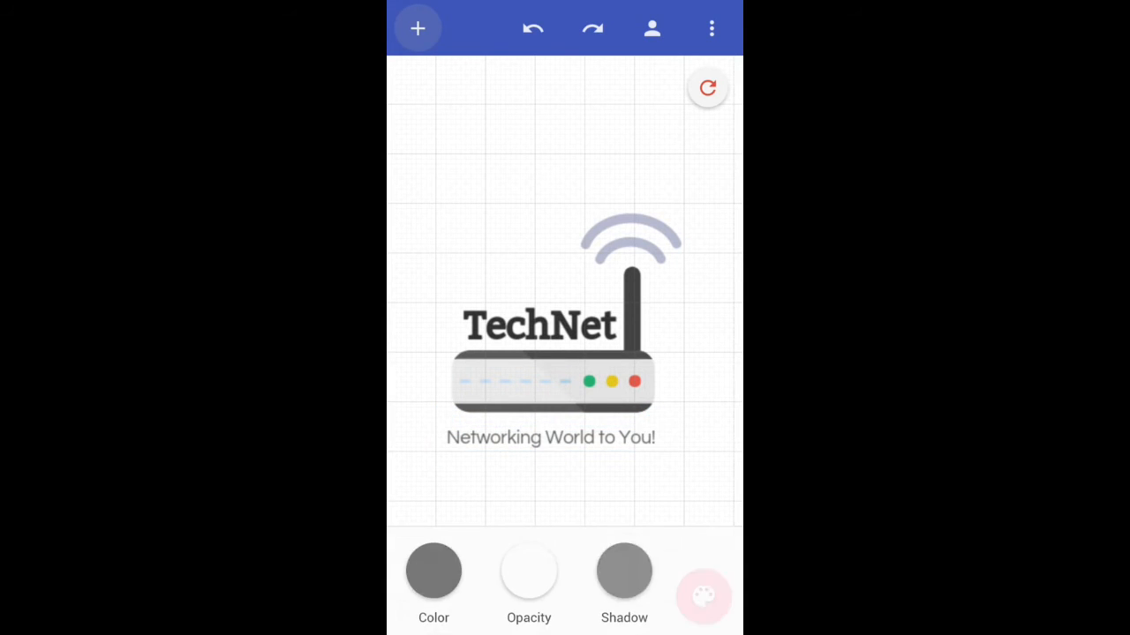
{"action": "left_click", "coordinate": [551, 438]}
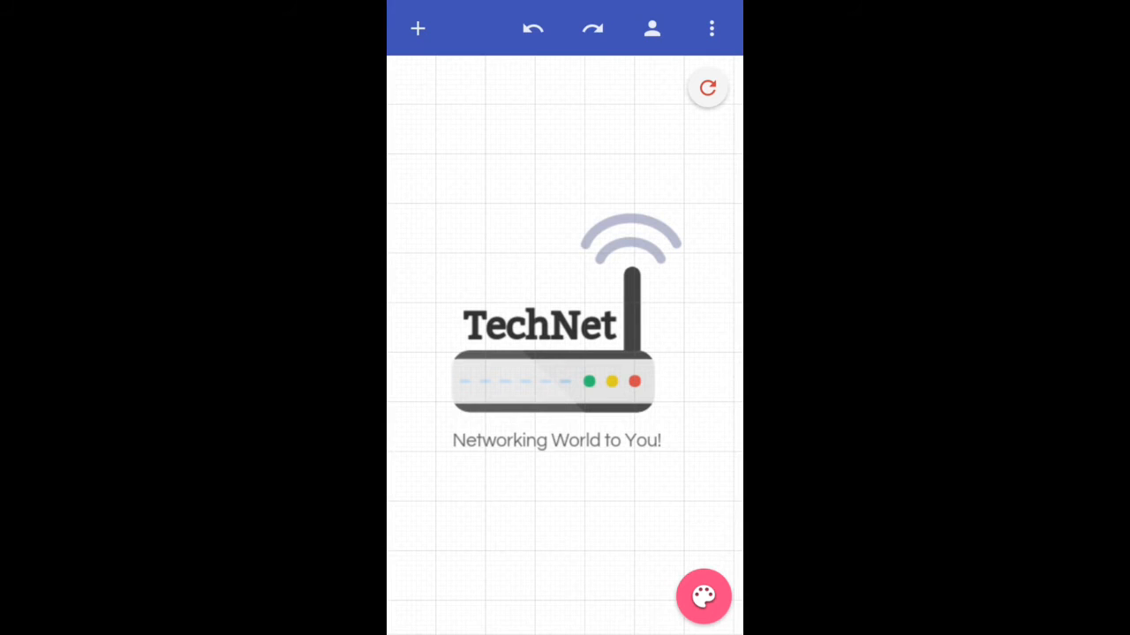
{"action": "left_click", "coordinate": [556, 441]}
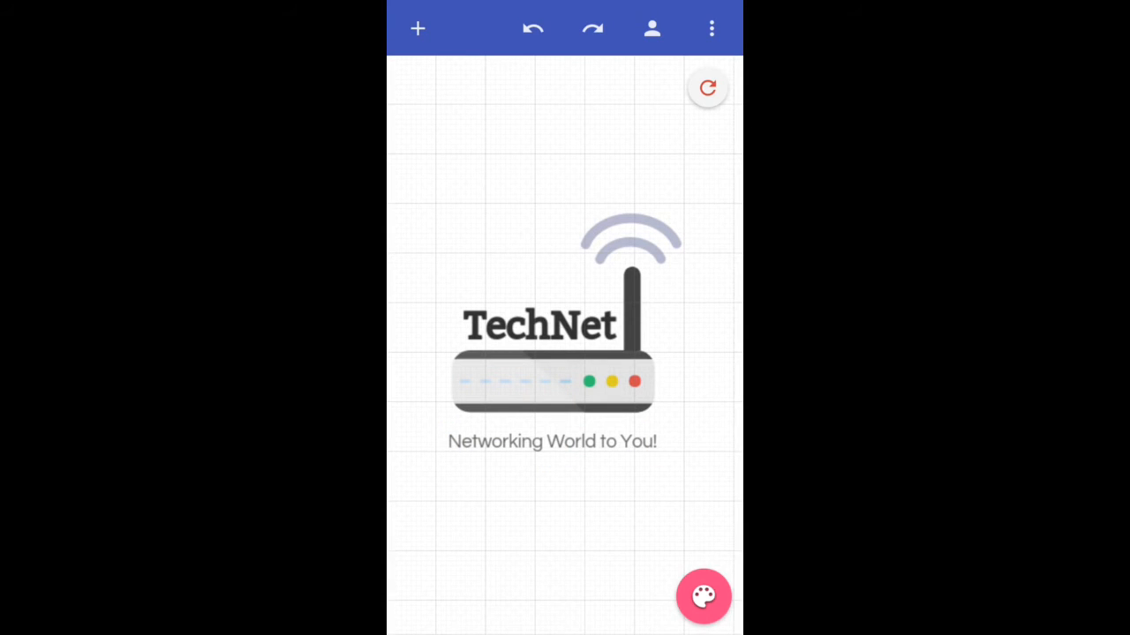
{"action": "left_click", "coordinate": [551, 442]}
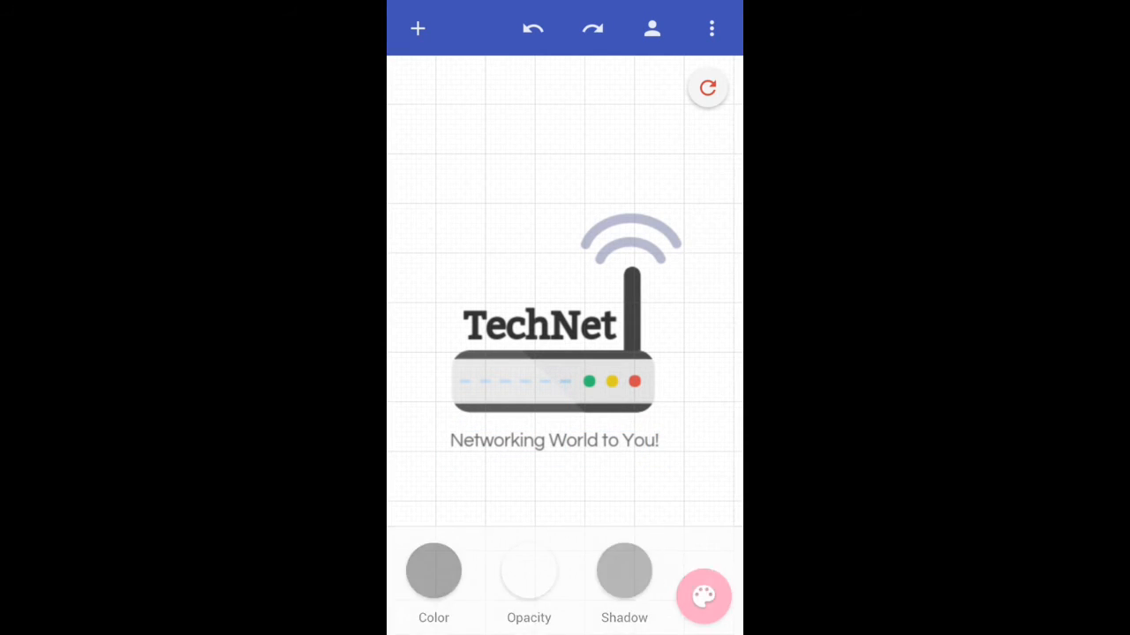
{"action": "left_click", "coordinate": [554, 442]}
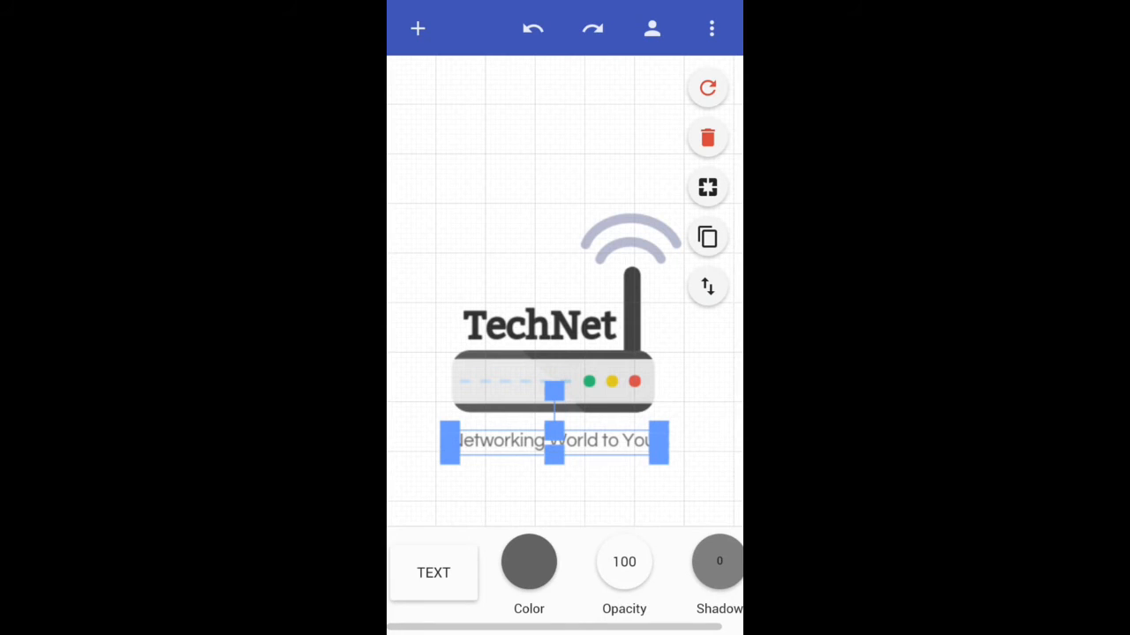
{"action": "left_click", "coordinate": [434, 574]}
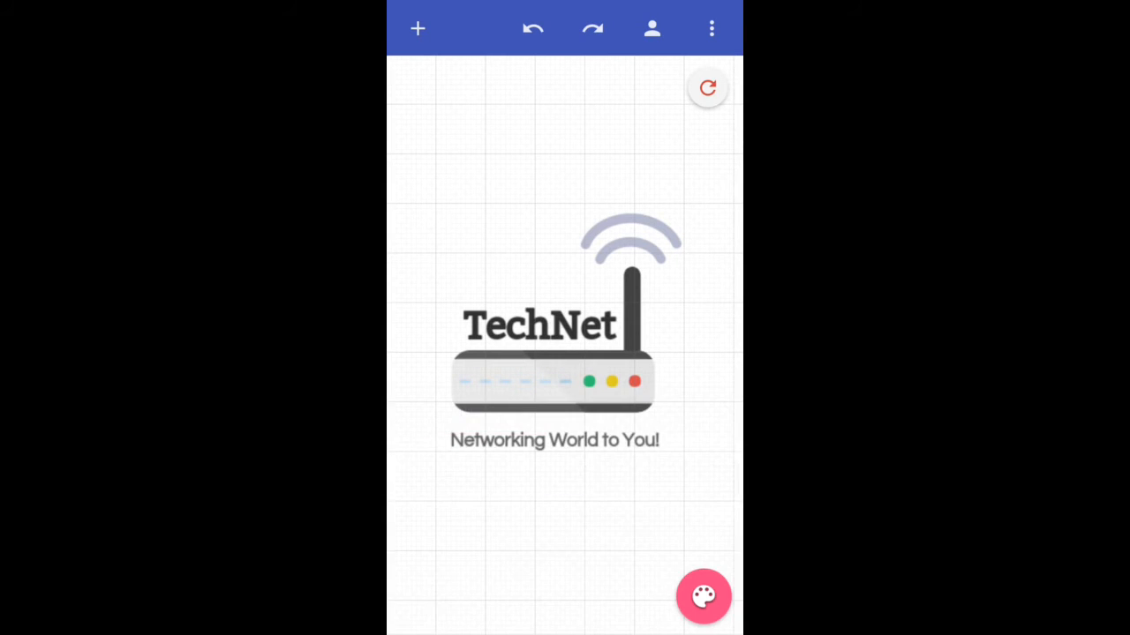
{"action": "left_click", "coordinate": [704, 597]}
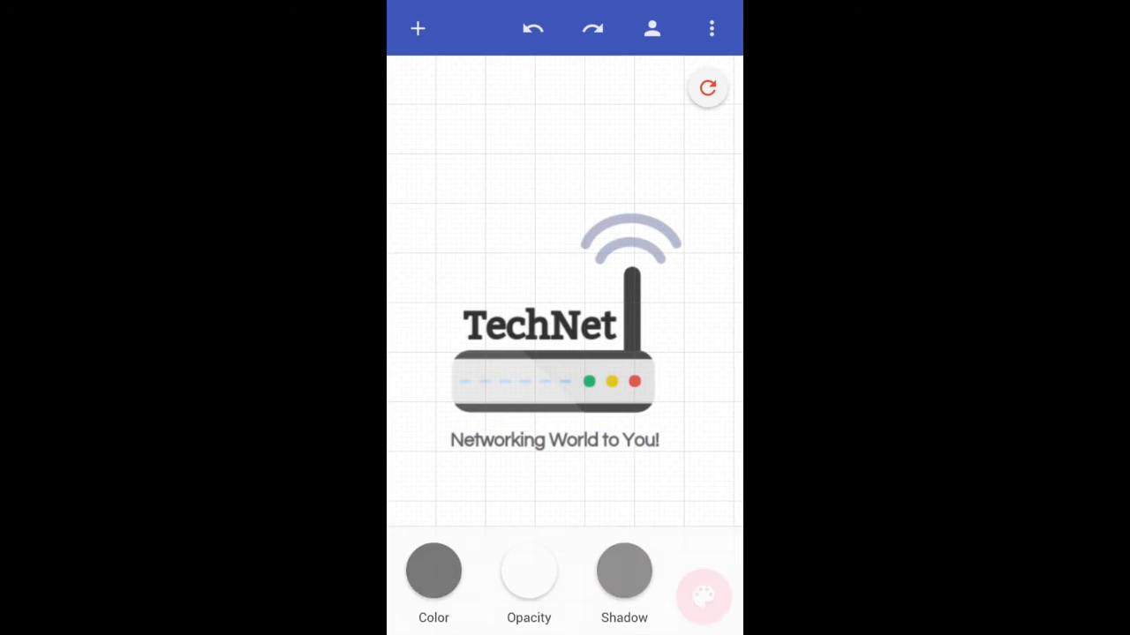
{"action": "left_click", "coordinate": [703, 597]}
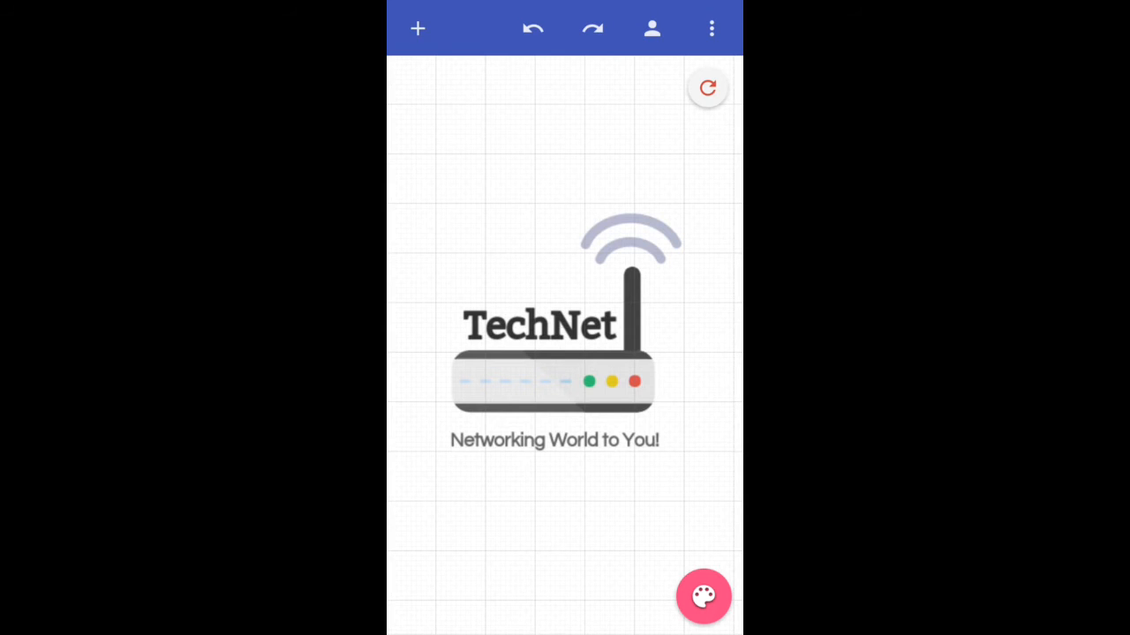
Step: Give the slogan text a darker grey fill and deselect it
{"action": "left_click", "coordinate": [554, 441]}
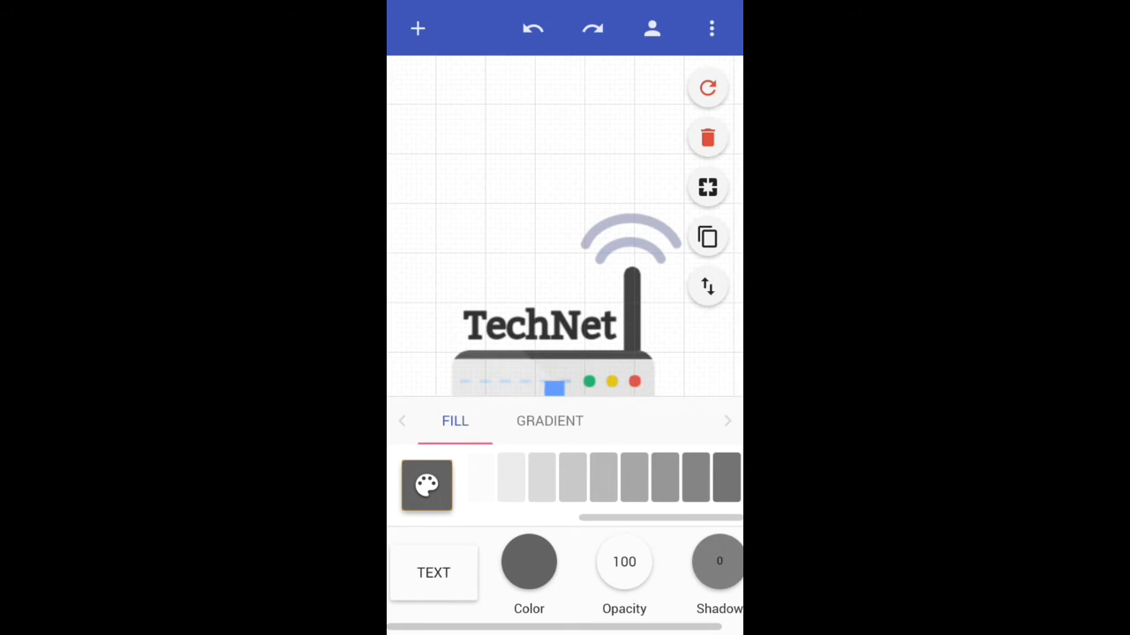
{"action": "left_click", "coordinate": [427, 485]}
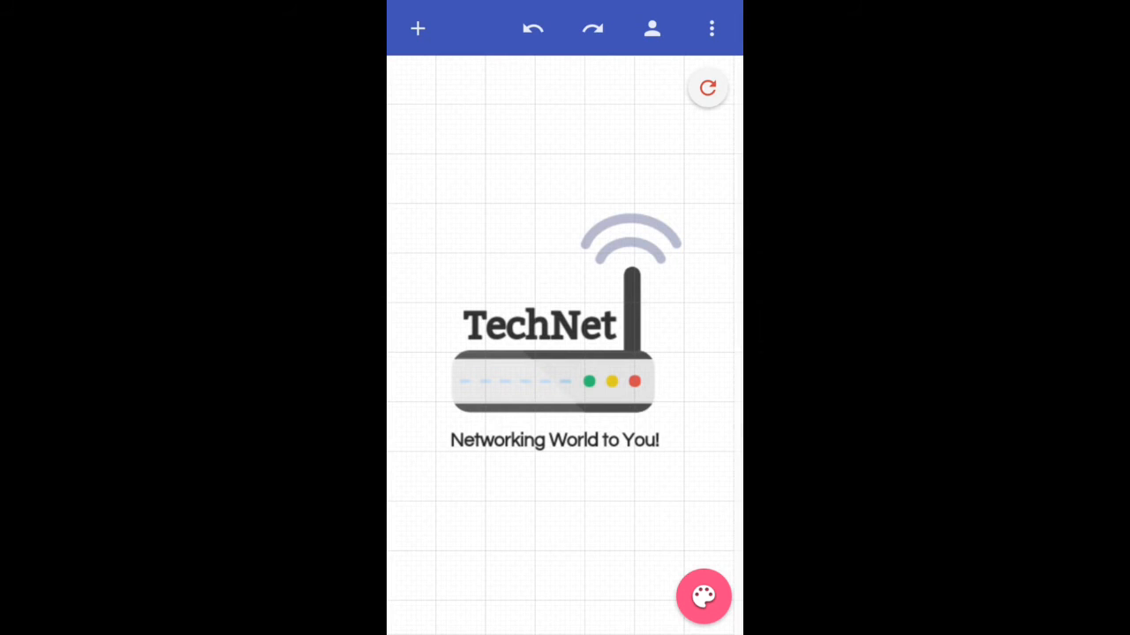
{"action": "left_click", "coordinate": [707, 28]}
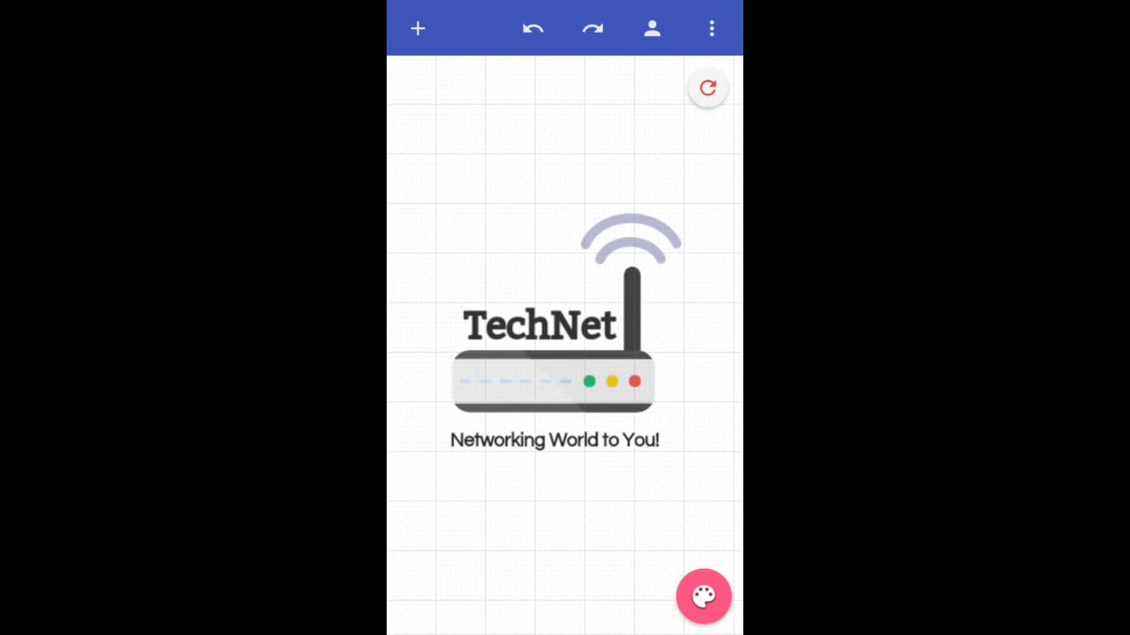
Step: Set the canvas background alpha to 0 so it is fully transparent
{"action": "left_click", "coordinate": [702, 594]}
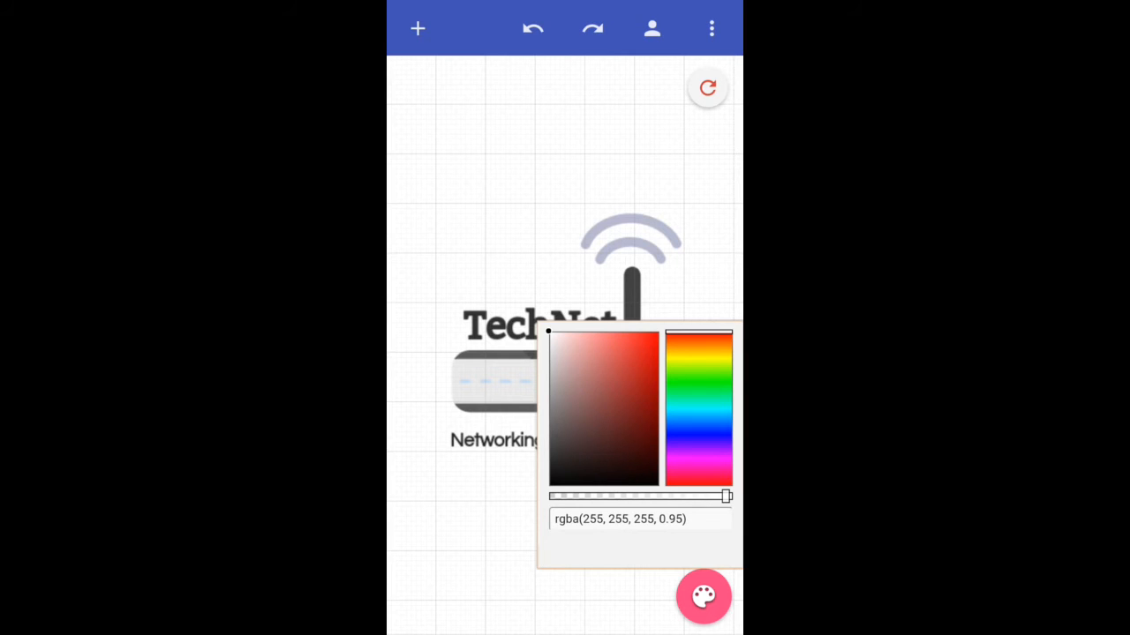
{"action": "left_click_drag", "start_coordinate": [727, 496], "coordinate": [551, 496]}
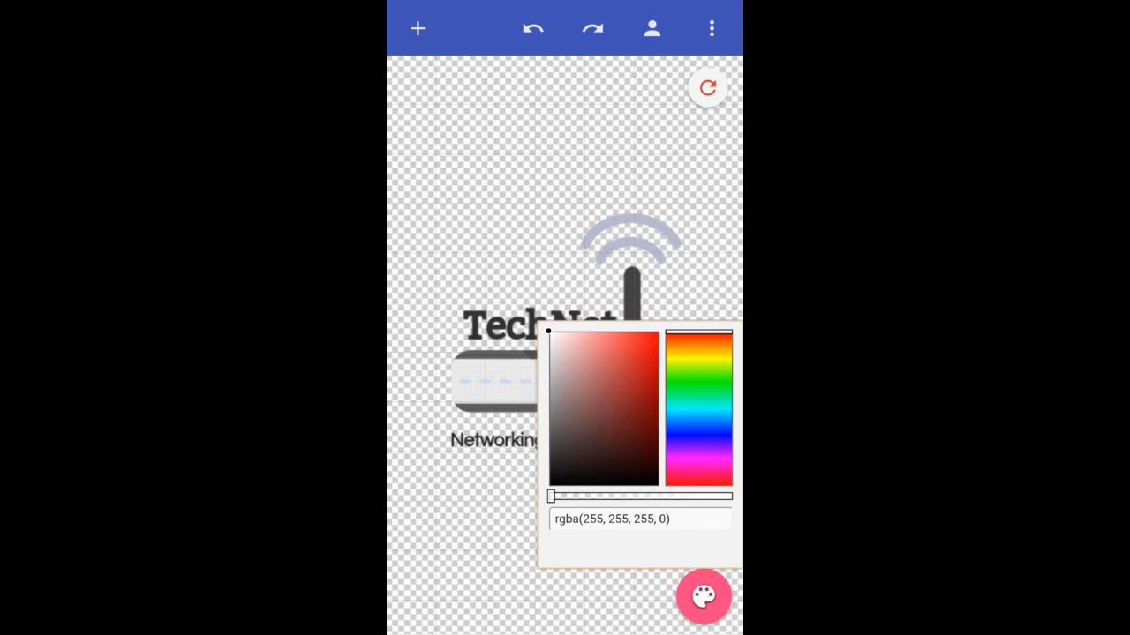
{"action": "left_click", "coordinate": [702, 595]}
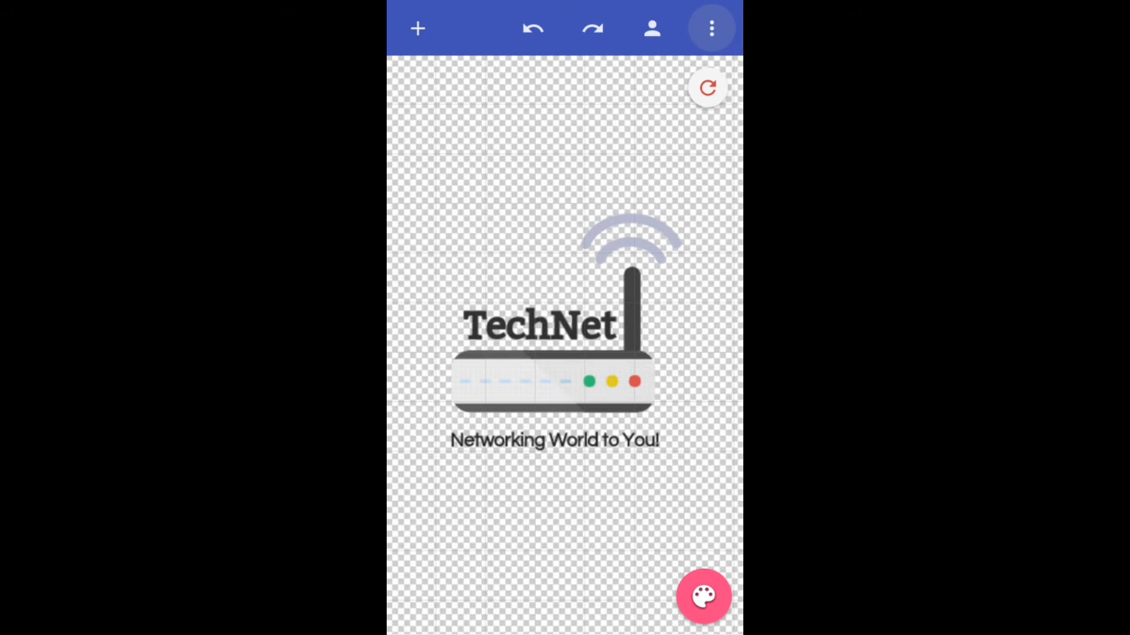
Step: Choose Save & Download Design from the menu, view the save screen, and return to the menu
{"action": "left_click", "coordinate": [713, 28]}
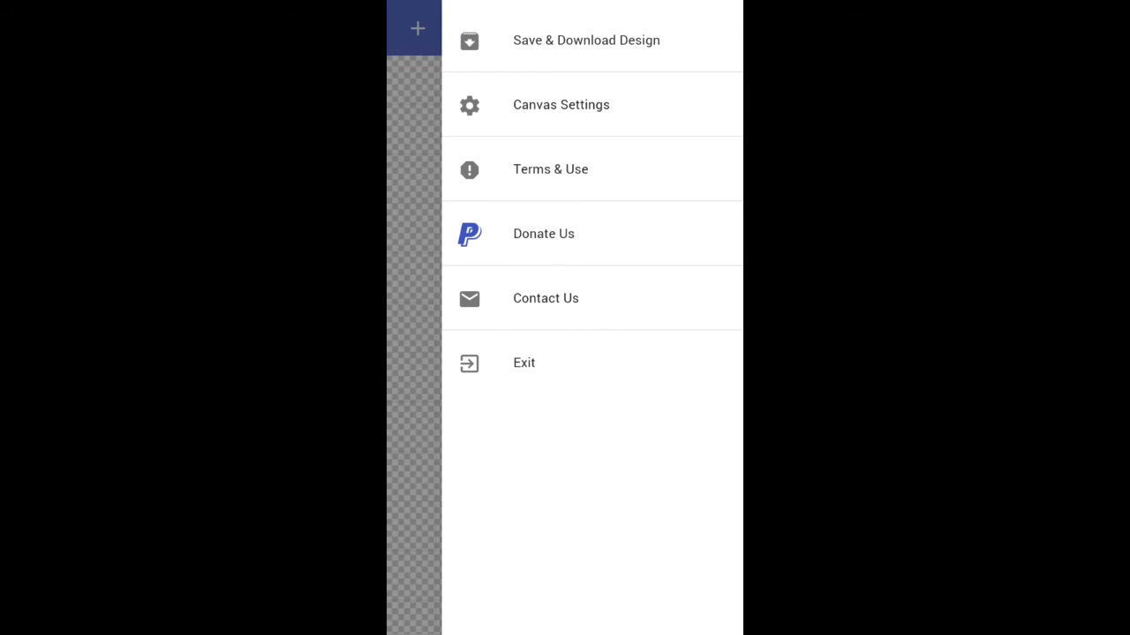
{"action": "left_click", "coordinate": [586, 39]}
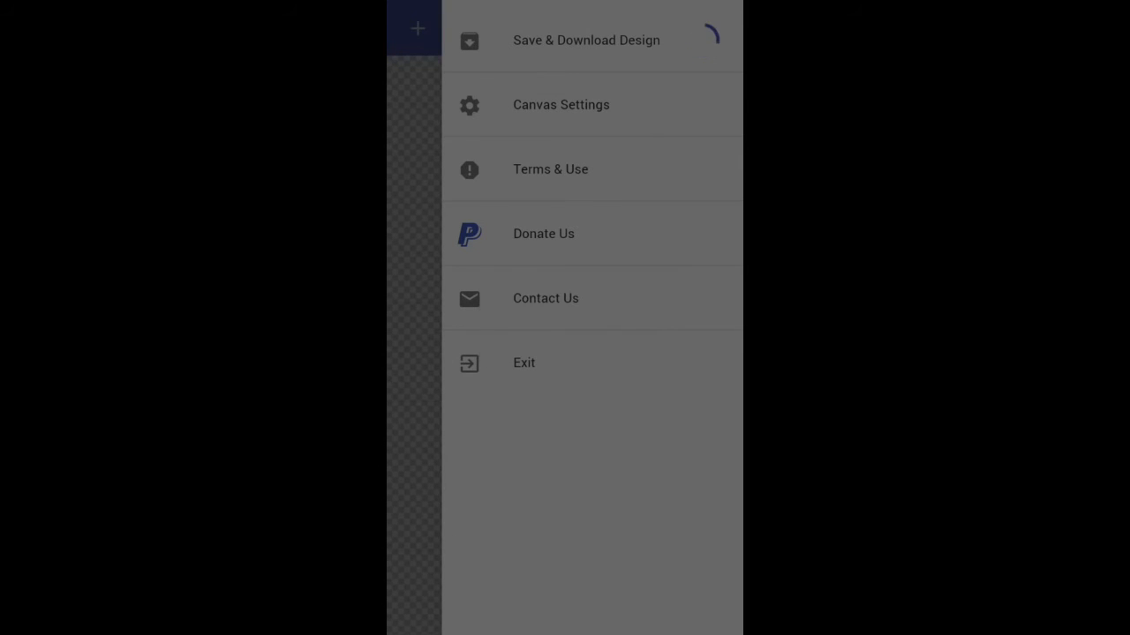
{"action": "left_click", "coordinate": [586, 39]}
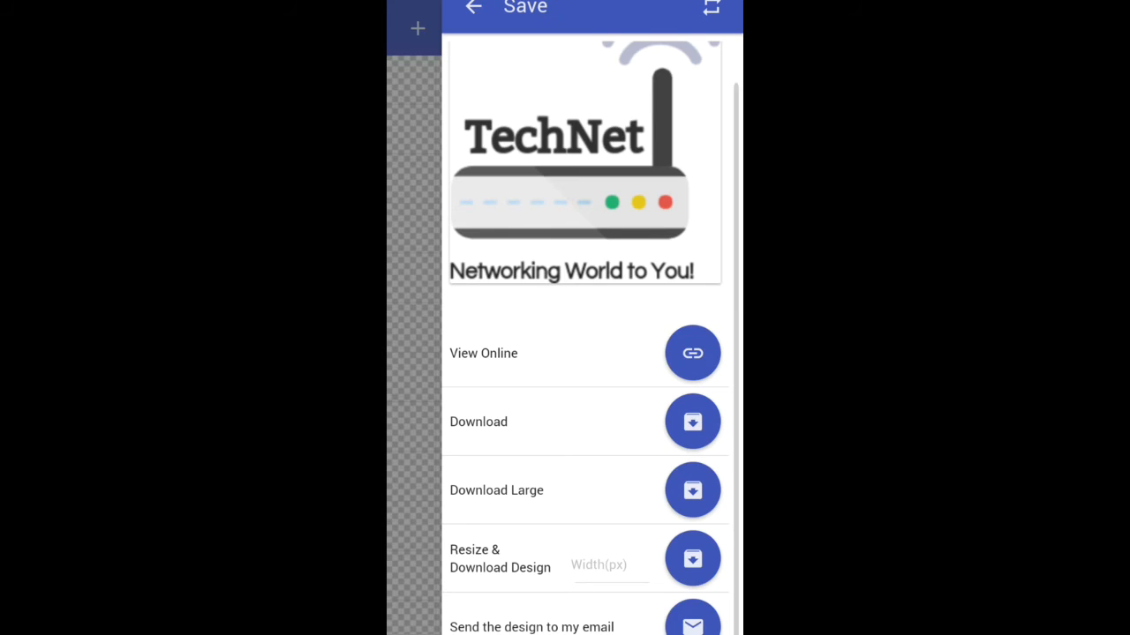
{"action": "left_click", "coordinate": [471, 7]}
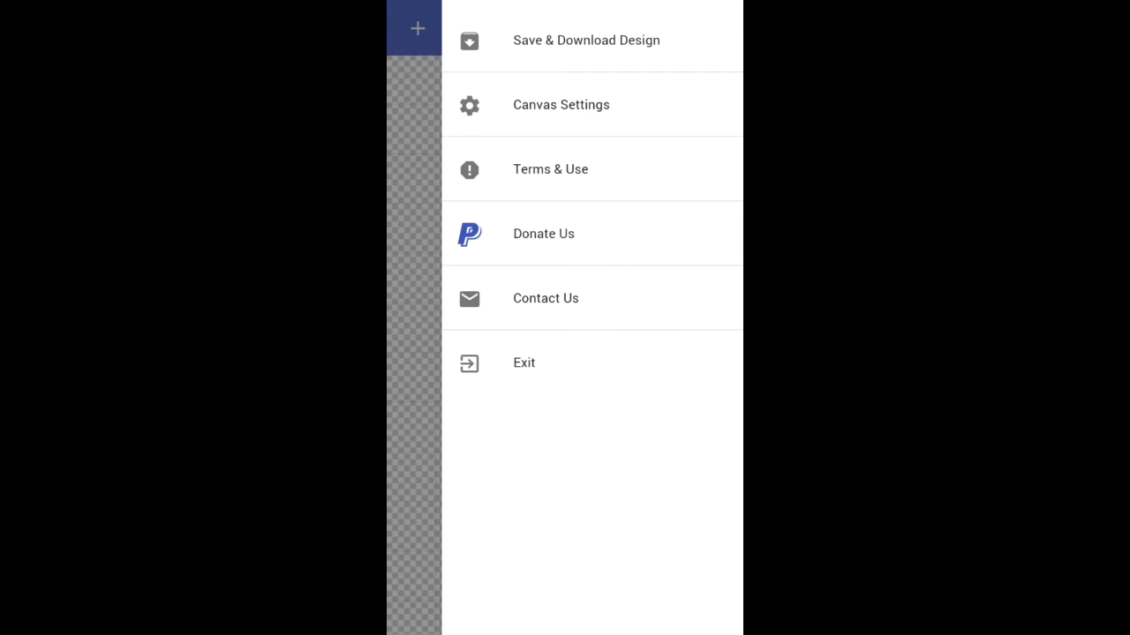
Step: Start Save & Download Design again and review the download options for the transparent logo
{"action": "left_click", "coordinate": [586, 39]}
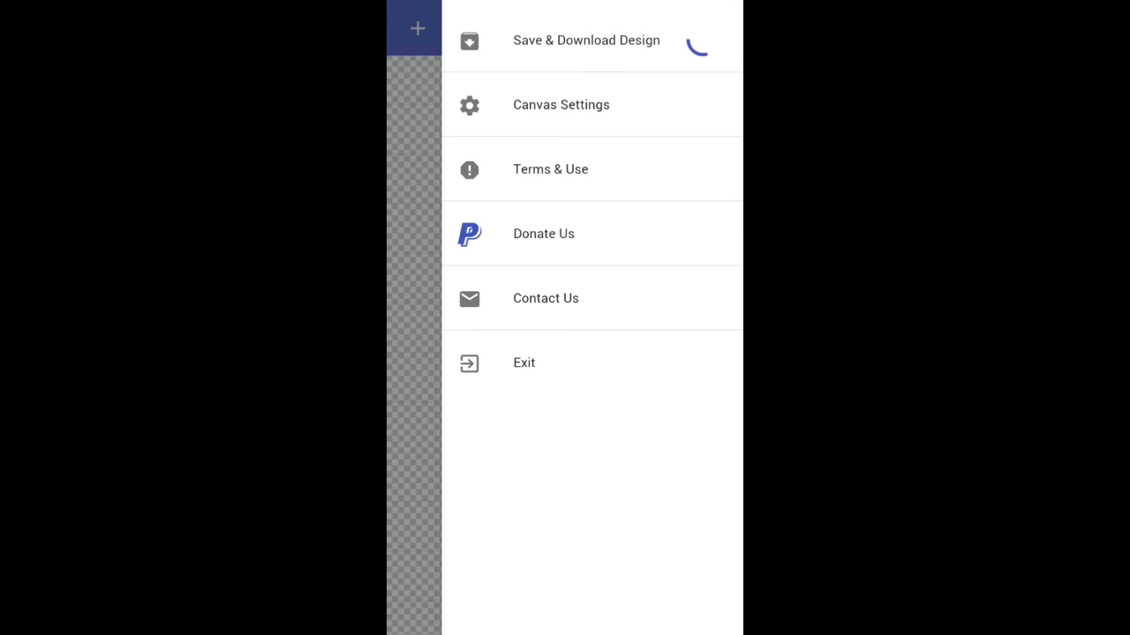
{"action": "left_click", "coordinate": [586, 39]}
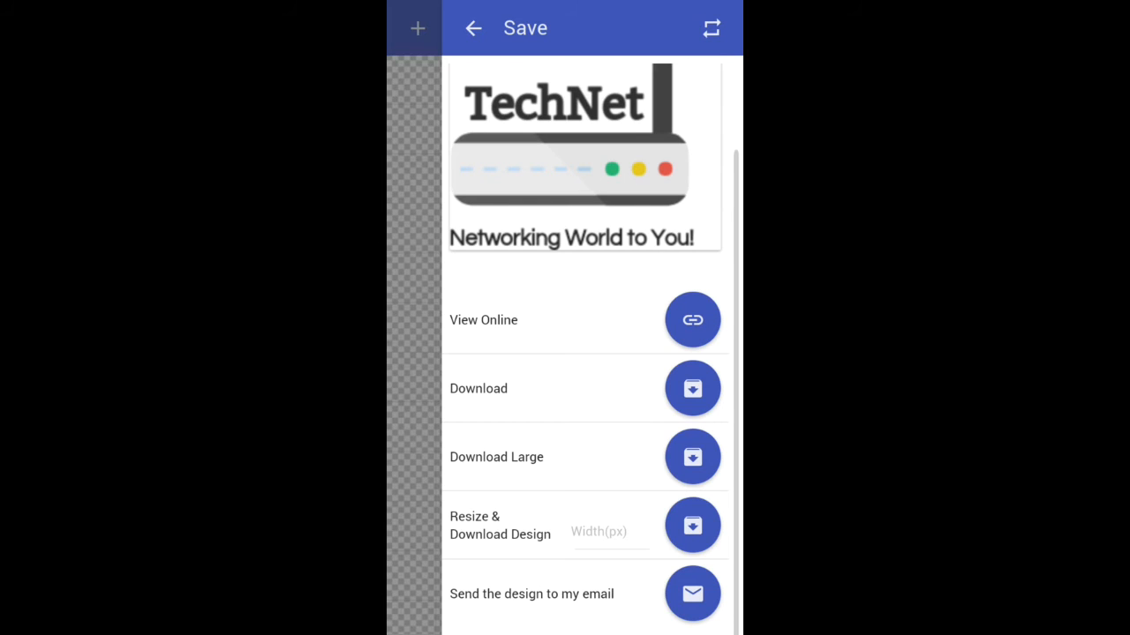
{"action": "scroll", "scroll_direction": "down", "scroll_amount": 3}
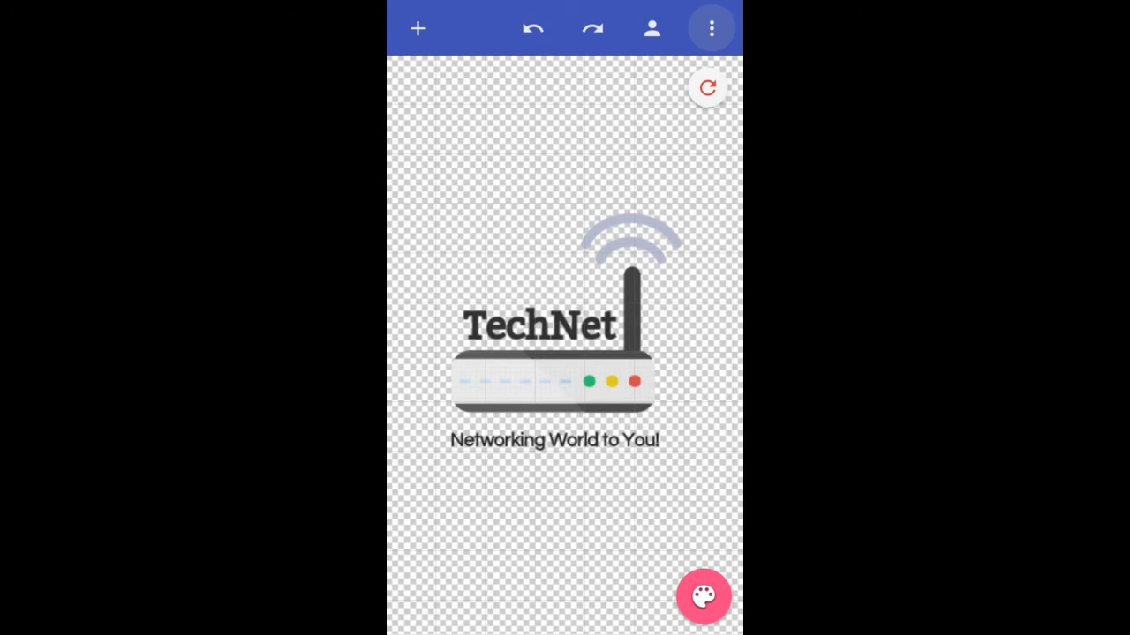
Step: Make the canvas background opaque white instead of transparent
{"action": "left_click", "coordinate": [702, 597]}
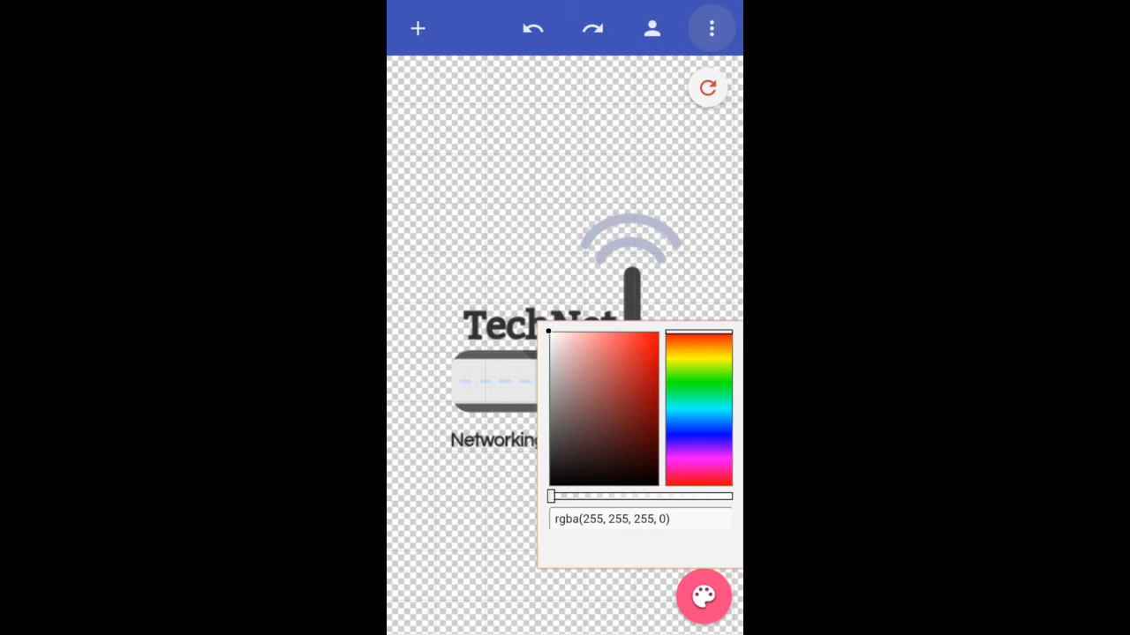
{"action": "left_click_drag", "start_coordinate": [550, 496], "coordinate": [732, 496]}
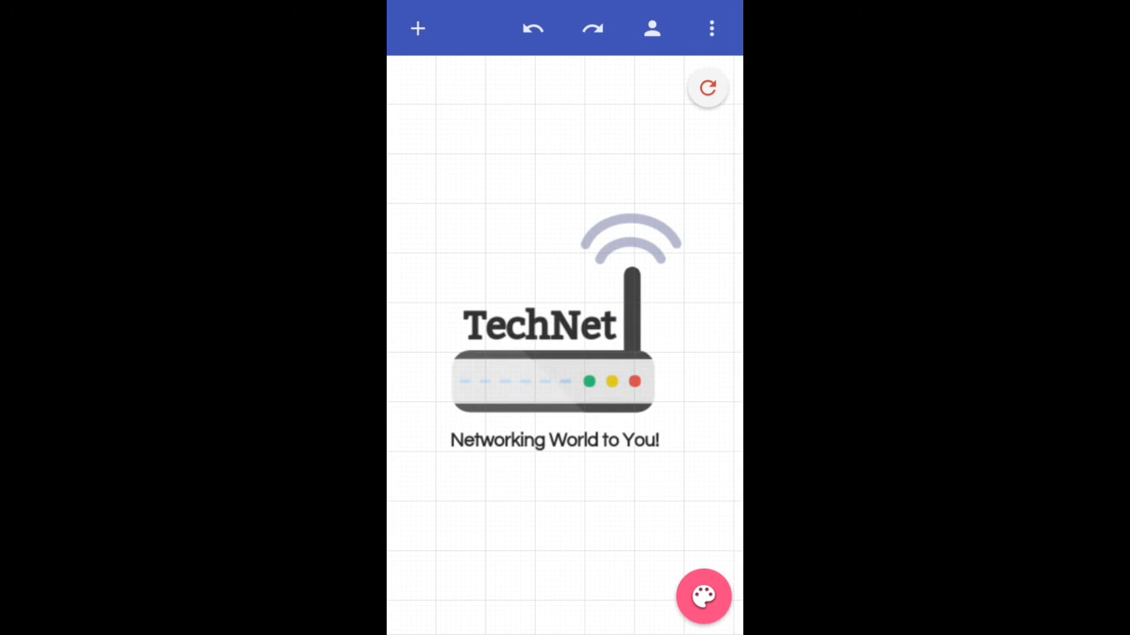
{"action": "left_click", "coordinate": [706, 28]}
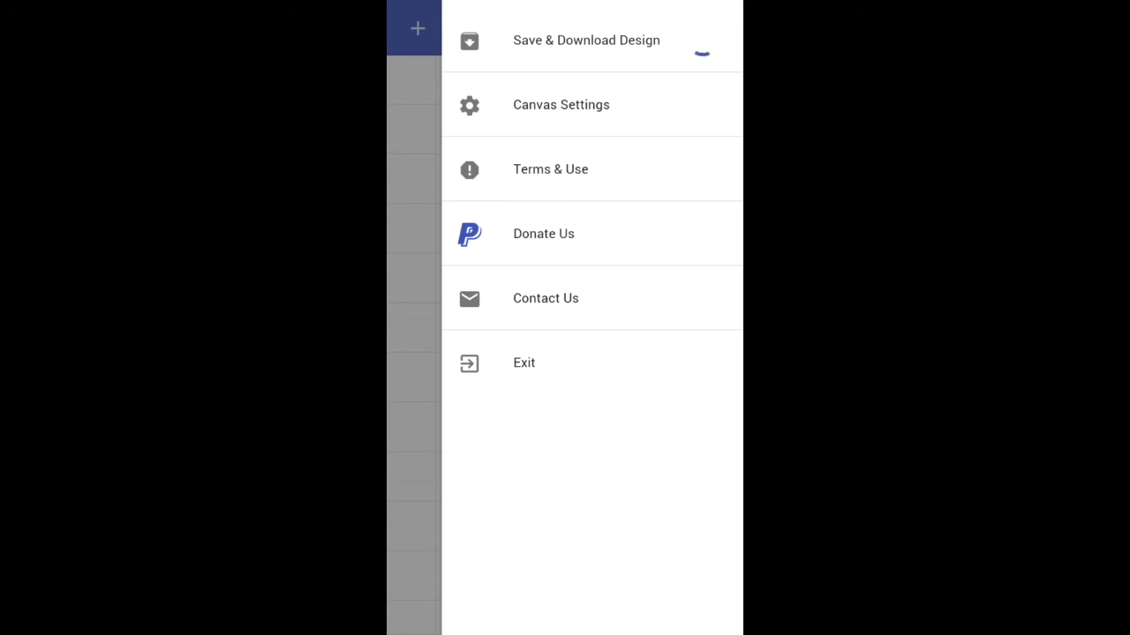
Step: Save and download the TechNet design, dismissing the Open with app chooser
{"action": "left_click", "coordinate": [586, 39]}
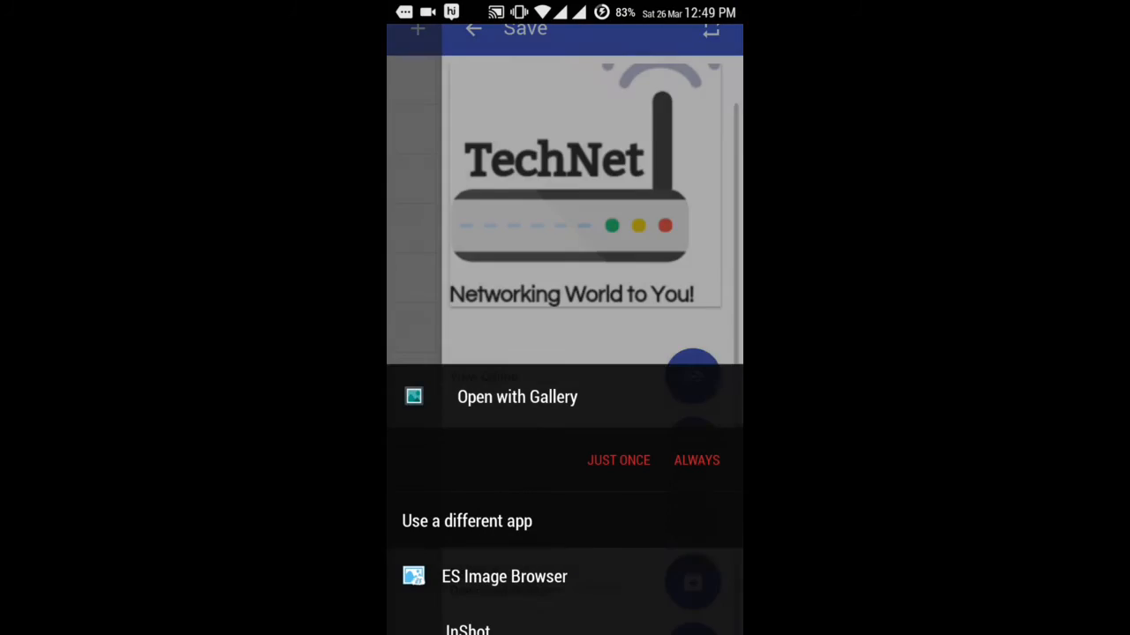
{"action": "left_click", "coordinate": [618, 459]}
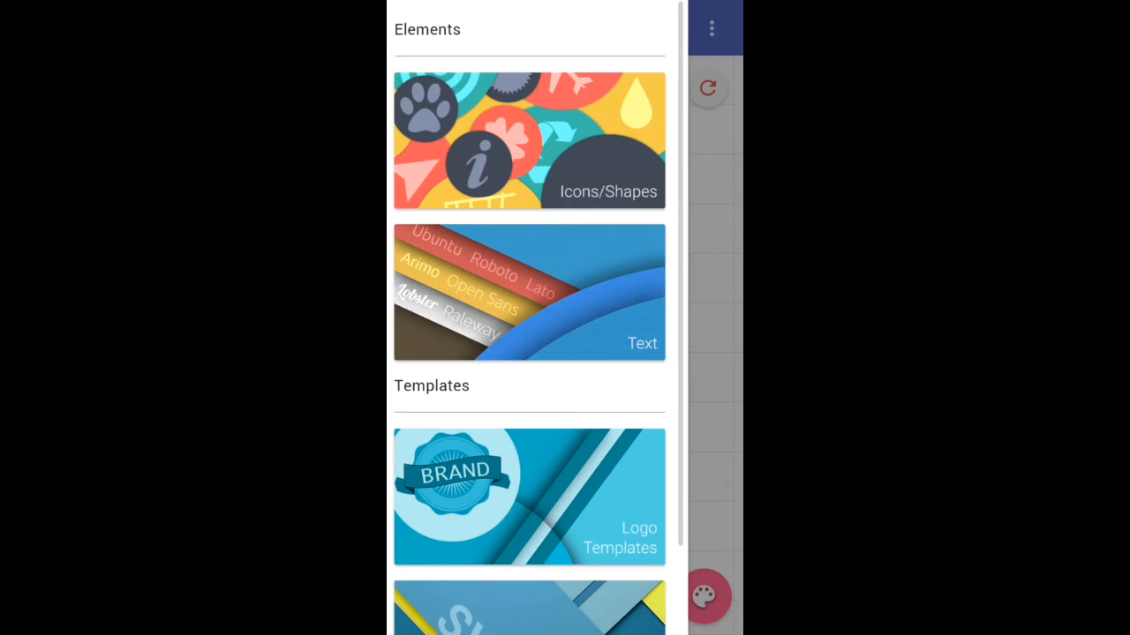
{"action": "scroll", "scroll_direction": "down", "scroll_amount": 3}
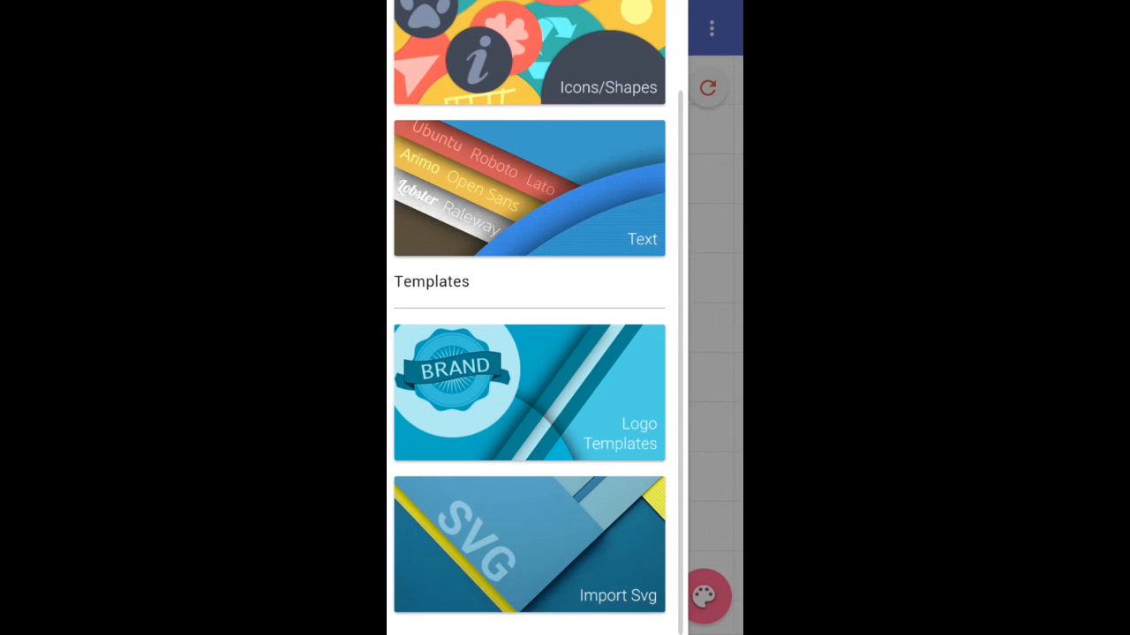
{"action": "left_click", "coordinate": [529, 392]}
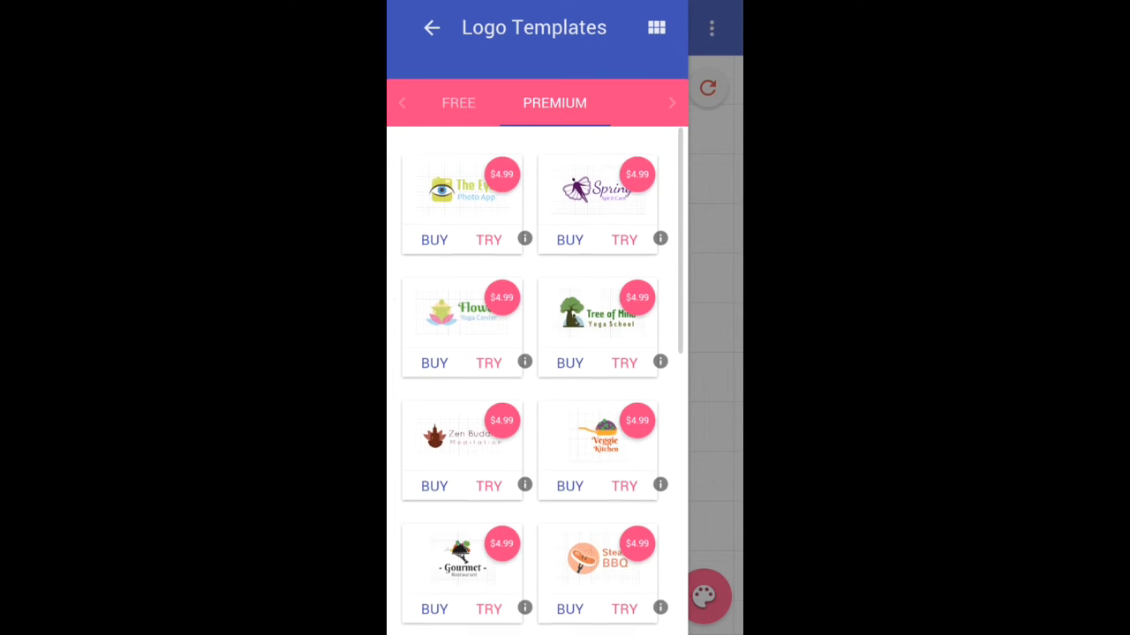
{"action": "scroll", "scroll_direction": "down", "scroll_amount": 3}
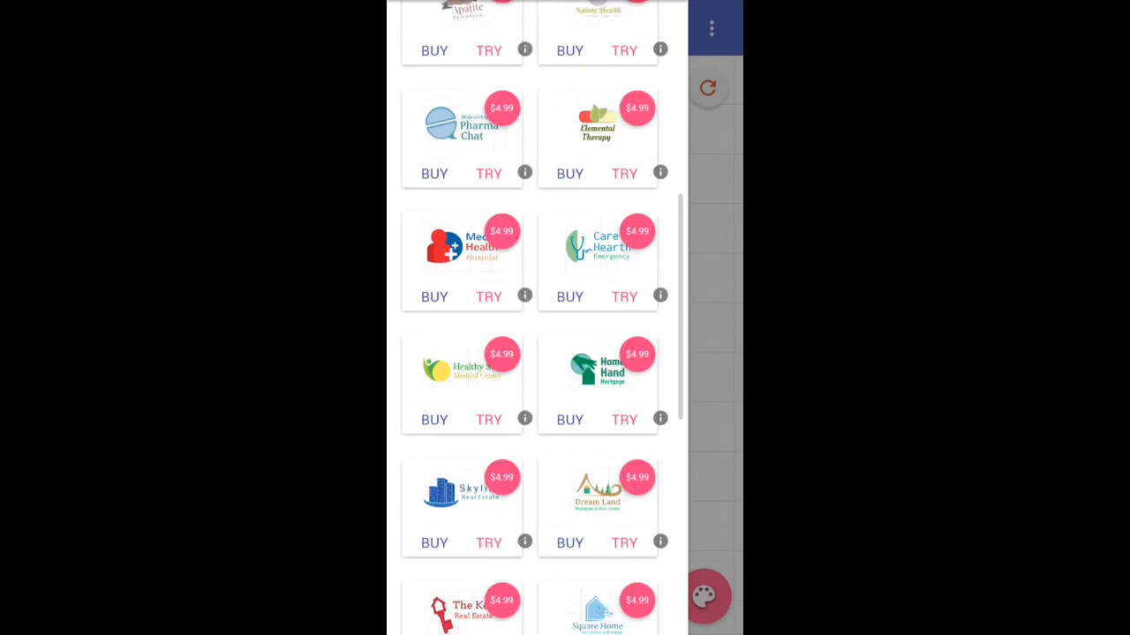
{"action": "scroll", "scroll_direction": "down", "scroll_amount": 3}
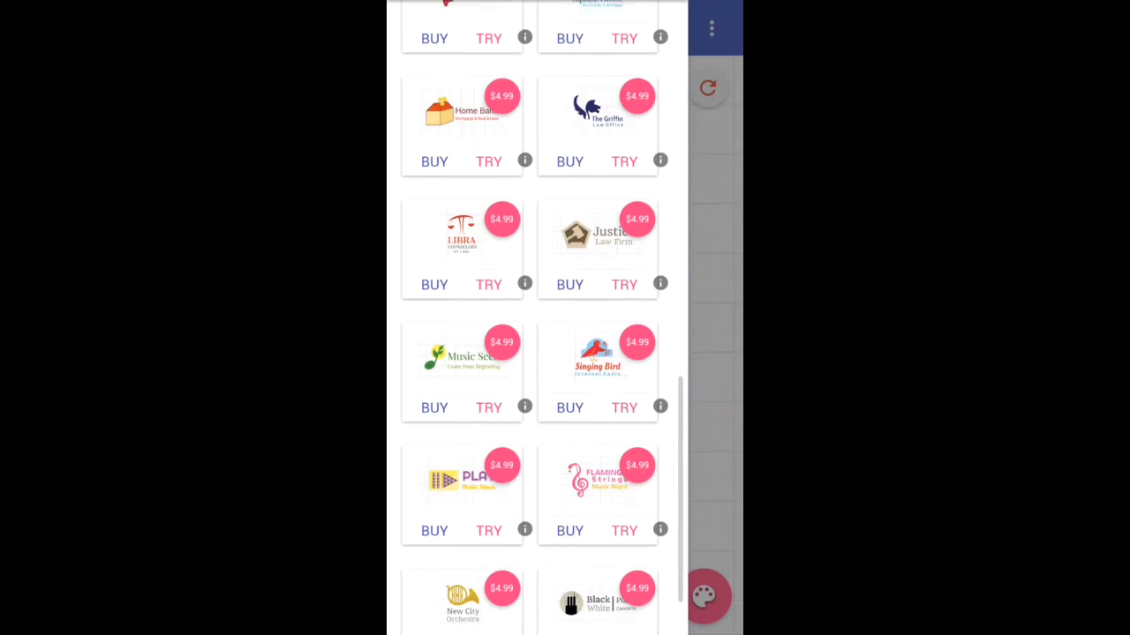
{"action": "scroll", "scroll_direction": "down", "scroll_amount": 3}
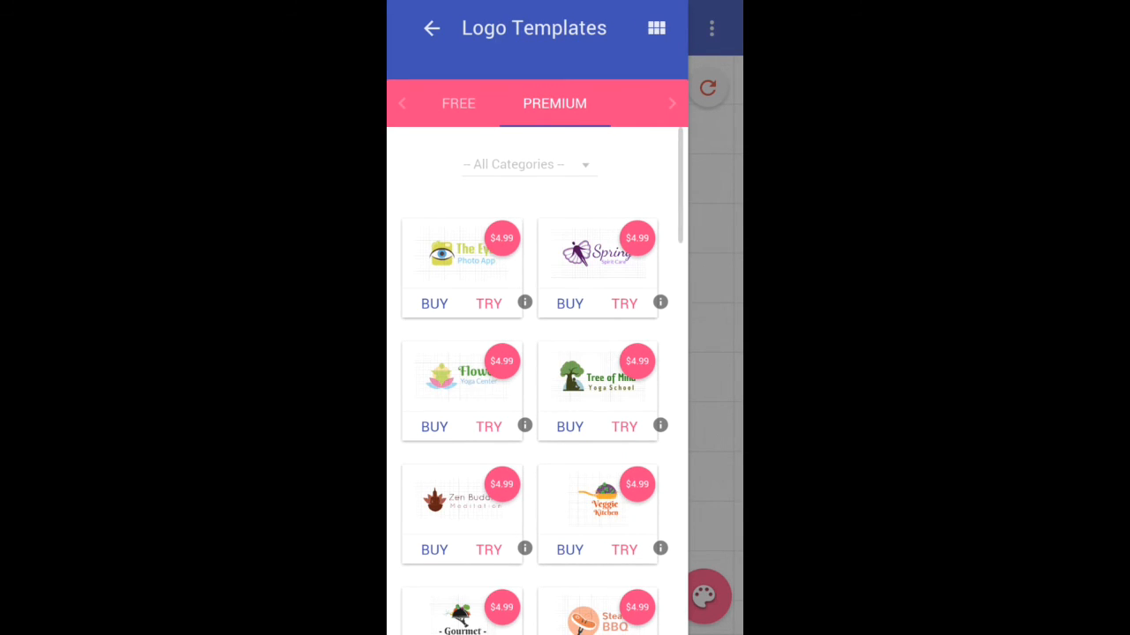
{"action": "left_click", "coordinate": [431, 28]}
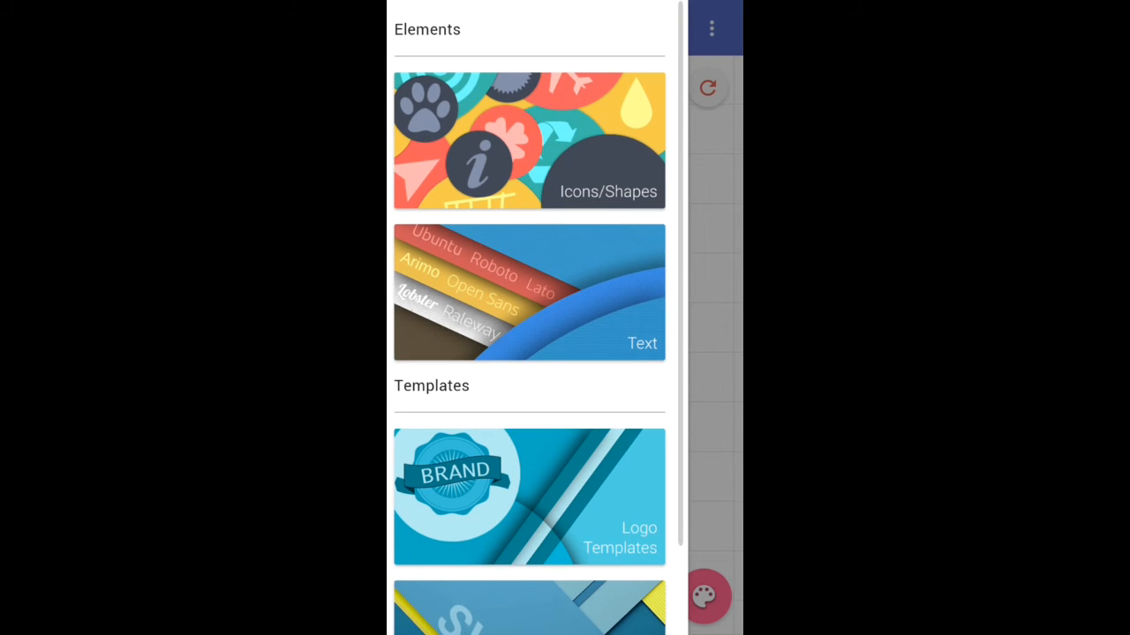
{"action": "left_click", "coordinate": [530, 141]}
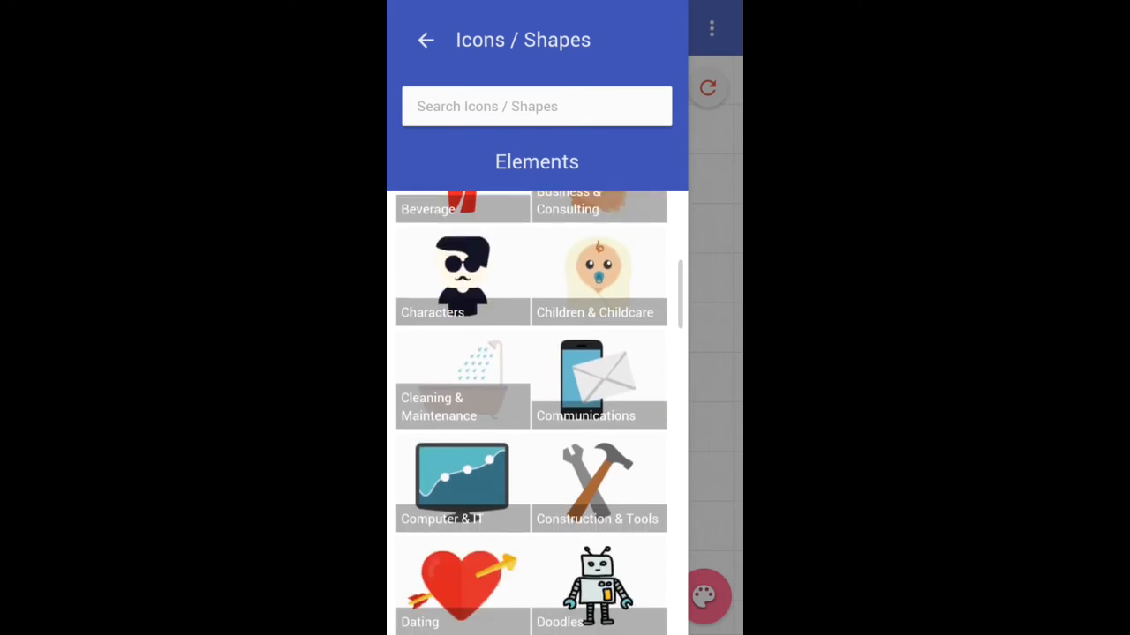
{"action": "scroll", "scroll_direction": "down", "scroll_amount": 3}
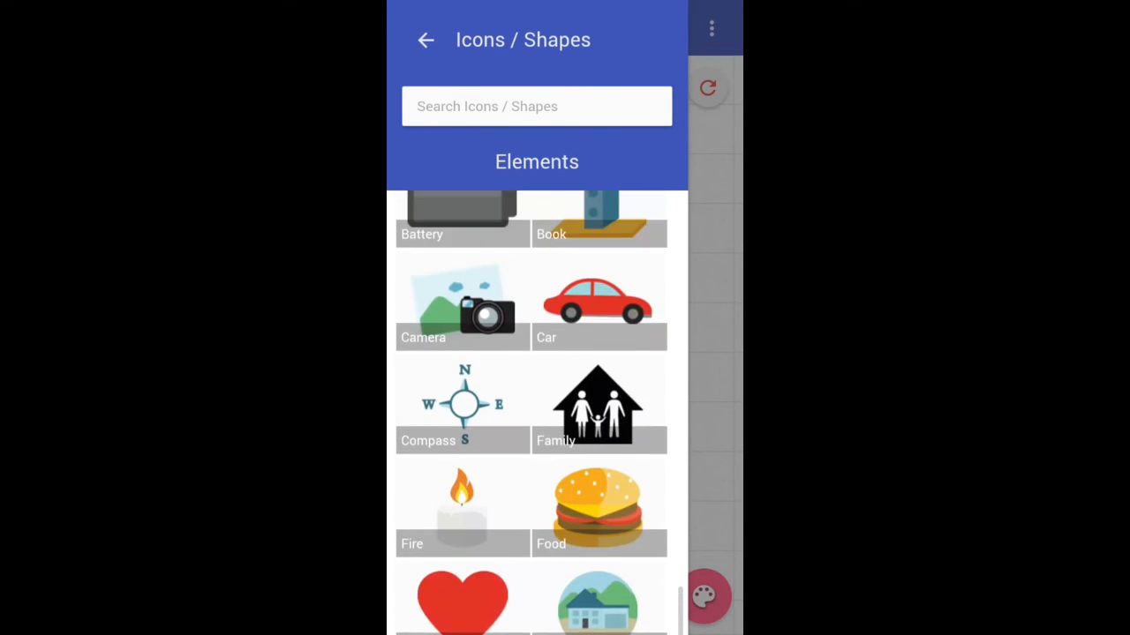
{"action": "scroll", "scroll_direction": "down", "scroll_amount": 3}
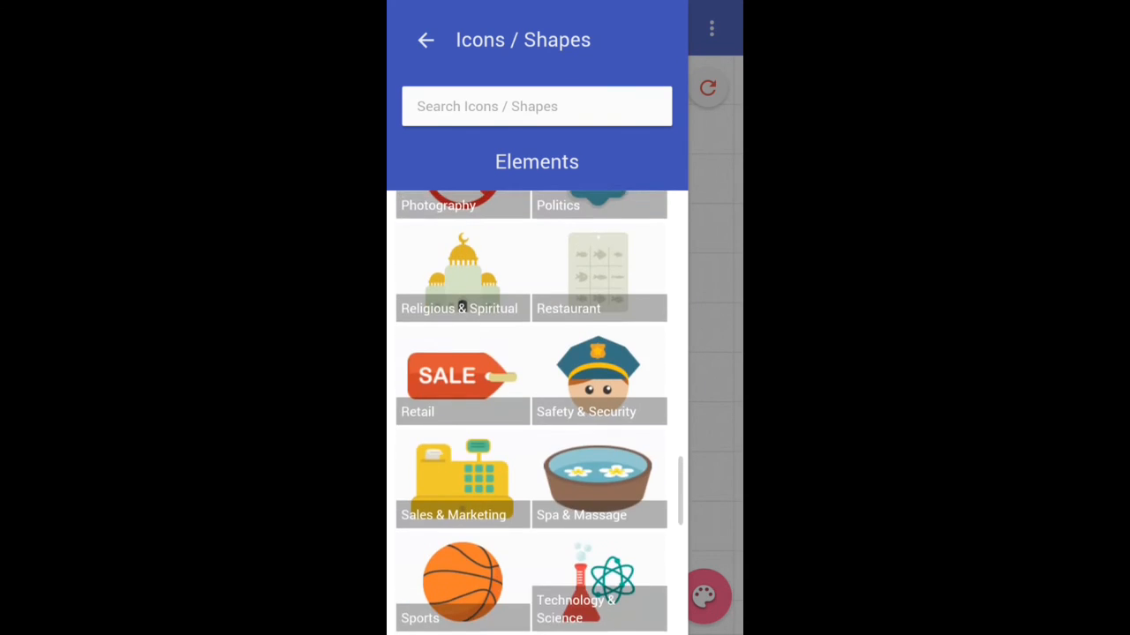
{"action": "scroll", "scroll_direction": "up", "scroll_amount": 3}
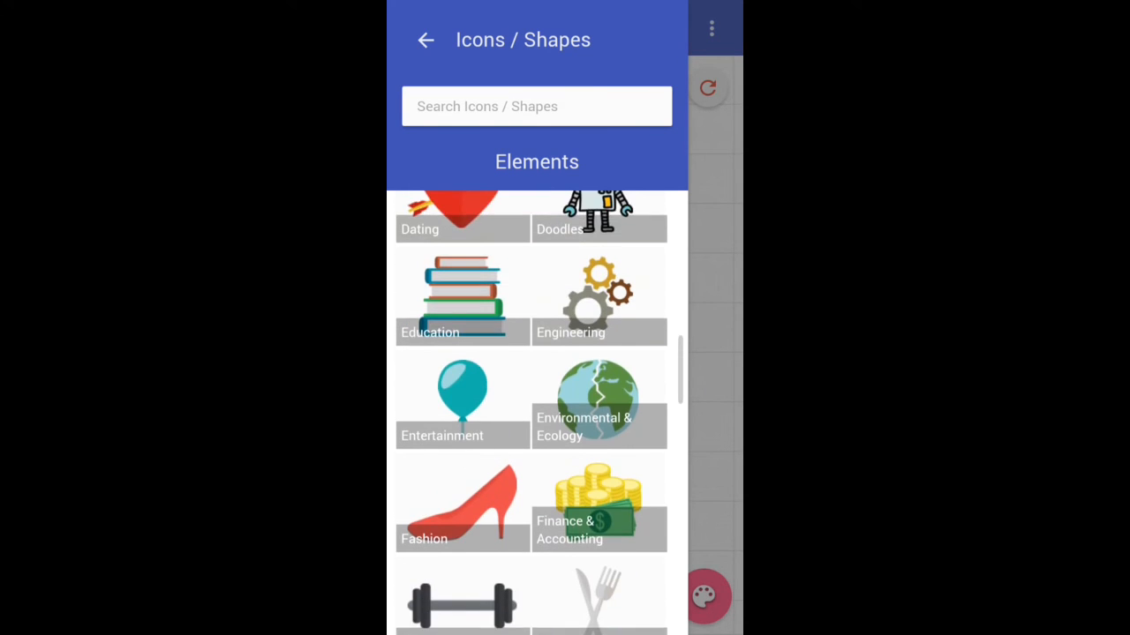
{"action": "scroll", "scroll_direction": "down", "scroll_amount": 3}
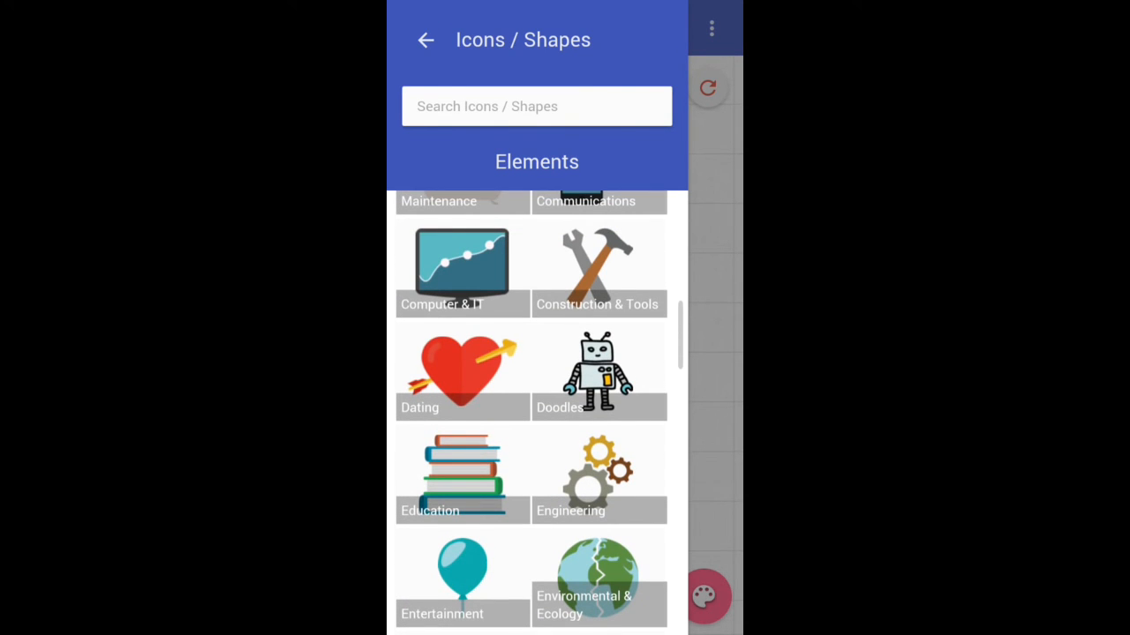
{"action": "scroll", "scroll_direction": "down", "scroll_amount": 3}
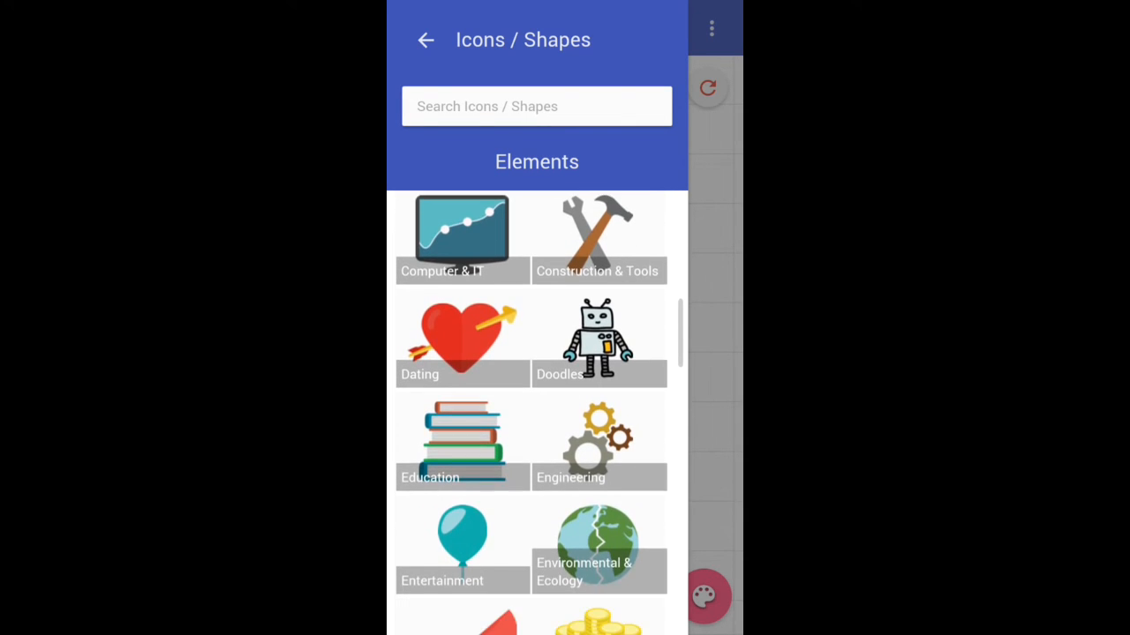
{"action": "scroll", "scroll_direction": "down", "scroll_amount": 3}
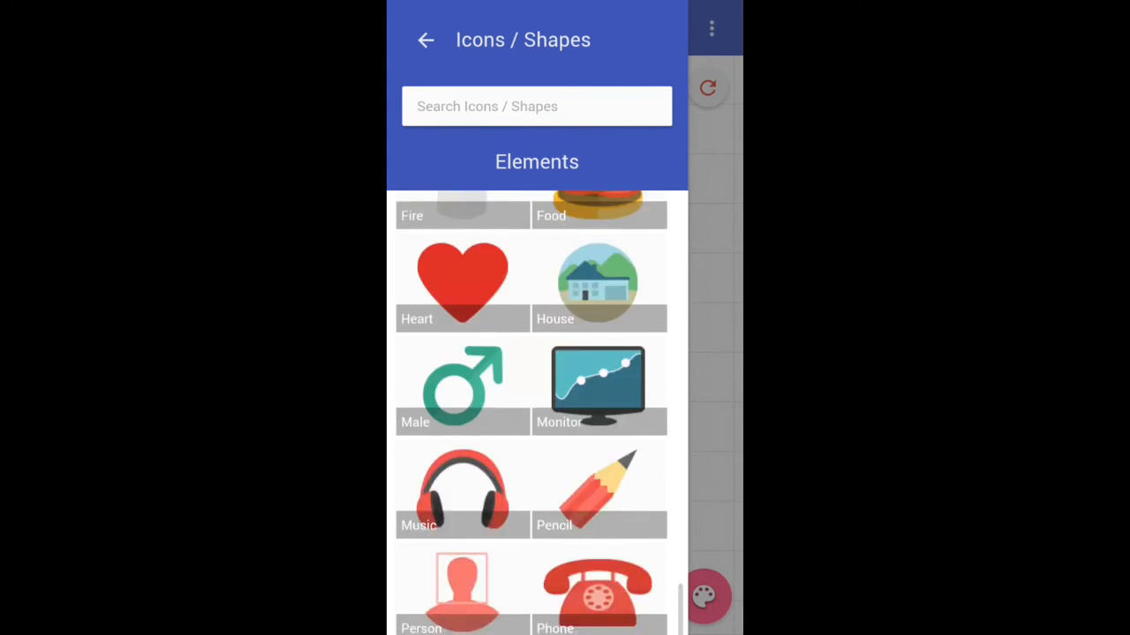
{"action": "left_click", "coordinate": [425, 39]}
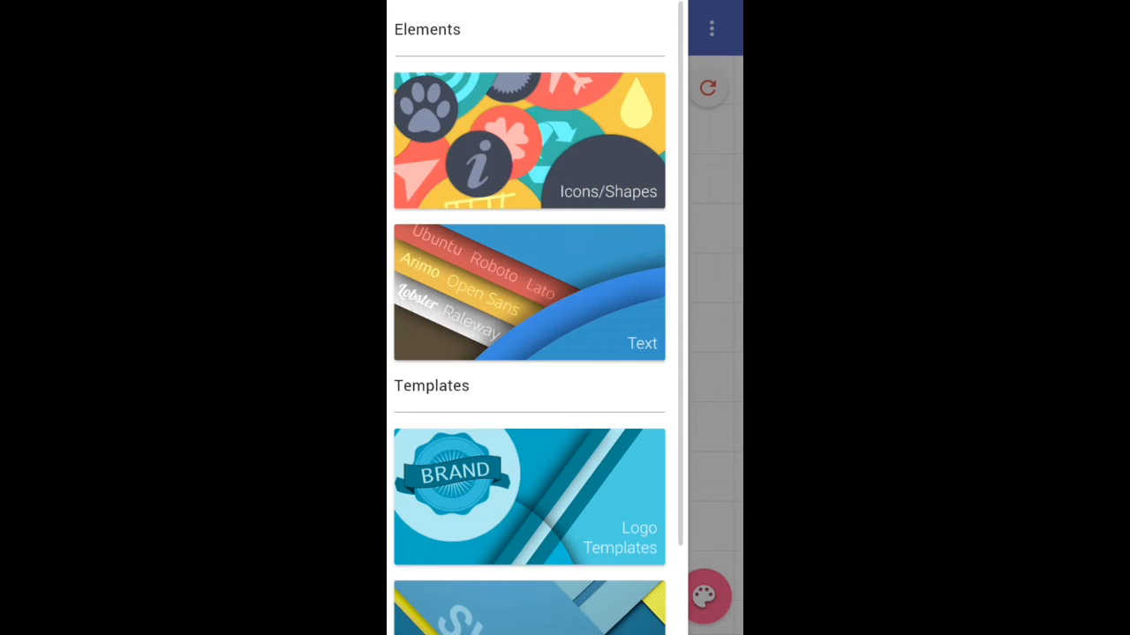
Step: Dismiss the Elements drawer to show the finished TechNet logo on its white canvas
{"action": "scroll", "scroll_direction": "down", "scroll_amount": 3}
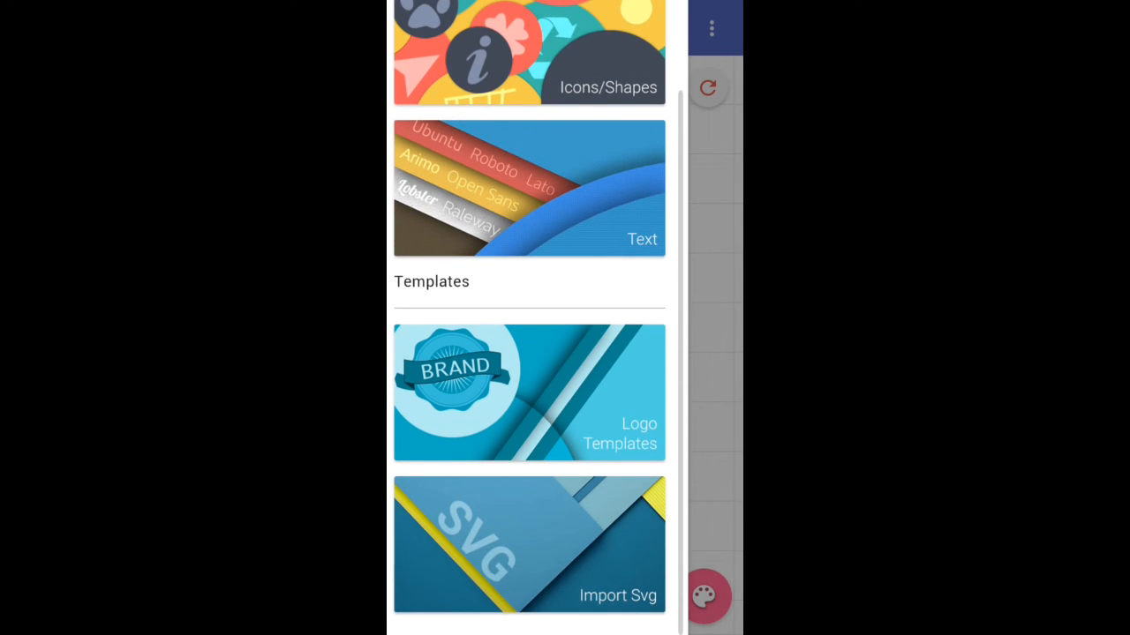
{"action": "left_click", "coordinate": [529, 550]}
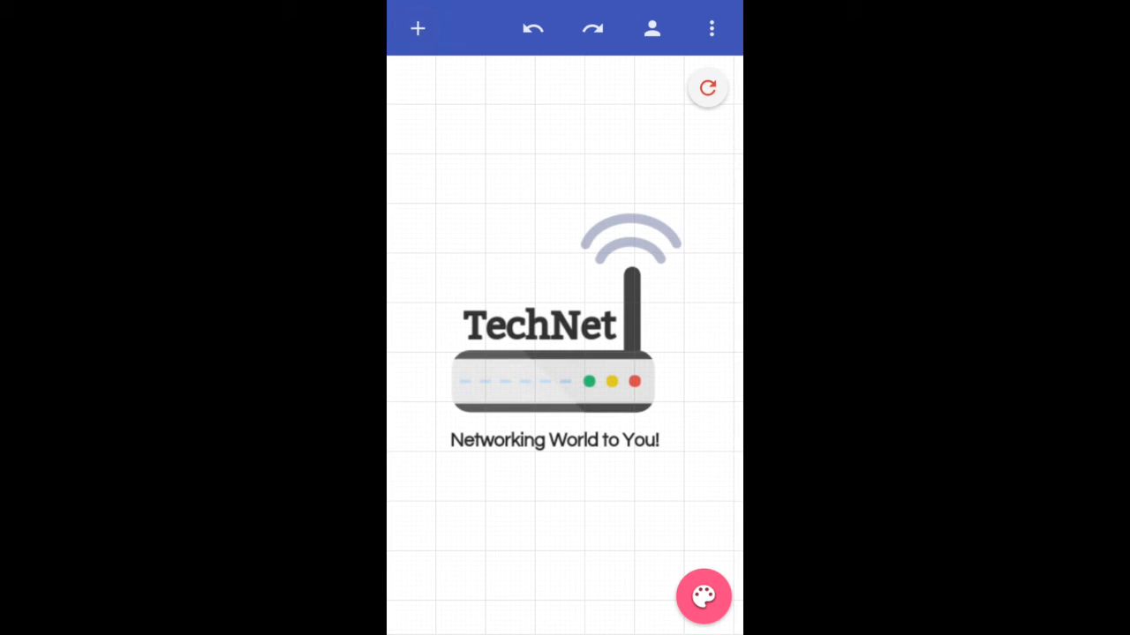
Step: Save the TechNet router logo with its slogan to the account's saved logos list
{"action": "left_click", "coordinate": [708, 28]}
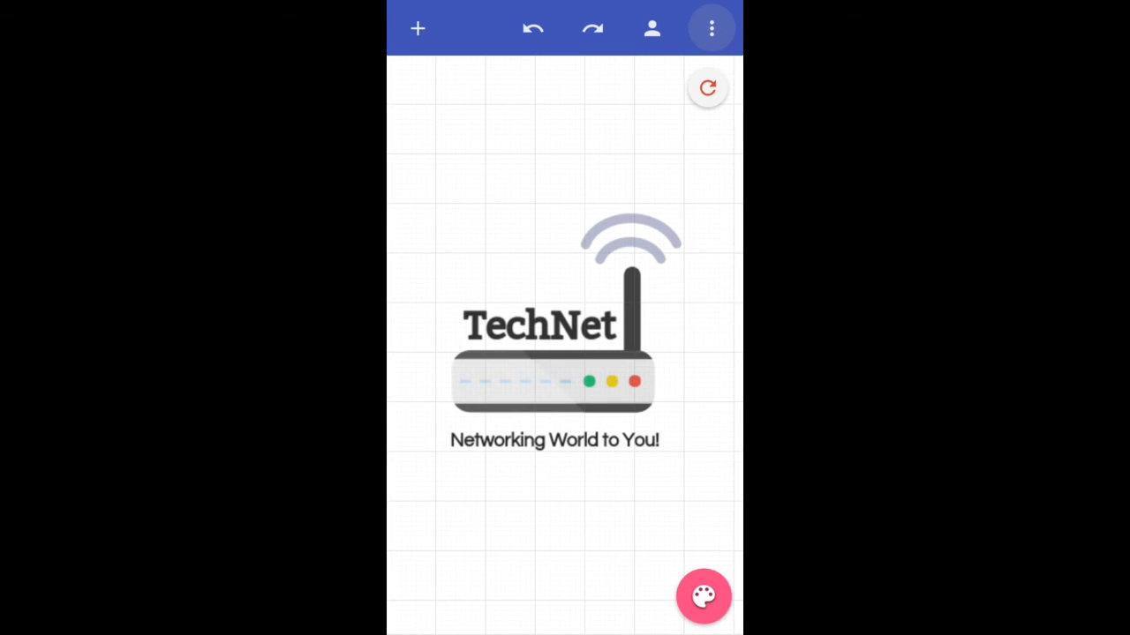
{"action": "left_click", "coordinate": [711, 28]}
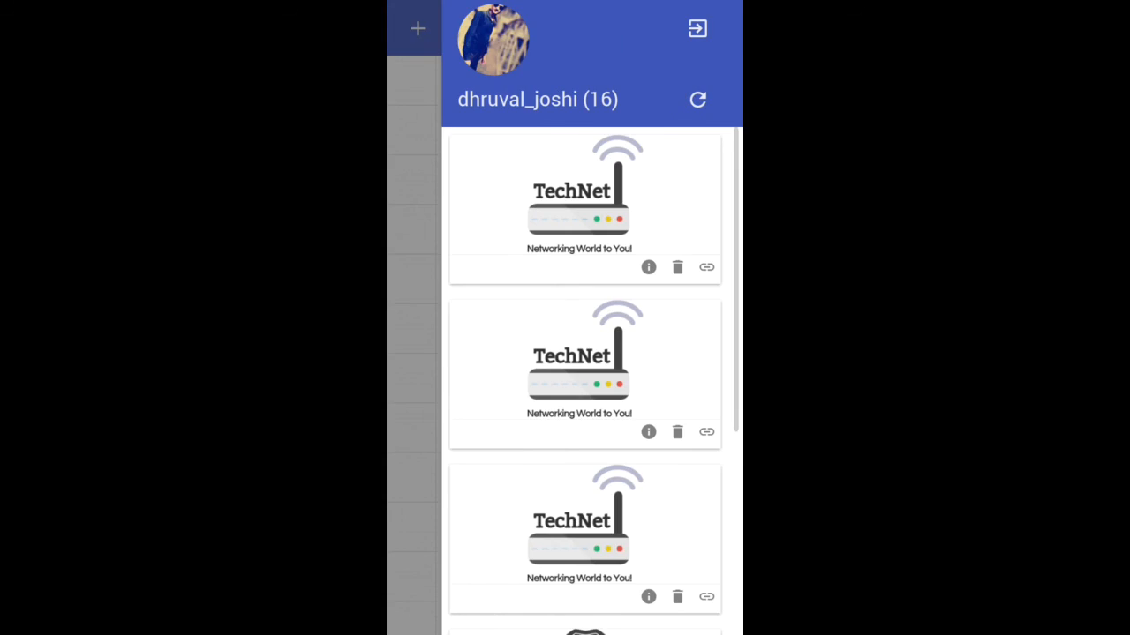
{"action": "scroll", "scroll_direction": "down", "scroll_amount": 3}
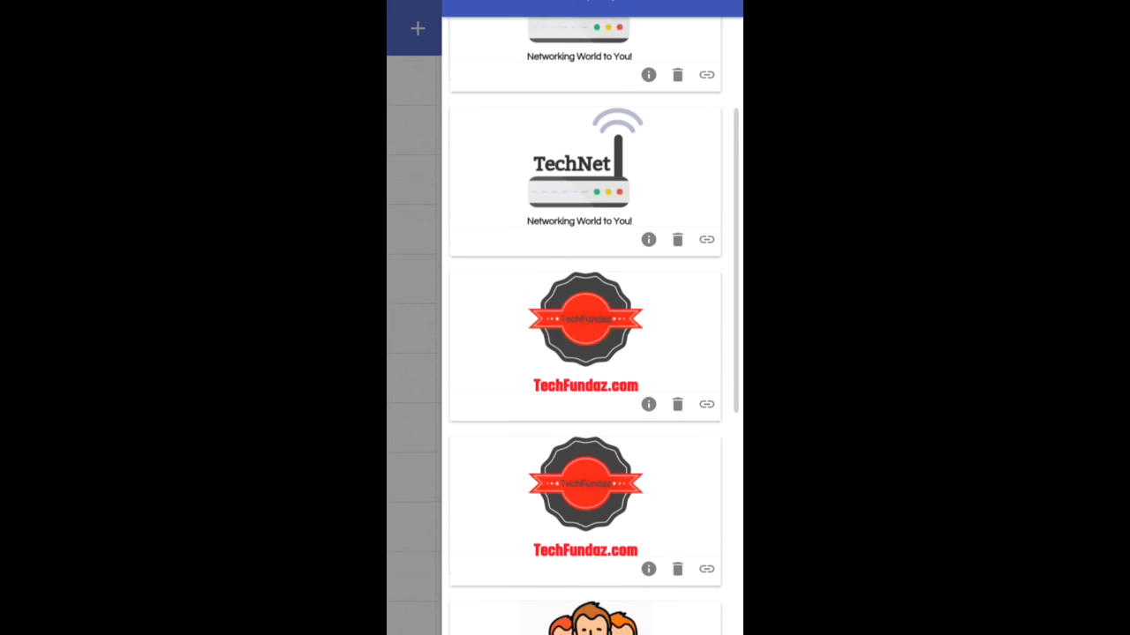
{"action": "scroll", "scroll_direction": "down", "scroll_amount": 3}
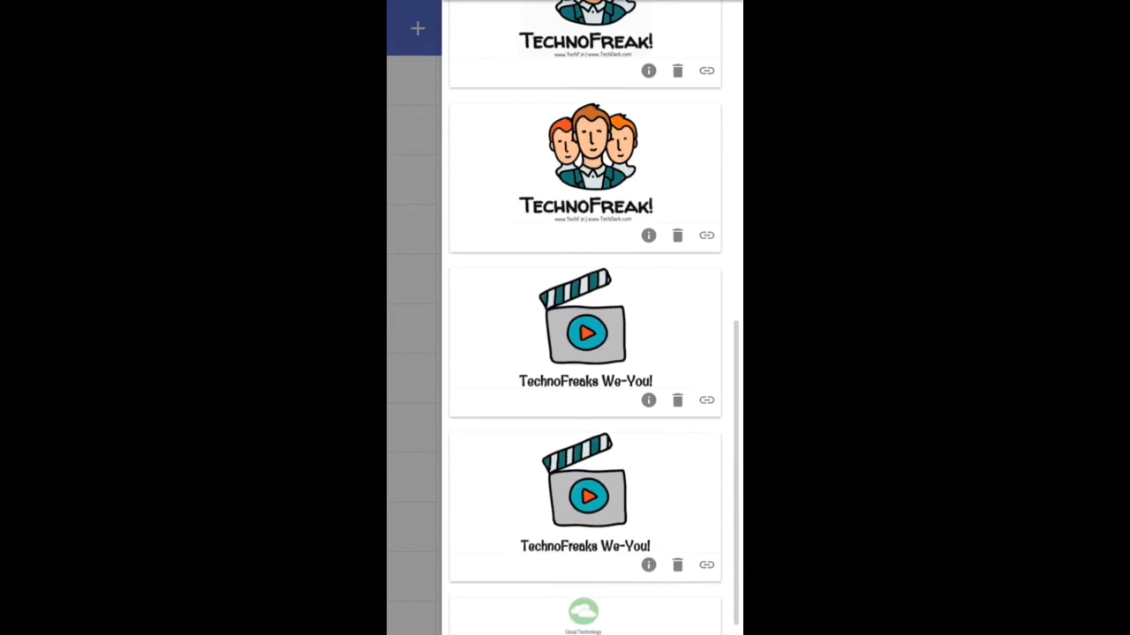
{"action": "scroll", "scroll_direction": "up", "scroll_amount": 3}
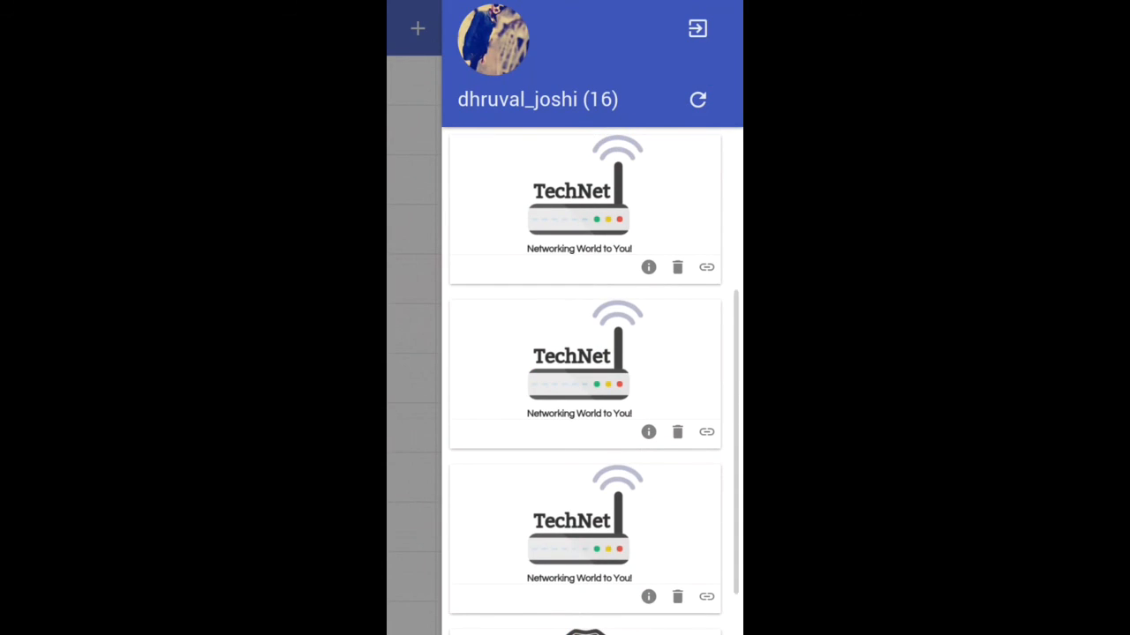